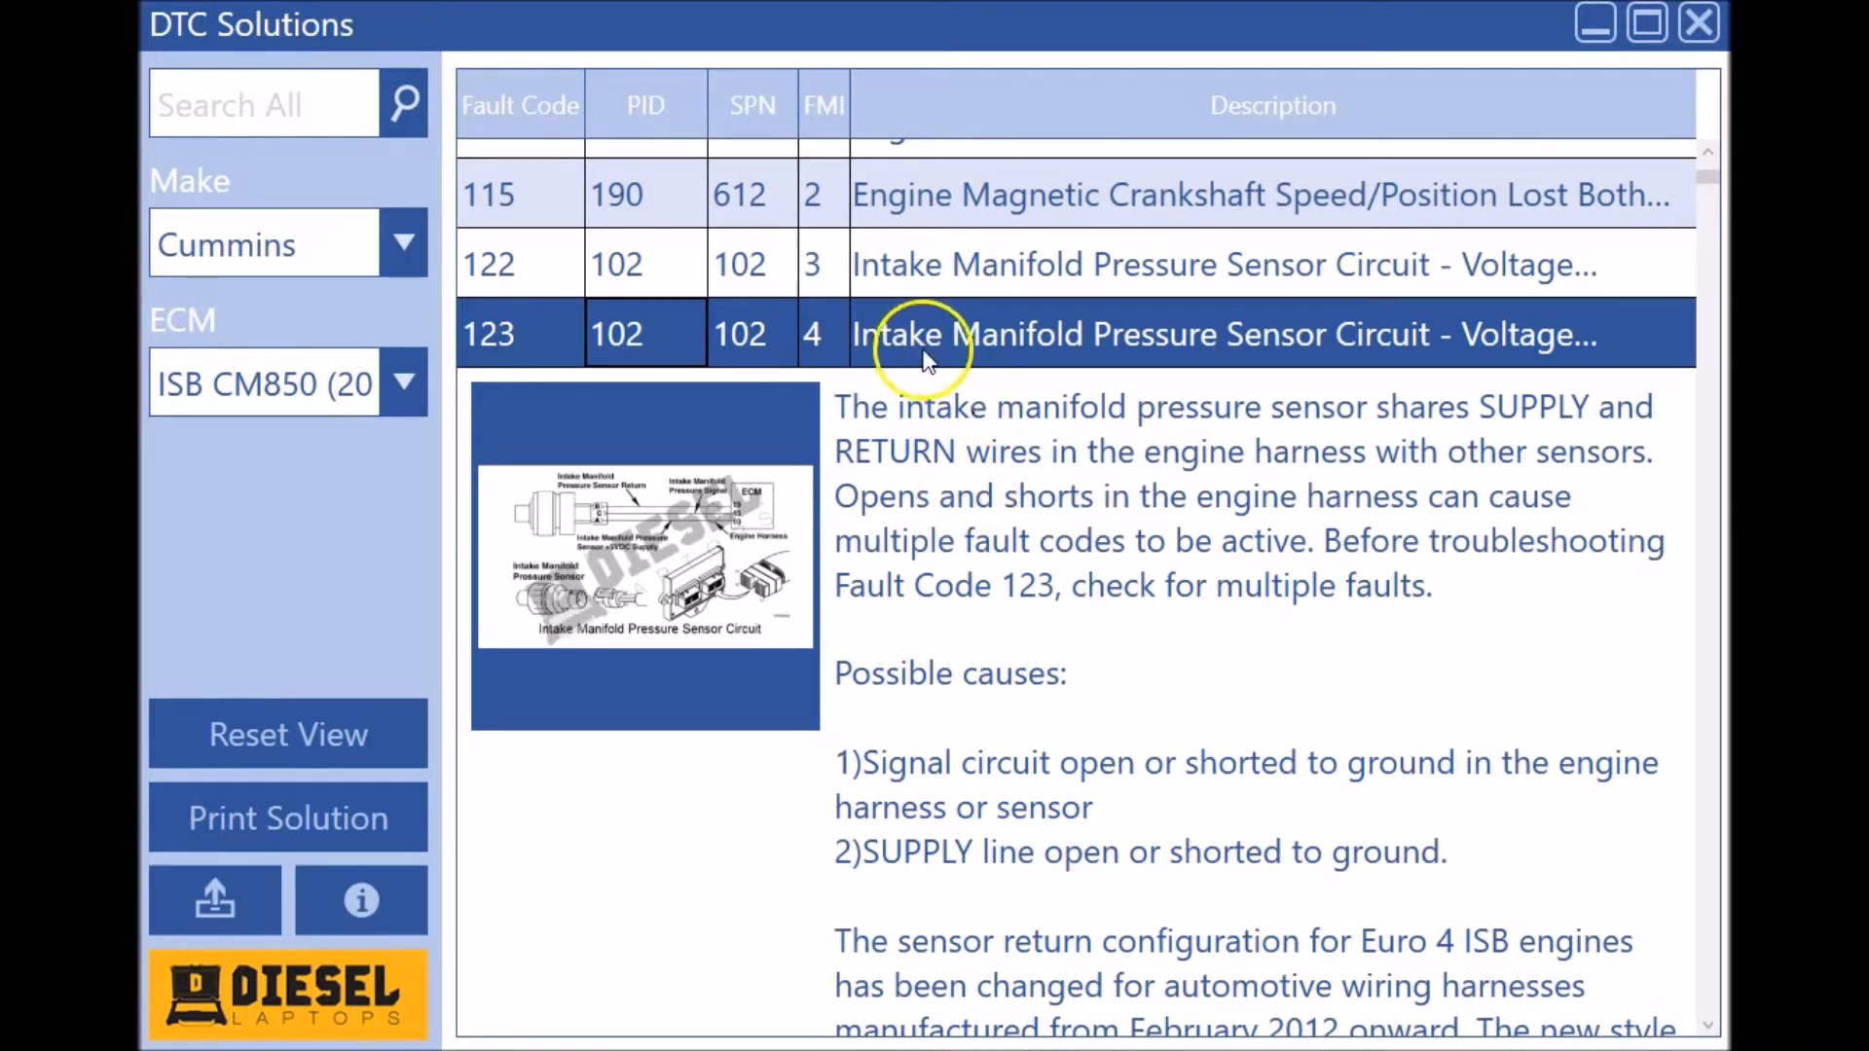
mouse_move(893, 326)
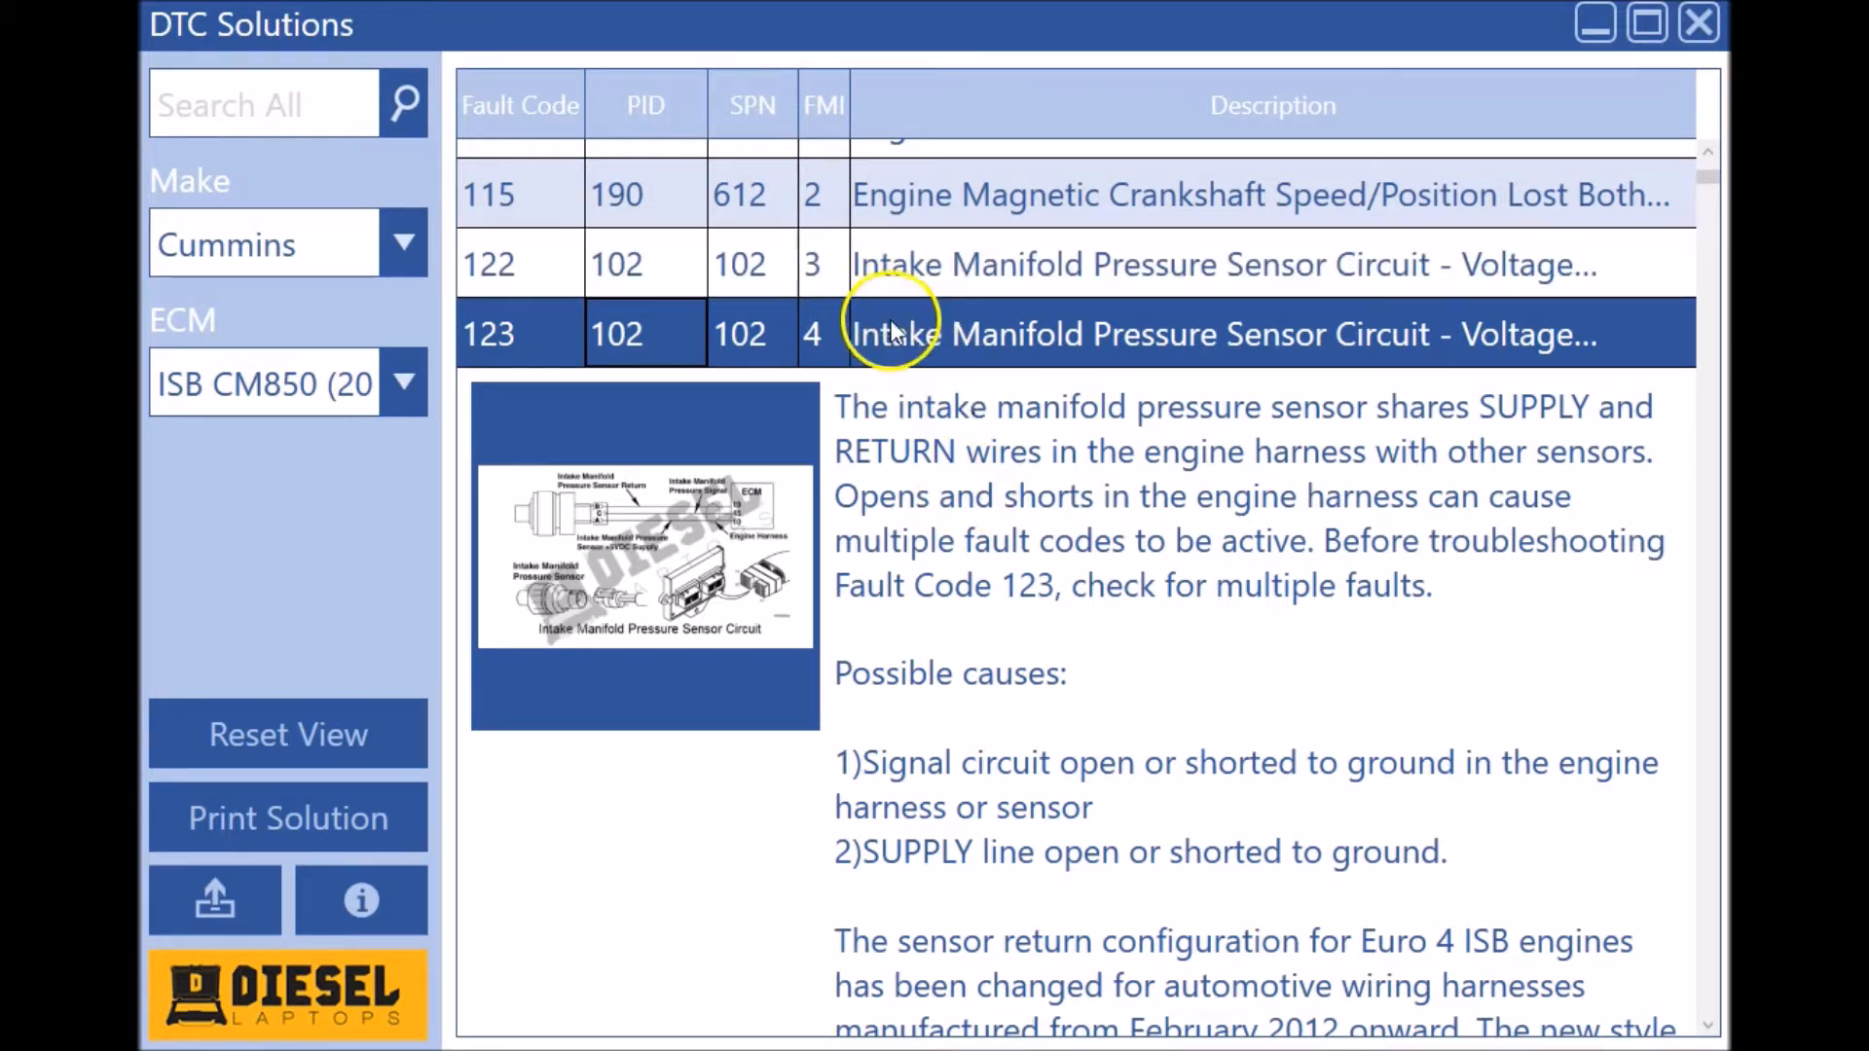
mouse_move(1000, 428)
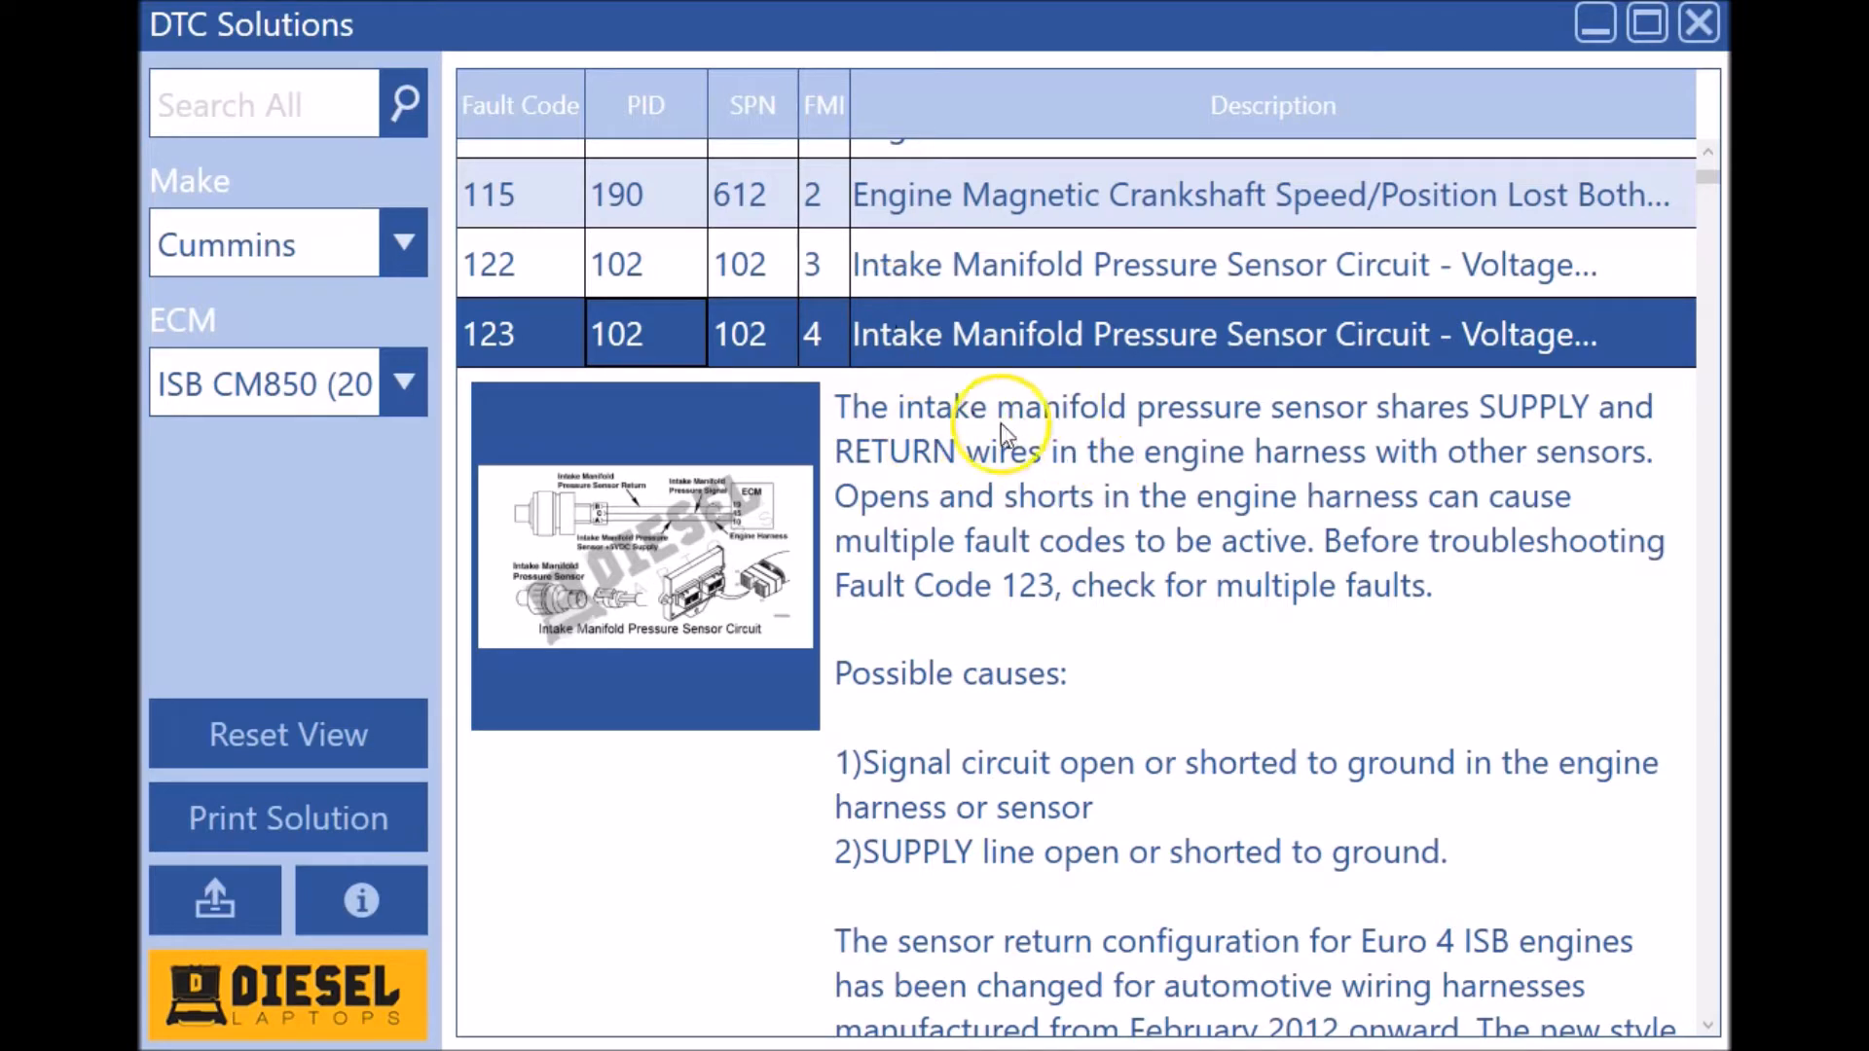
Step: Scroll through the Cummins ISB CM850 fault code 123 write-up to see its possible causes
scroll("down", 3)
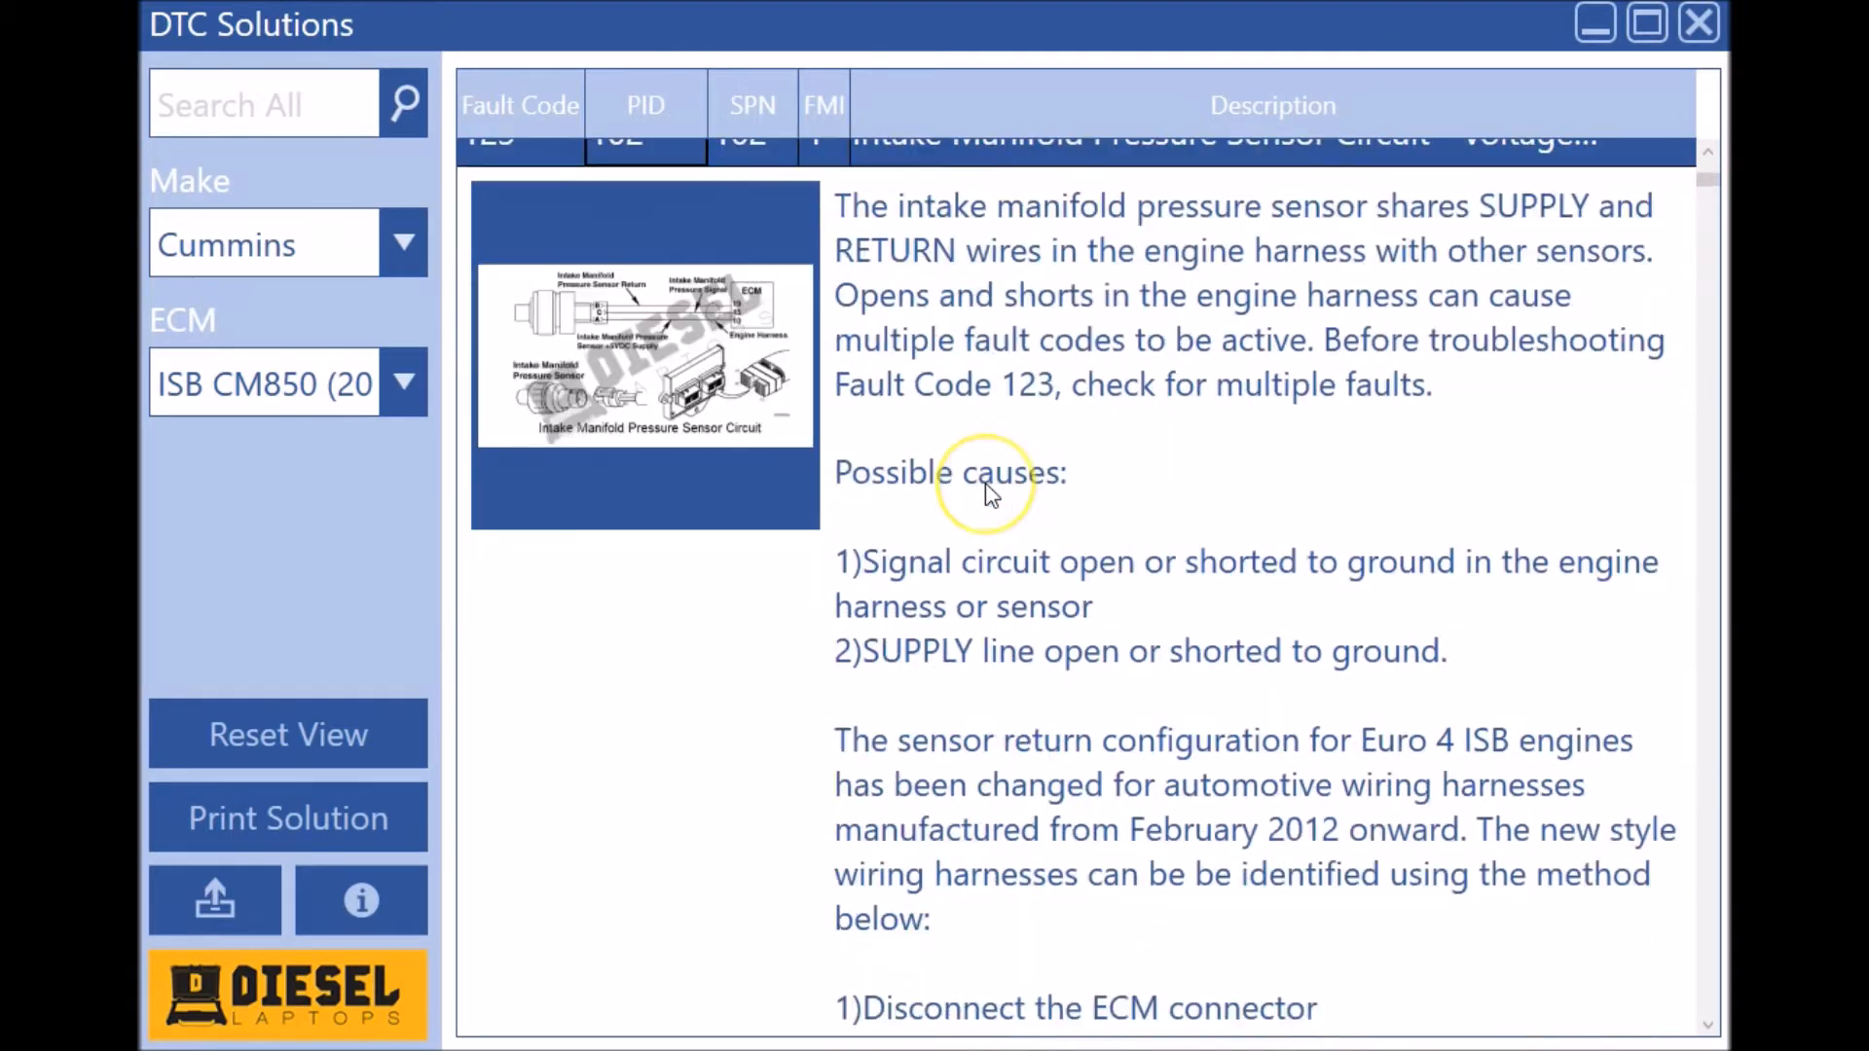
mouse_move(882, 410)
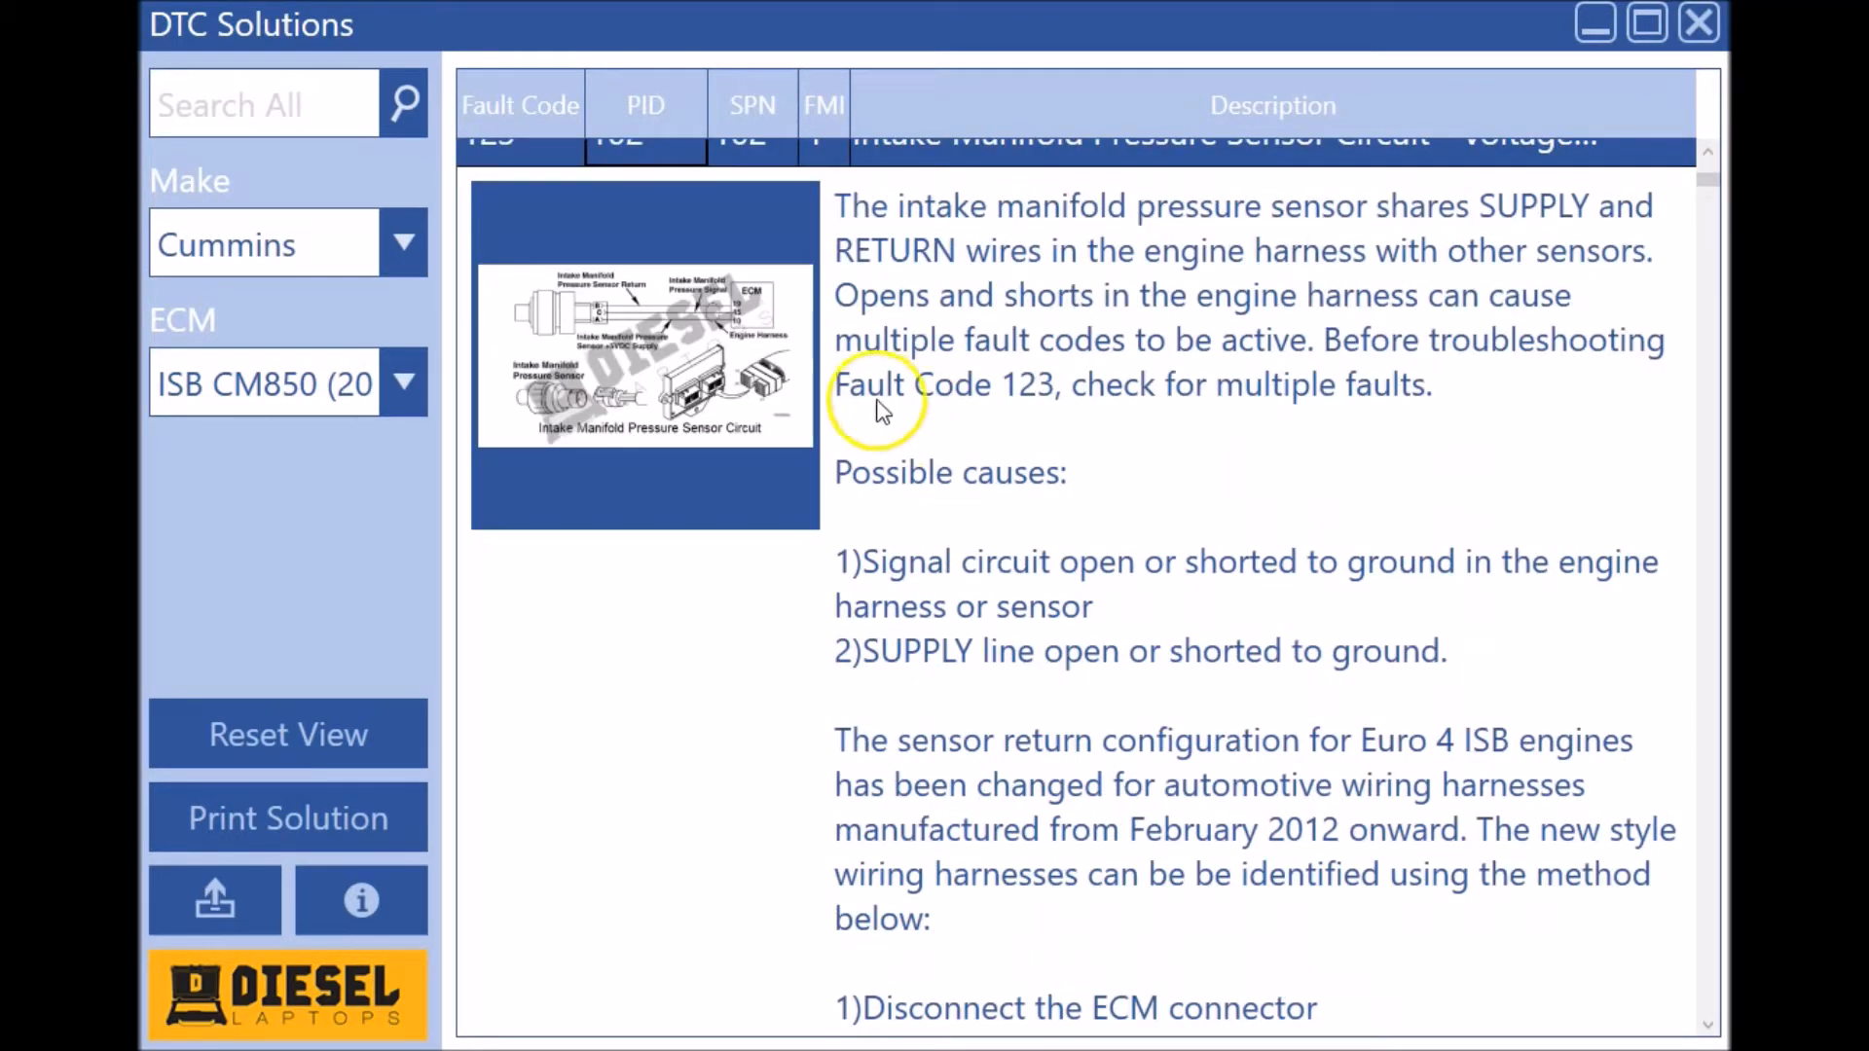
mouse_move(885, 371)
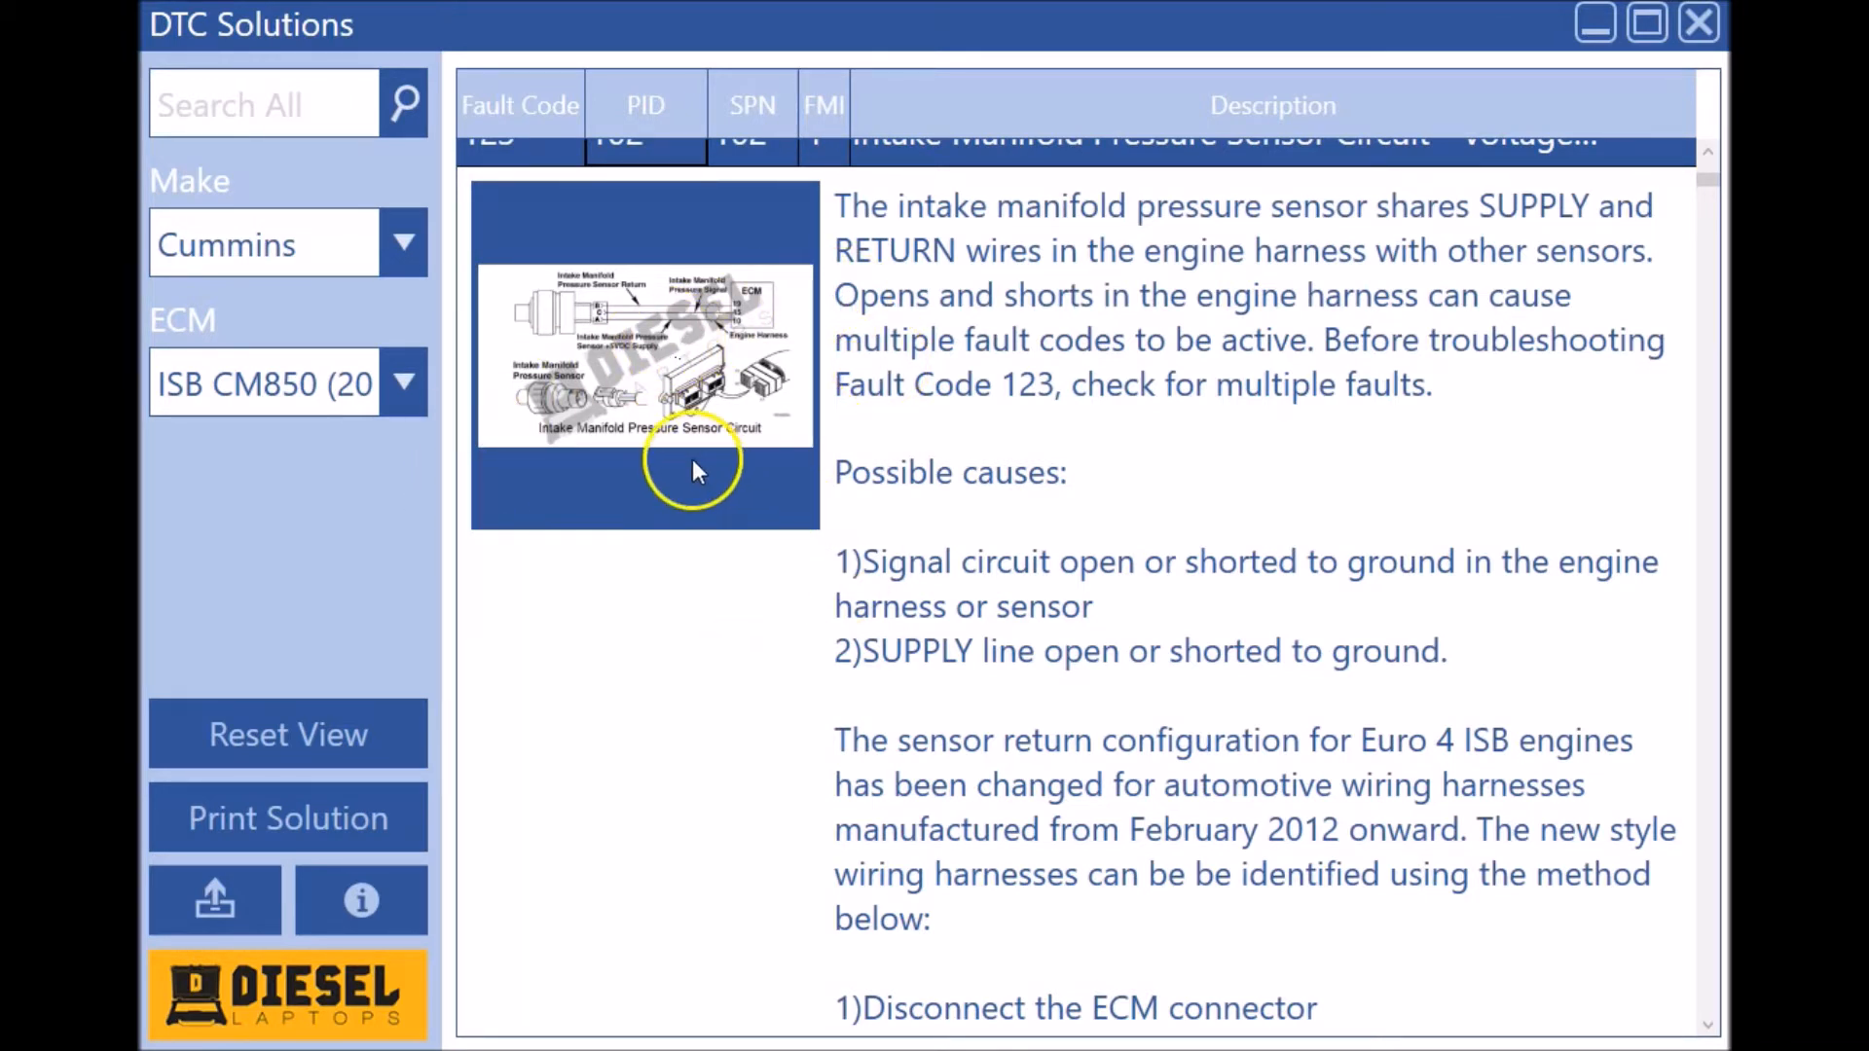
mouse_move(972, 384)
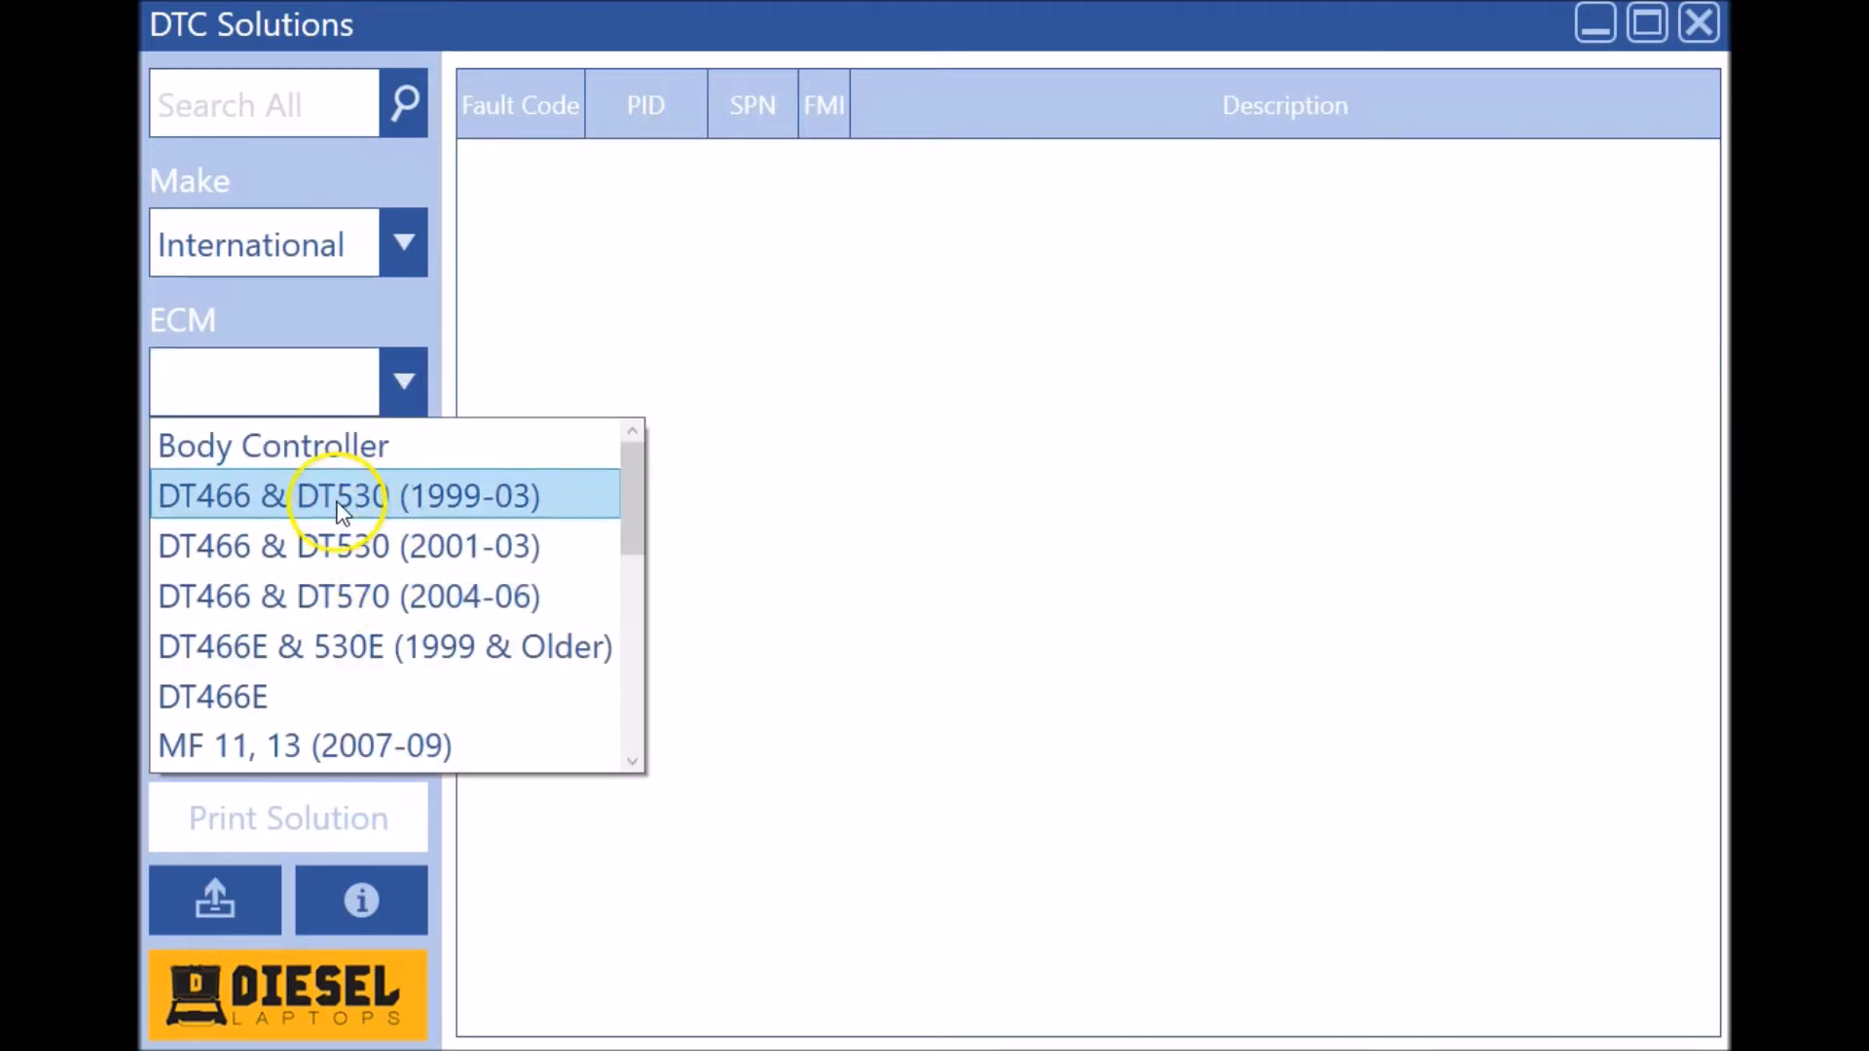
Step: Move the make through Thomas Bus to Allison and load the WTEC II transmission codes
scroll("down", 3)
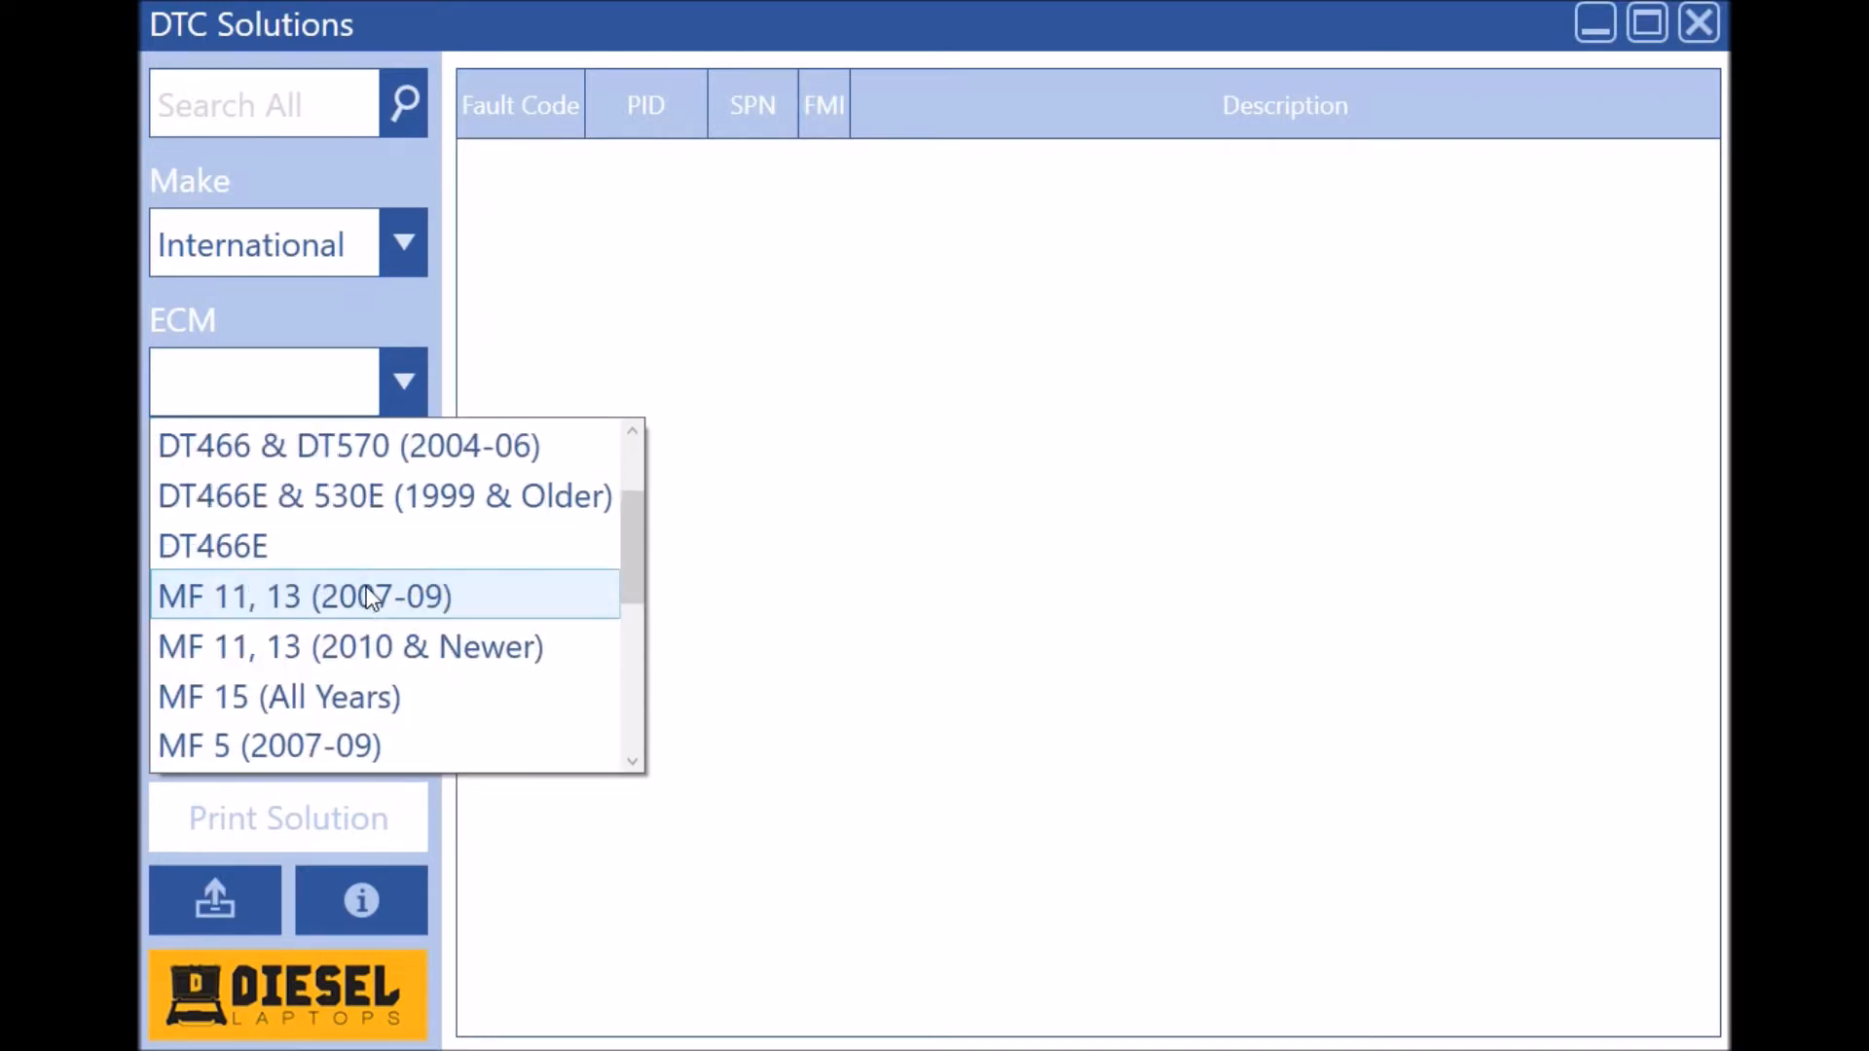
left_click(278, 696)
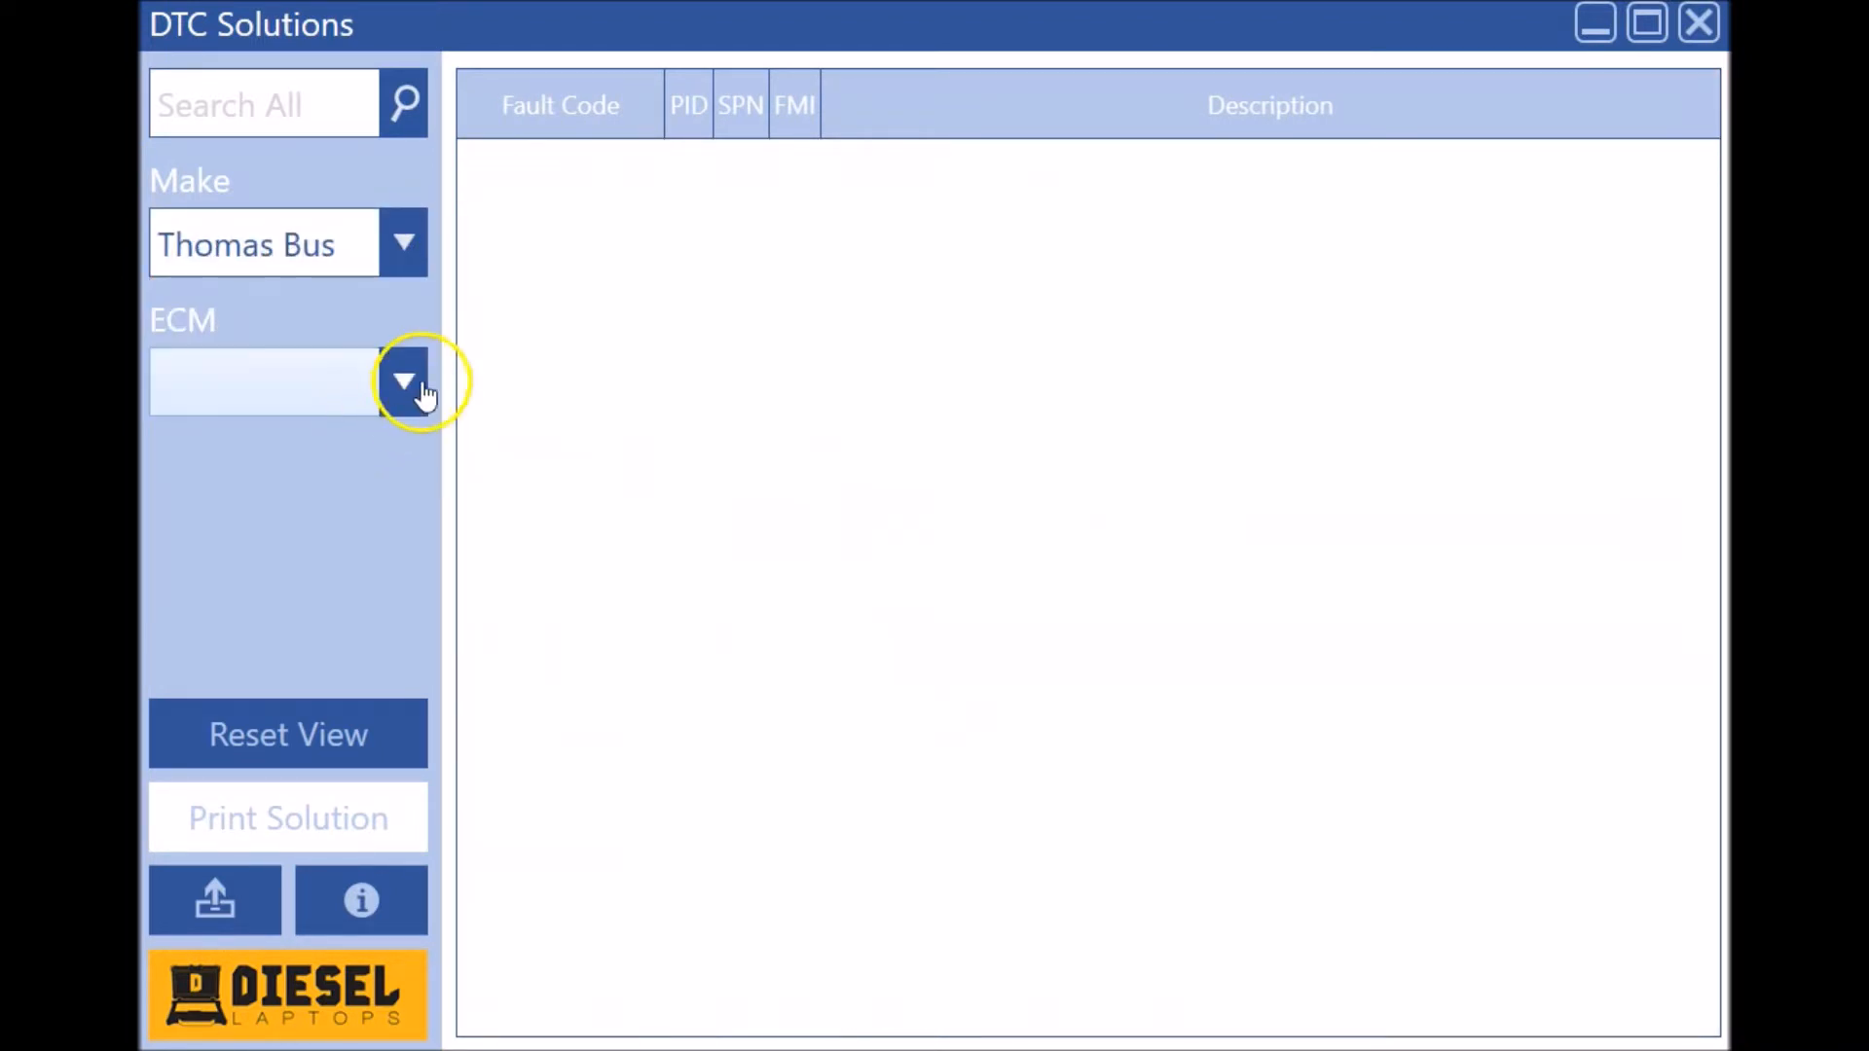
left_click(403, 380)
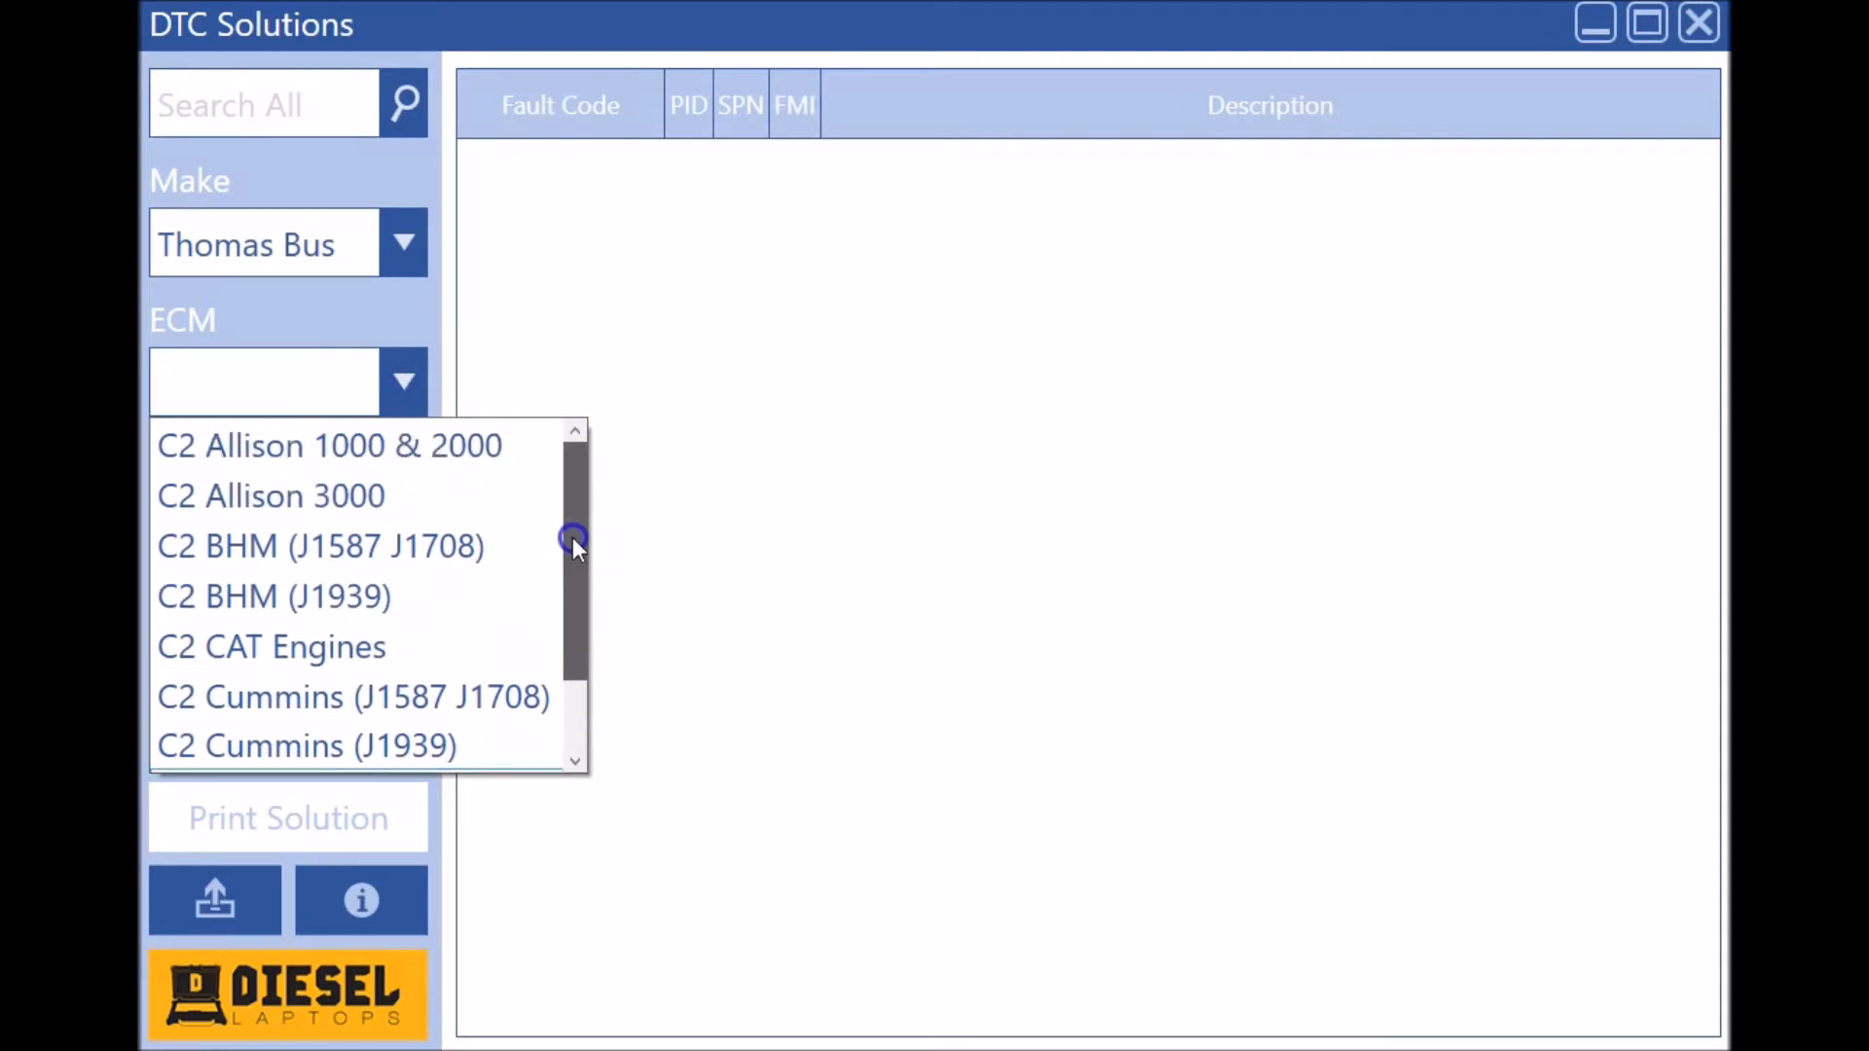
mouse_move(322, 545)
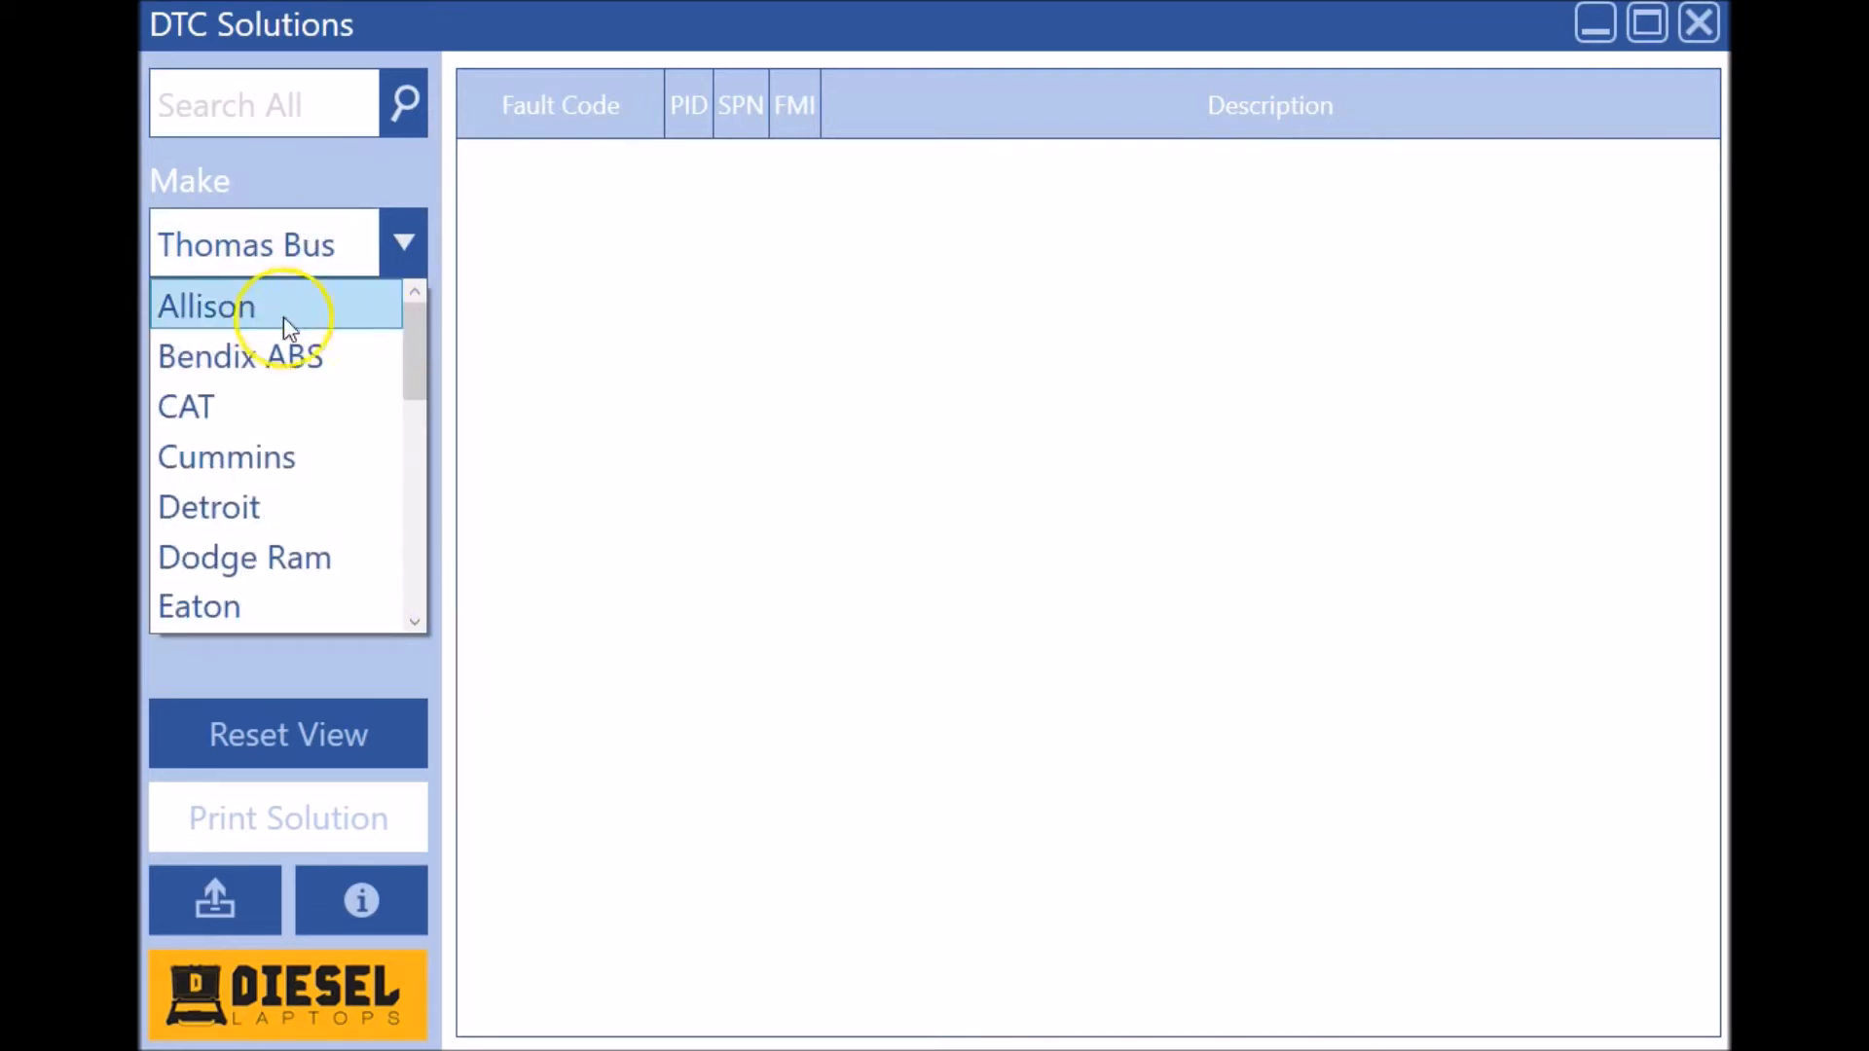
left_click(205, 305)
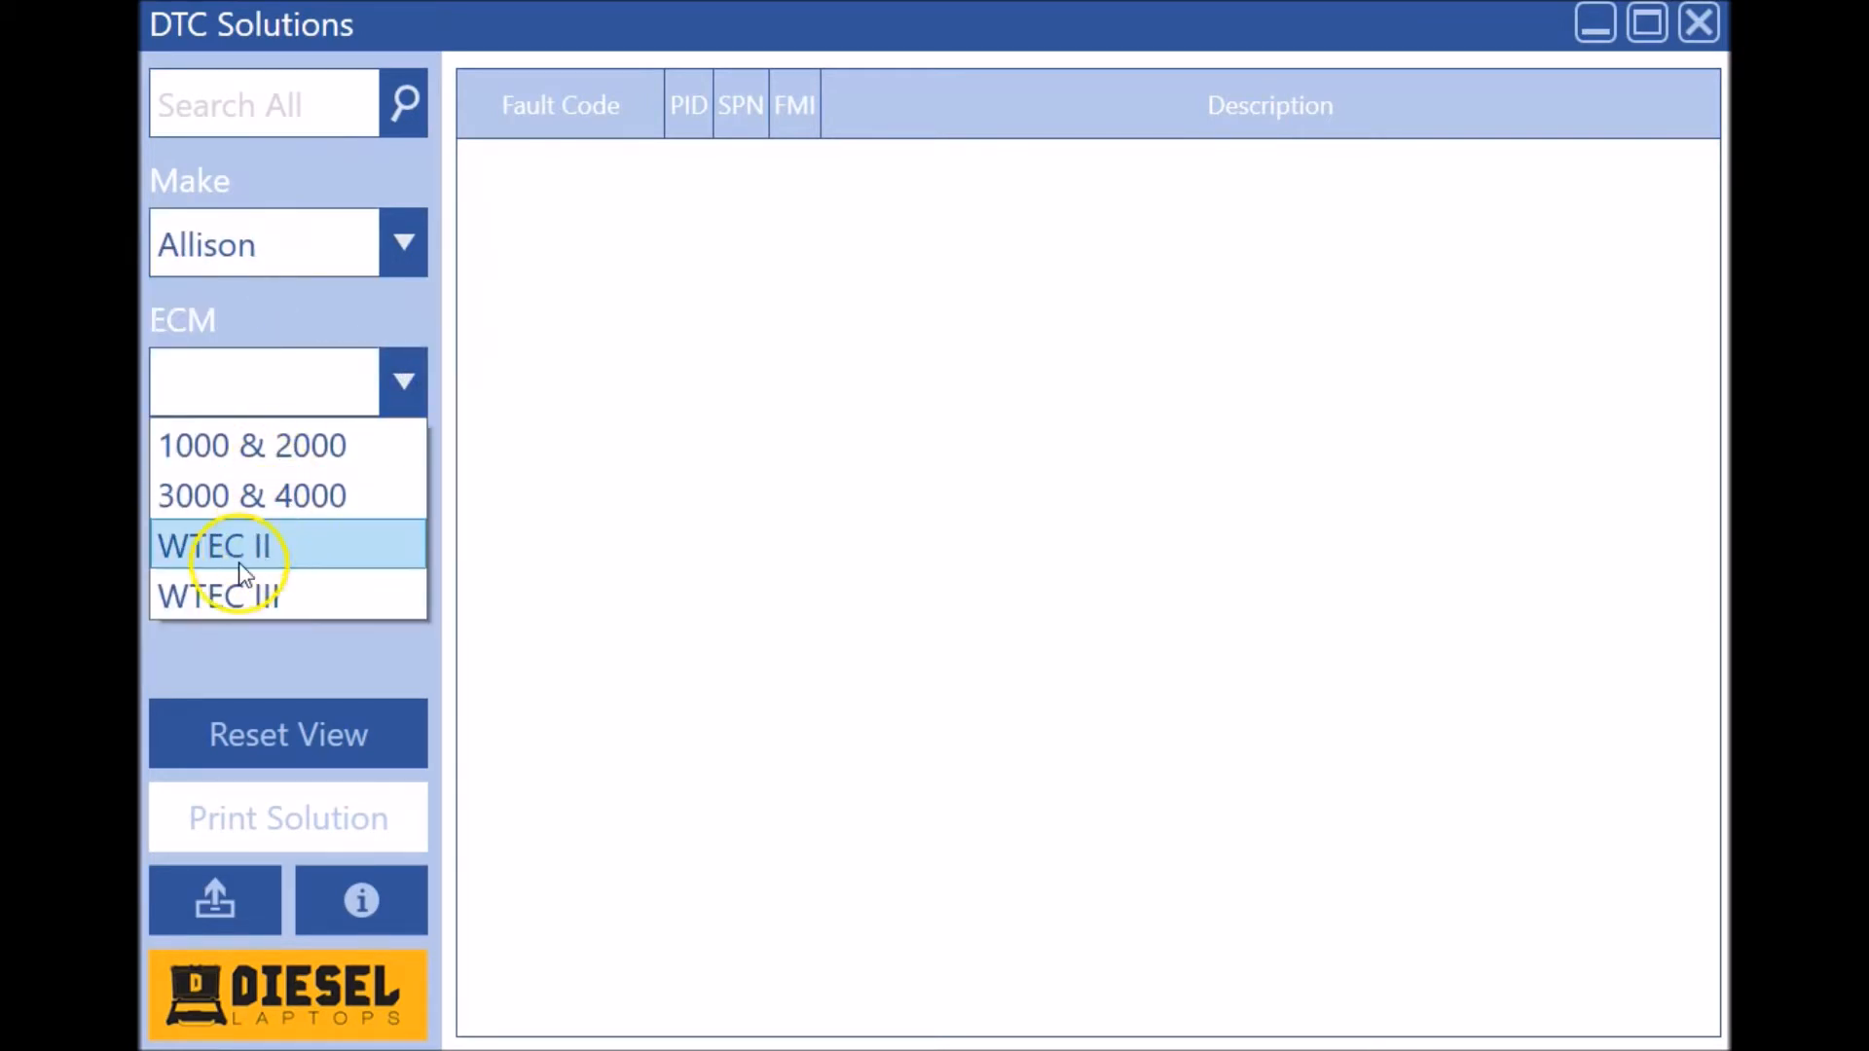
left_click(219, 545)
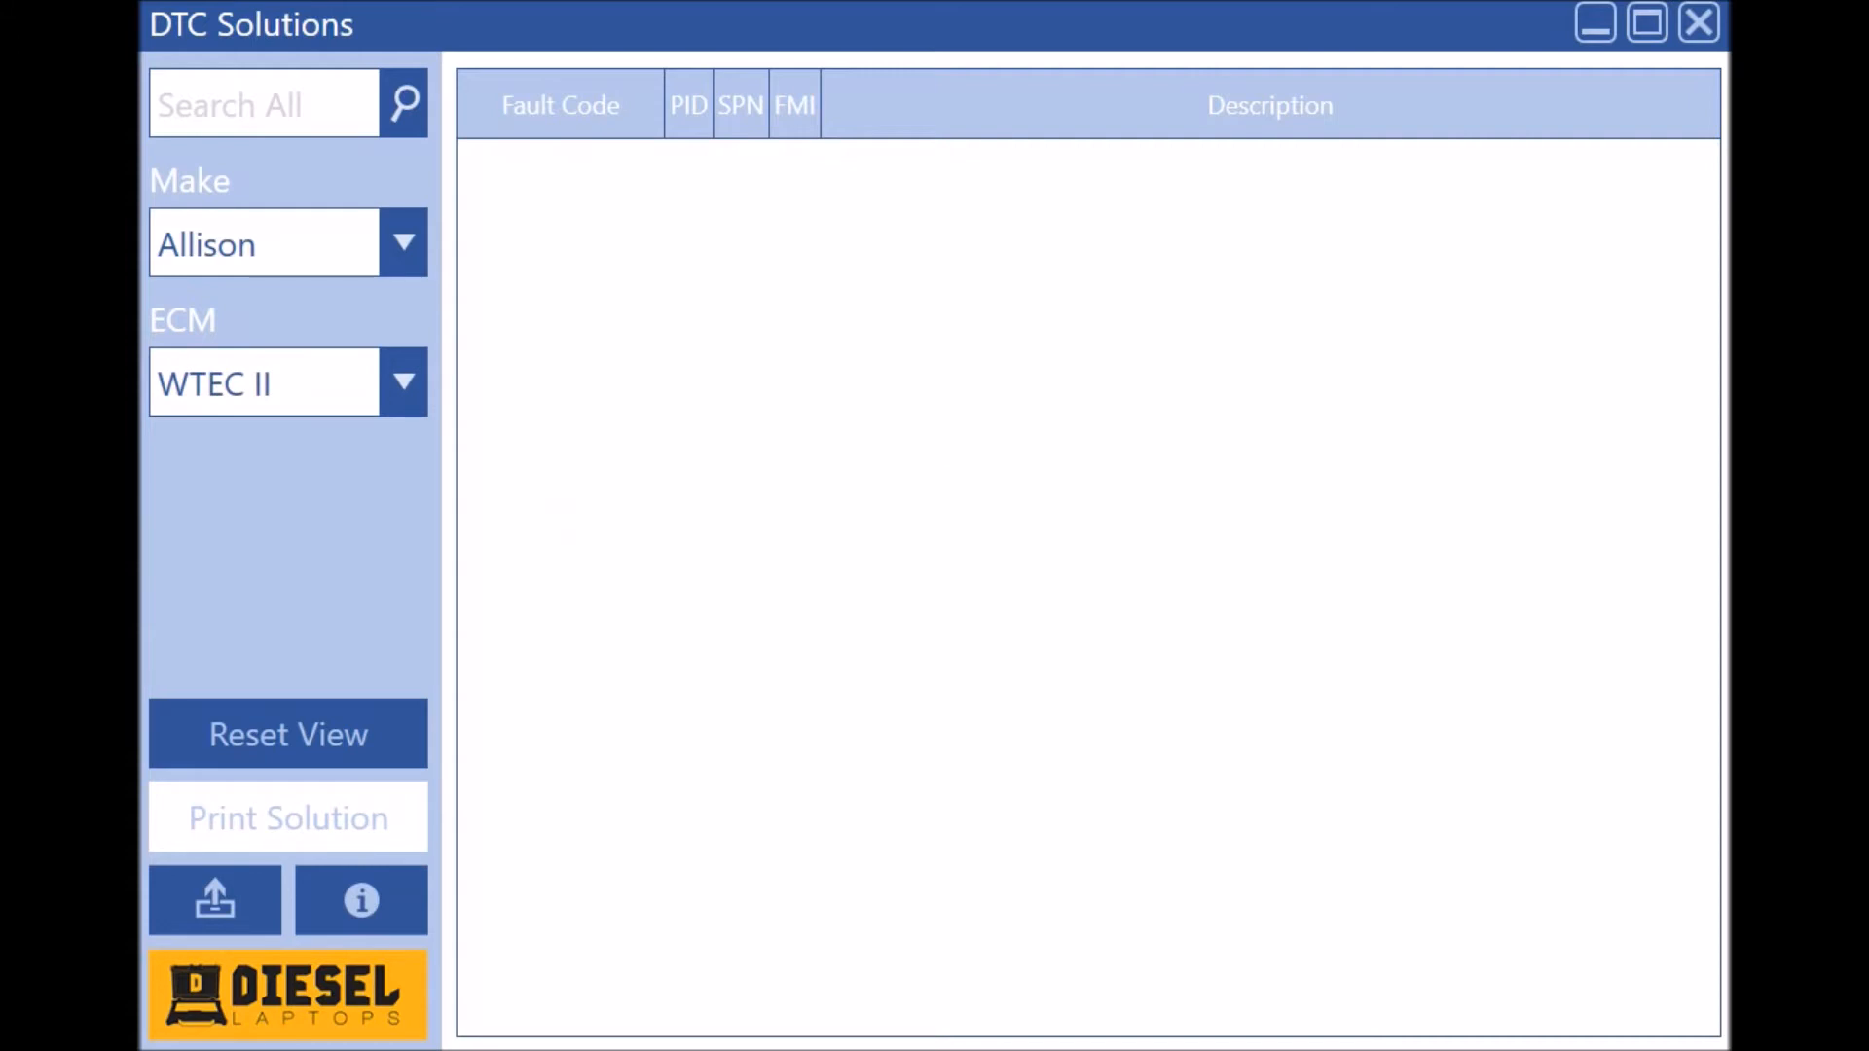
left_click(404, 380)
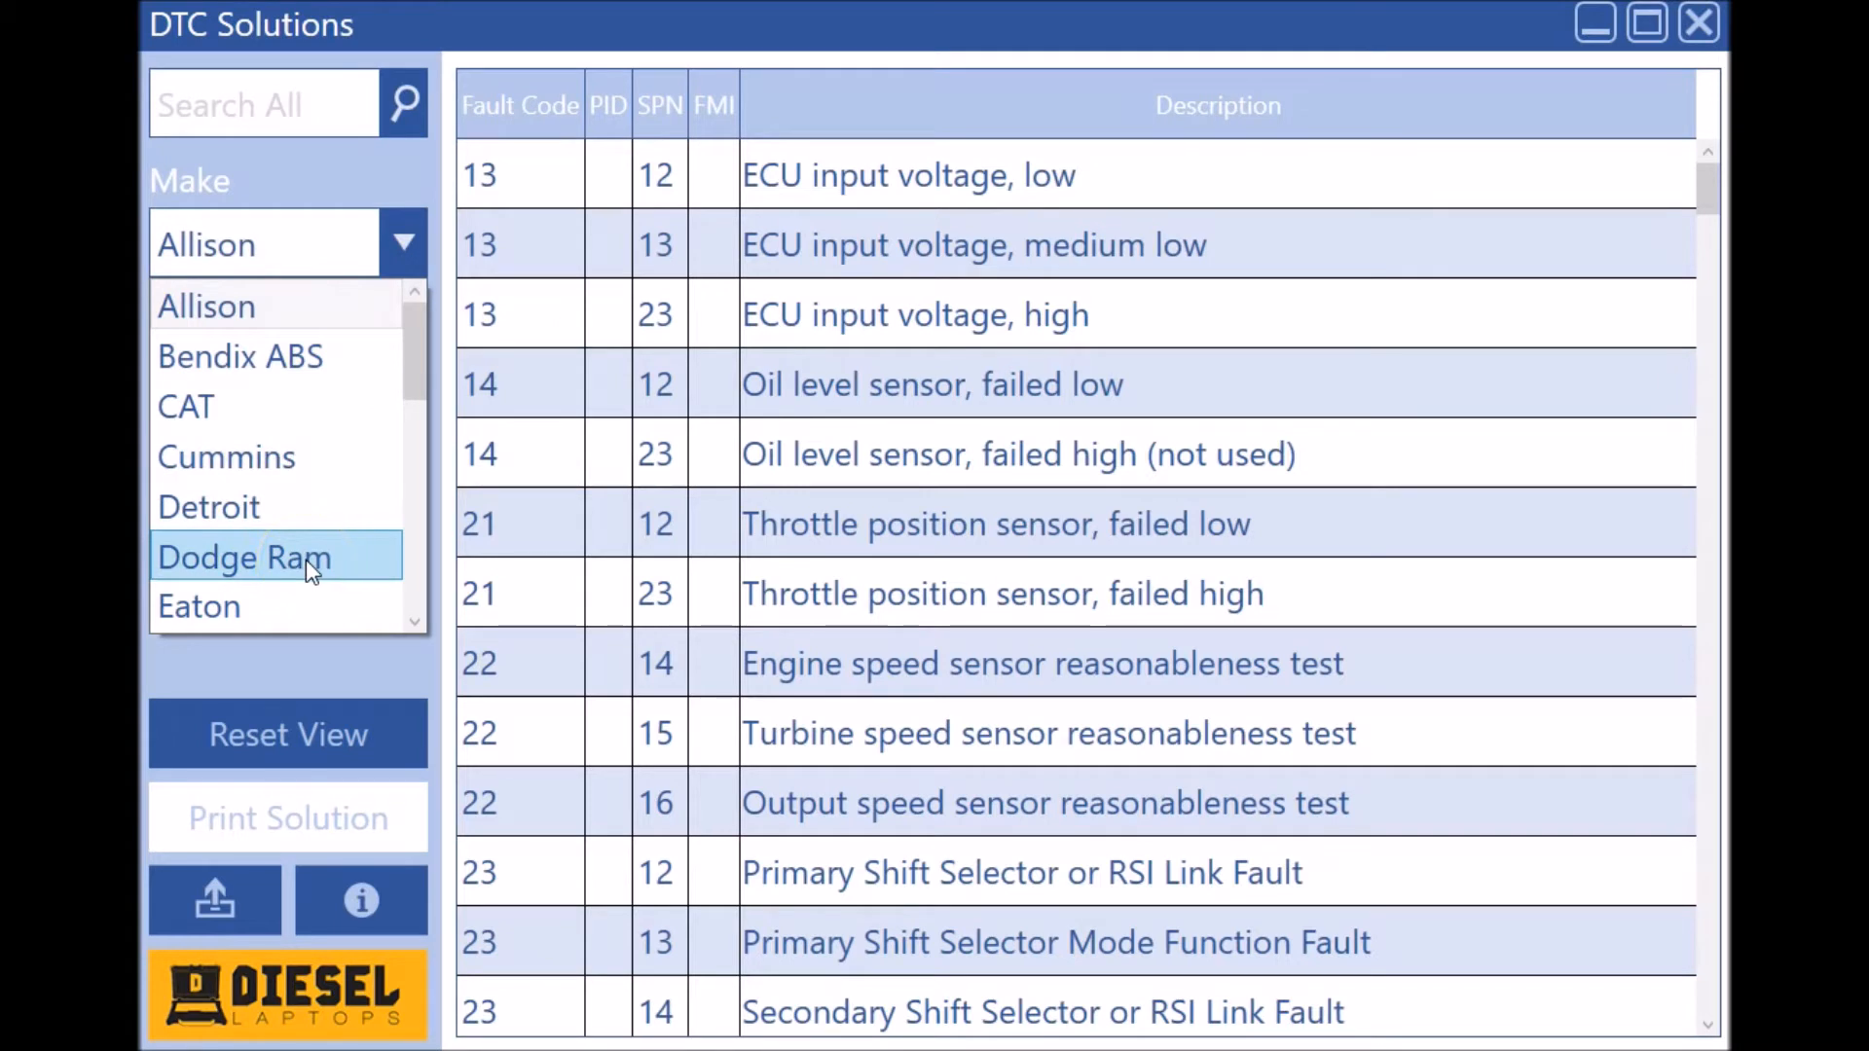
Step: Choose Dodge Ram and load its 6.7L Power Locks (2006-12) module codes
left_click(244, 556)
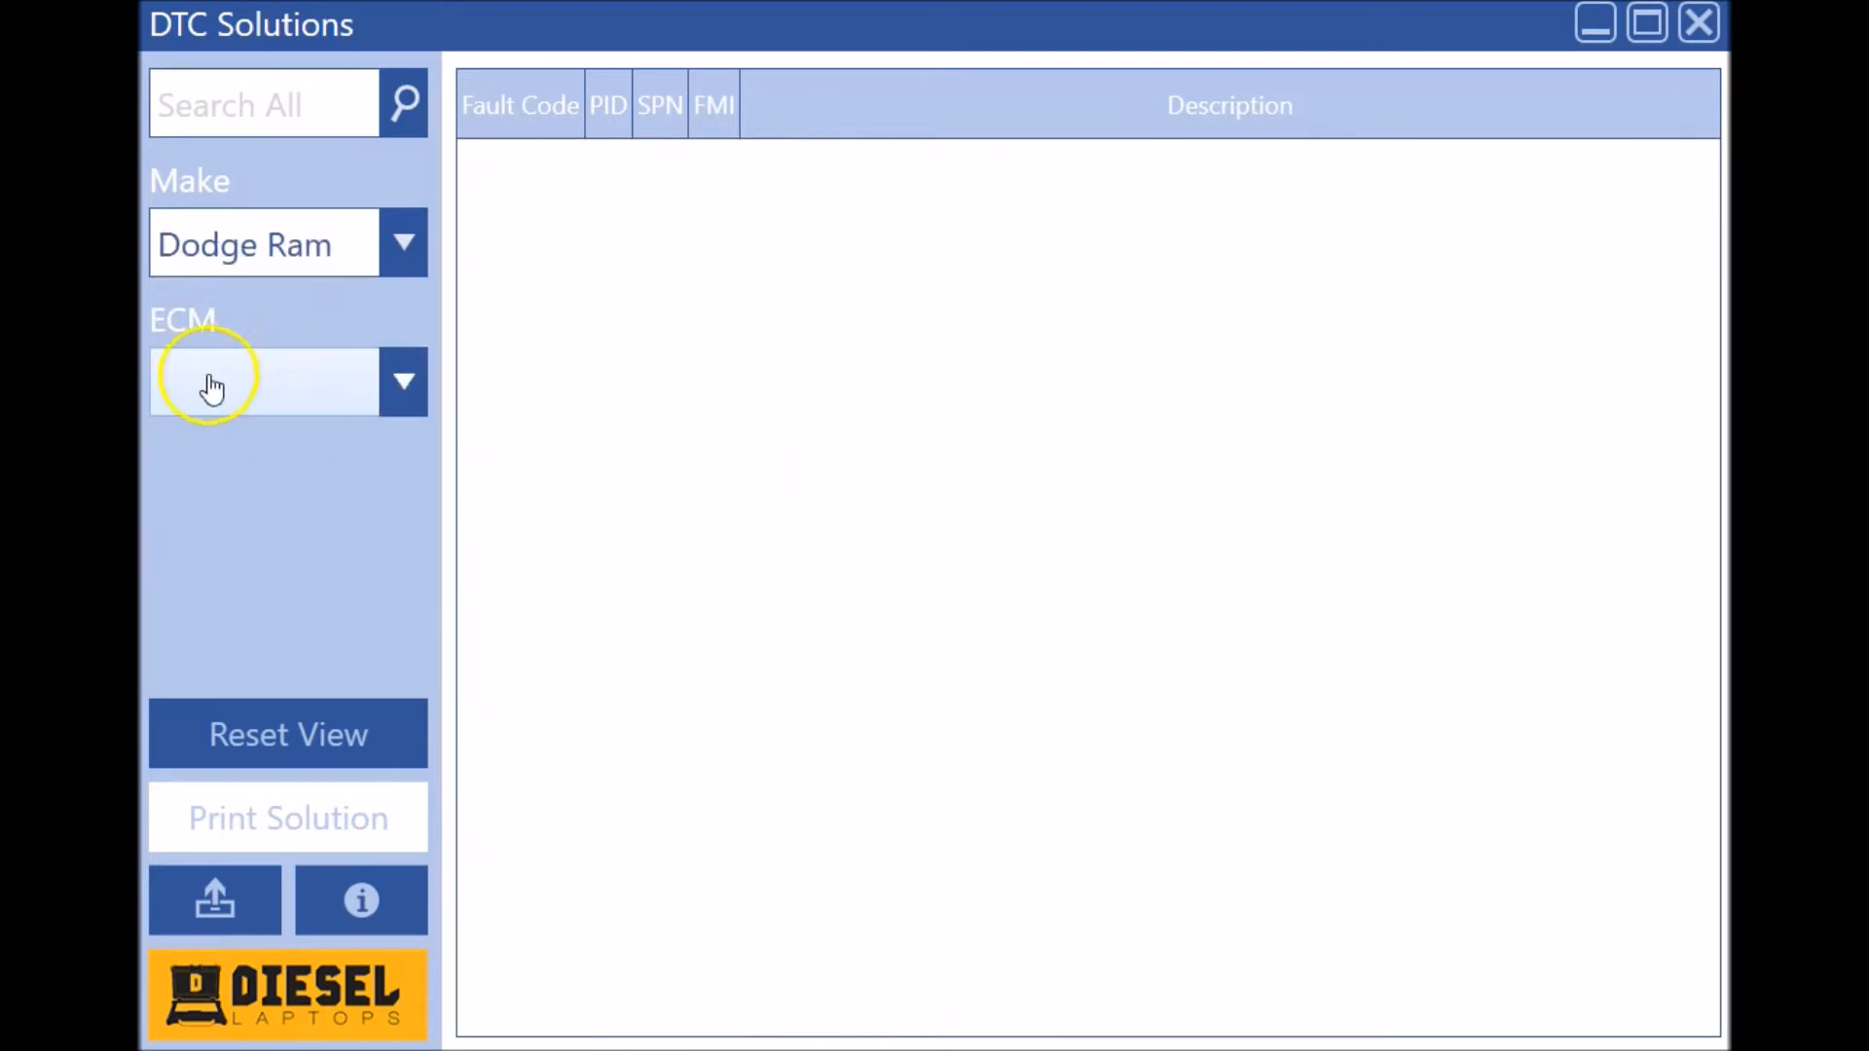
left_click(404, 380)
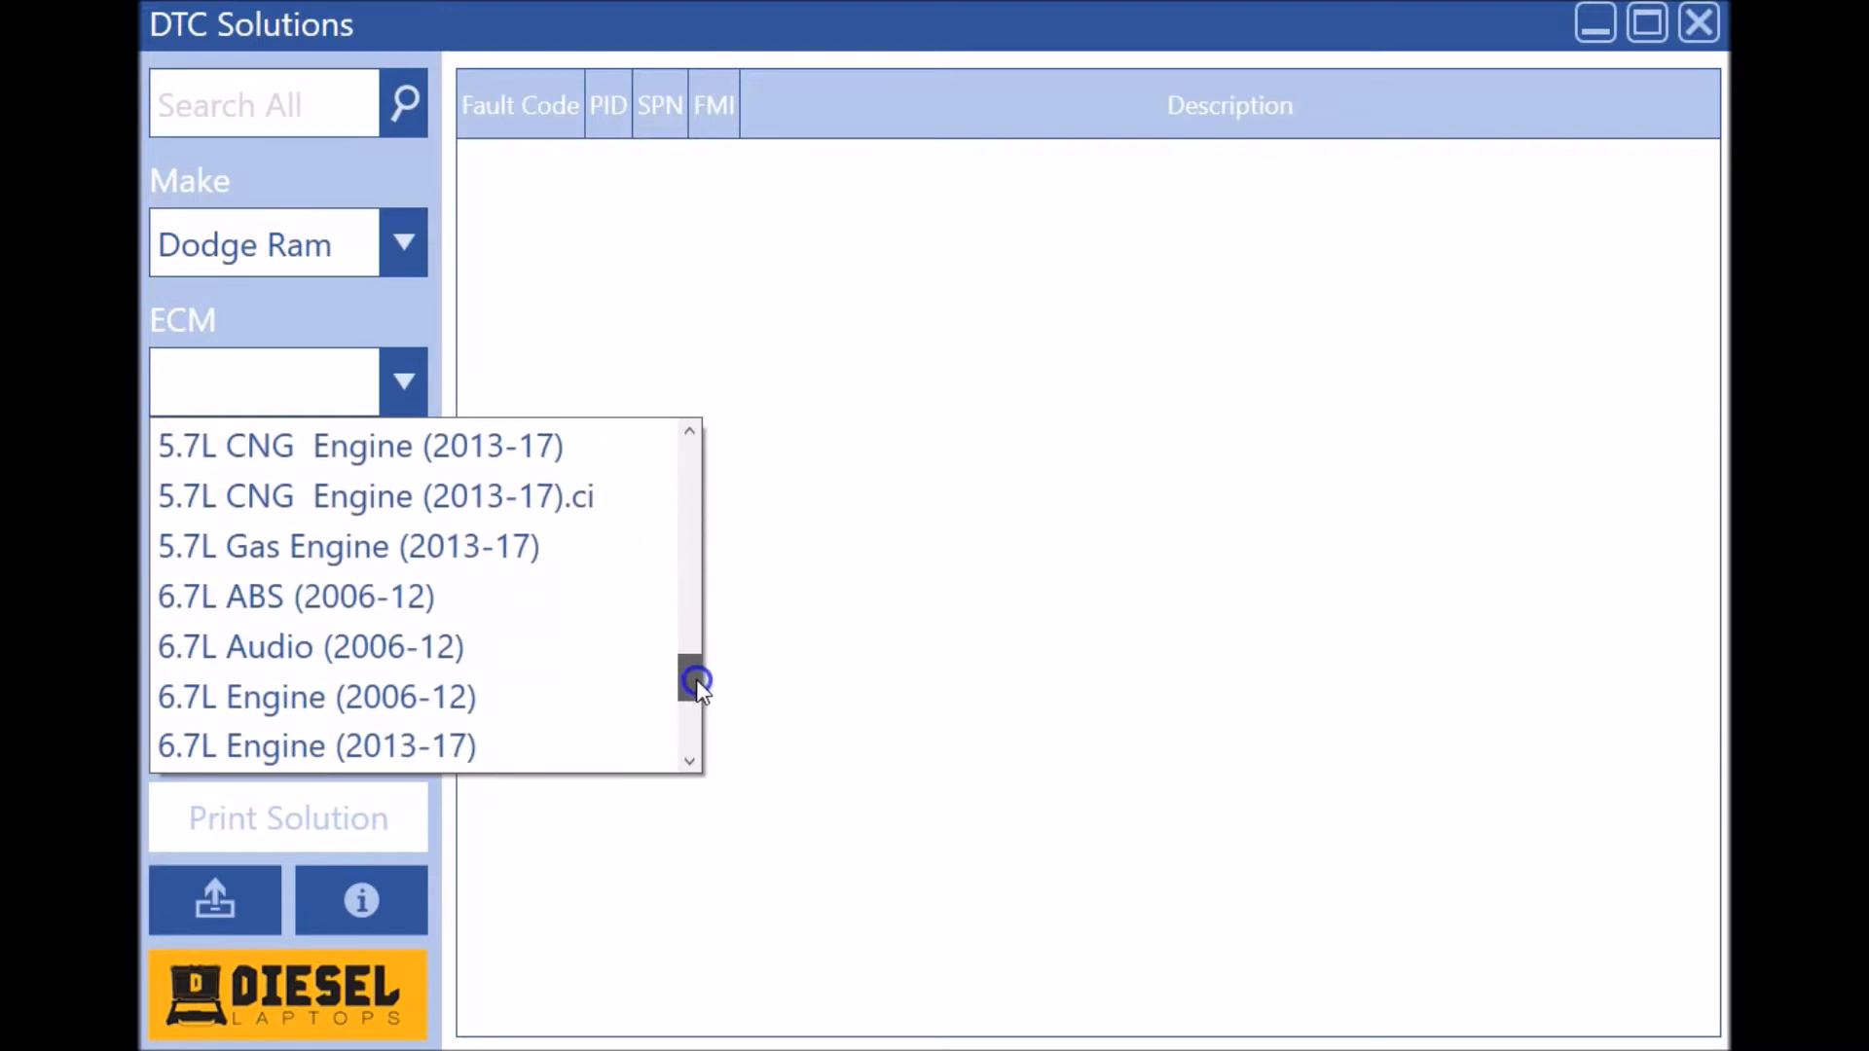
left_click_drag(691, 679, 709, 745)
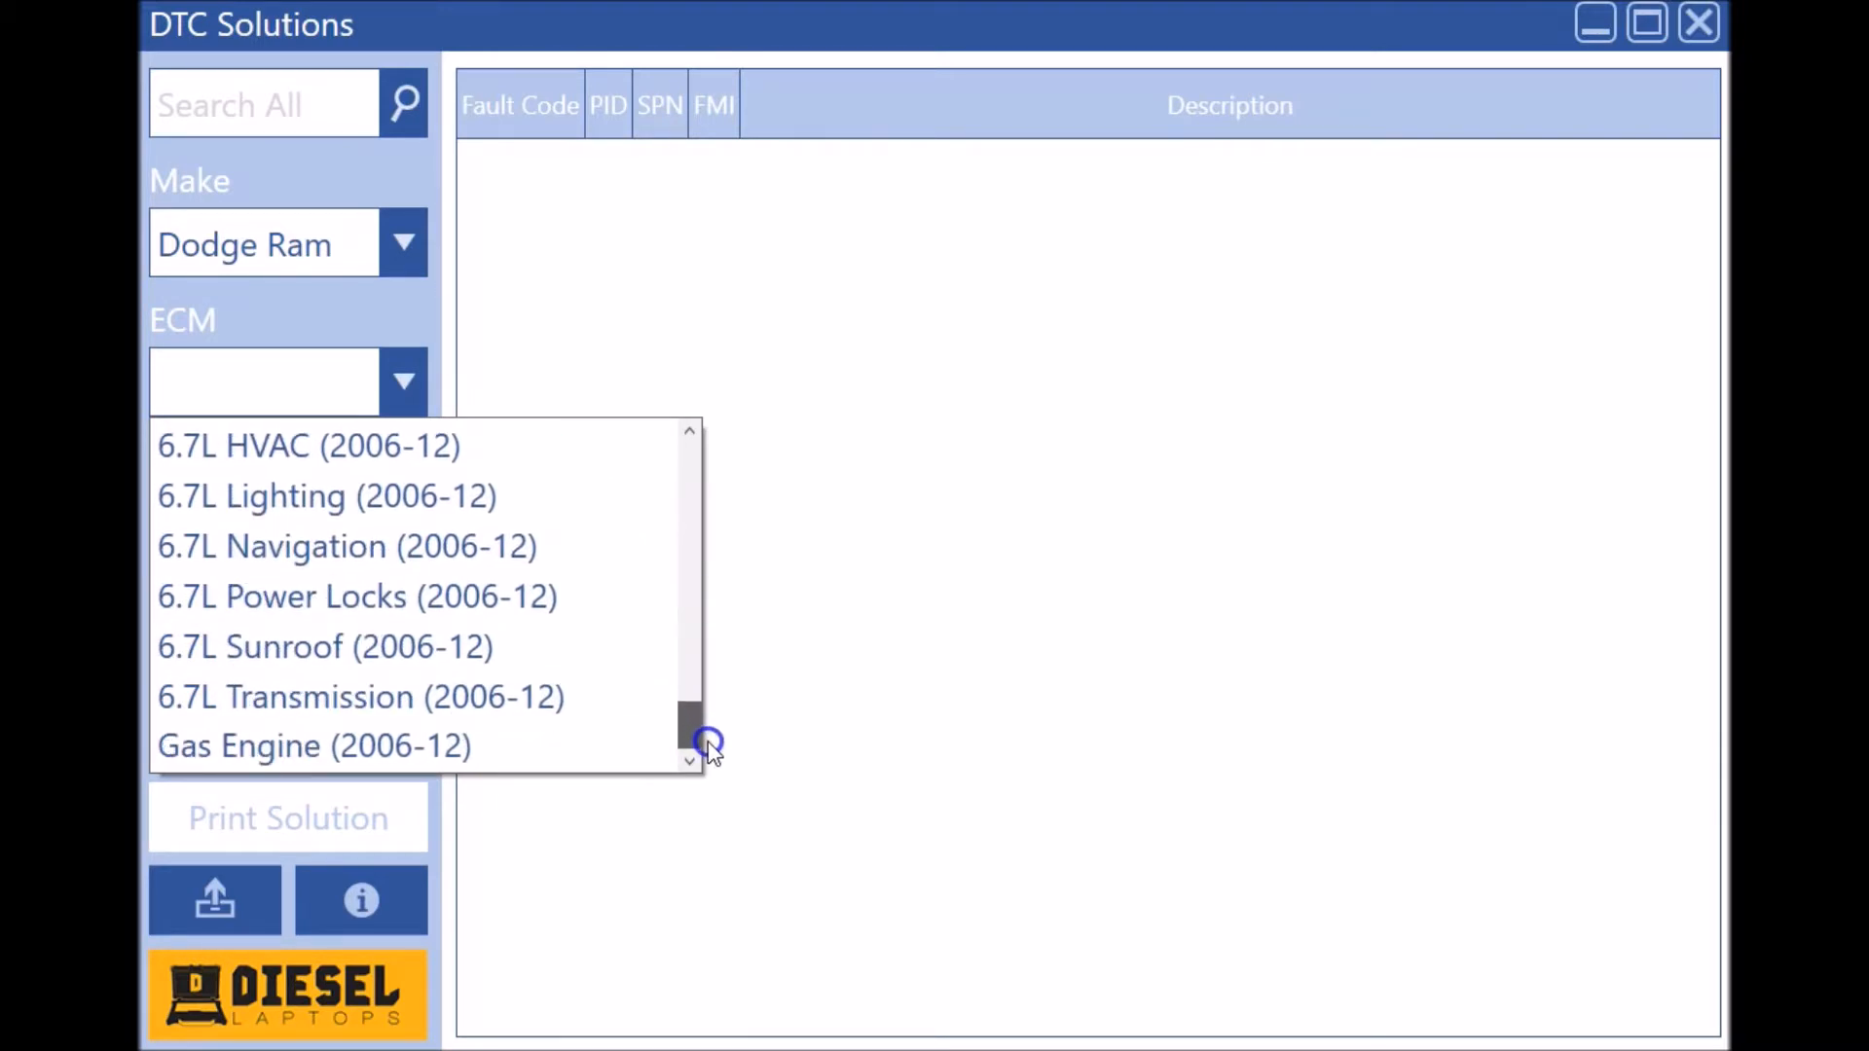
left_click(356, 595)
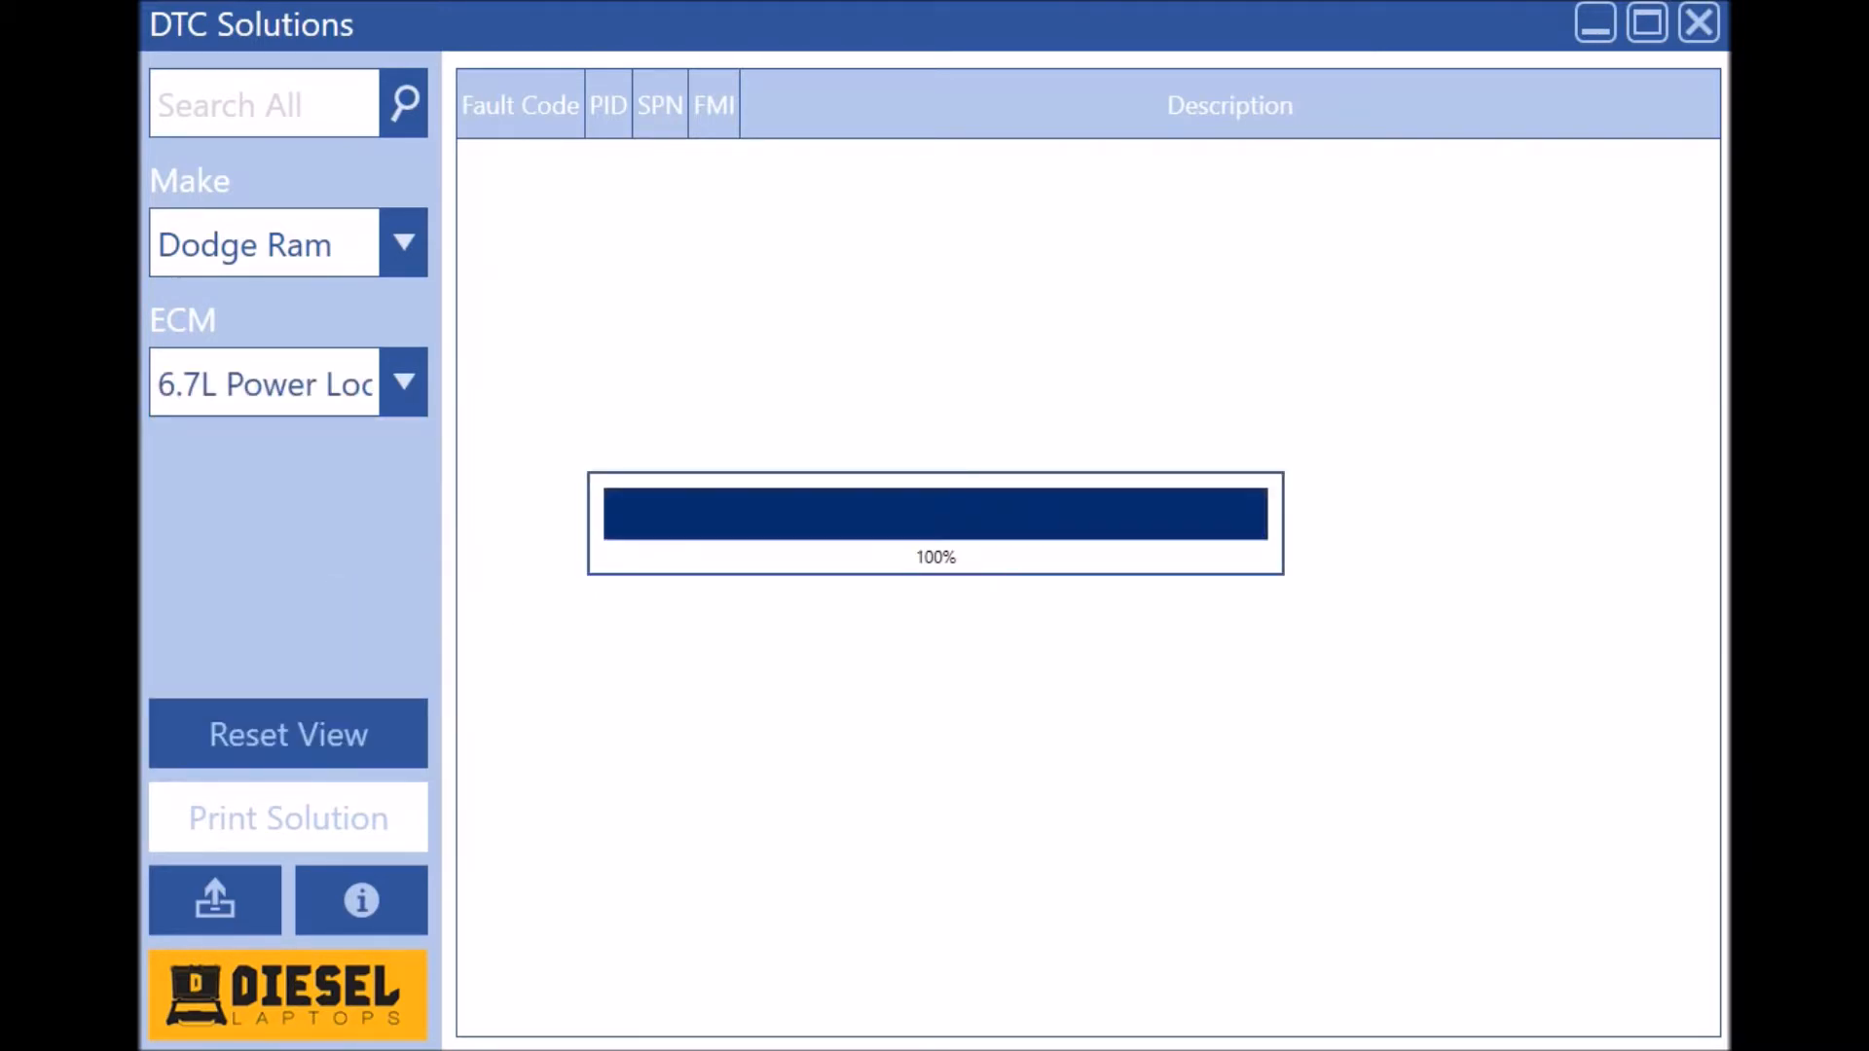
left_click(838, 502)
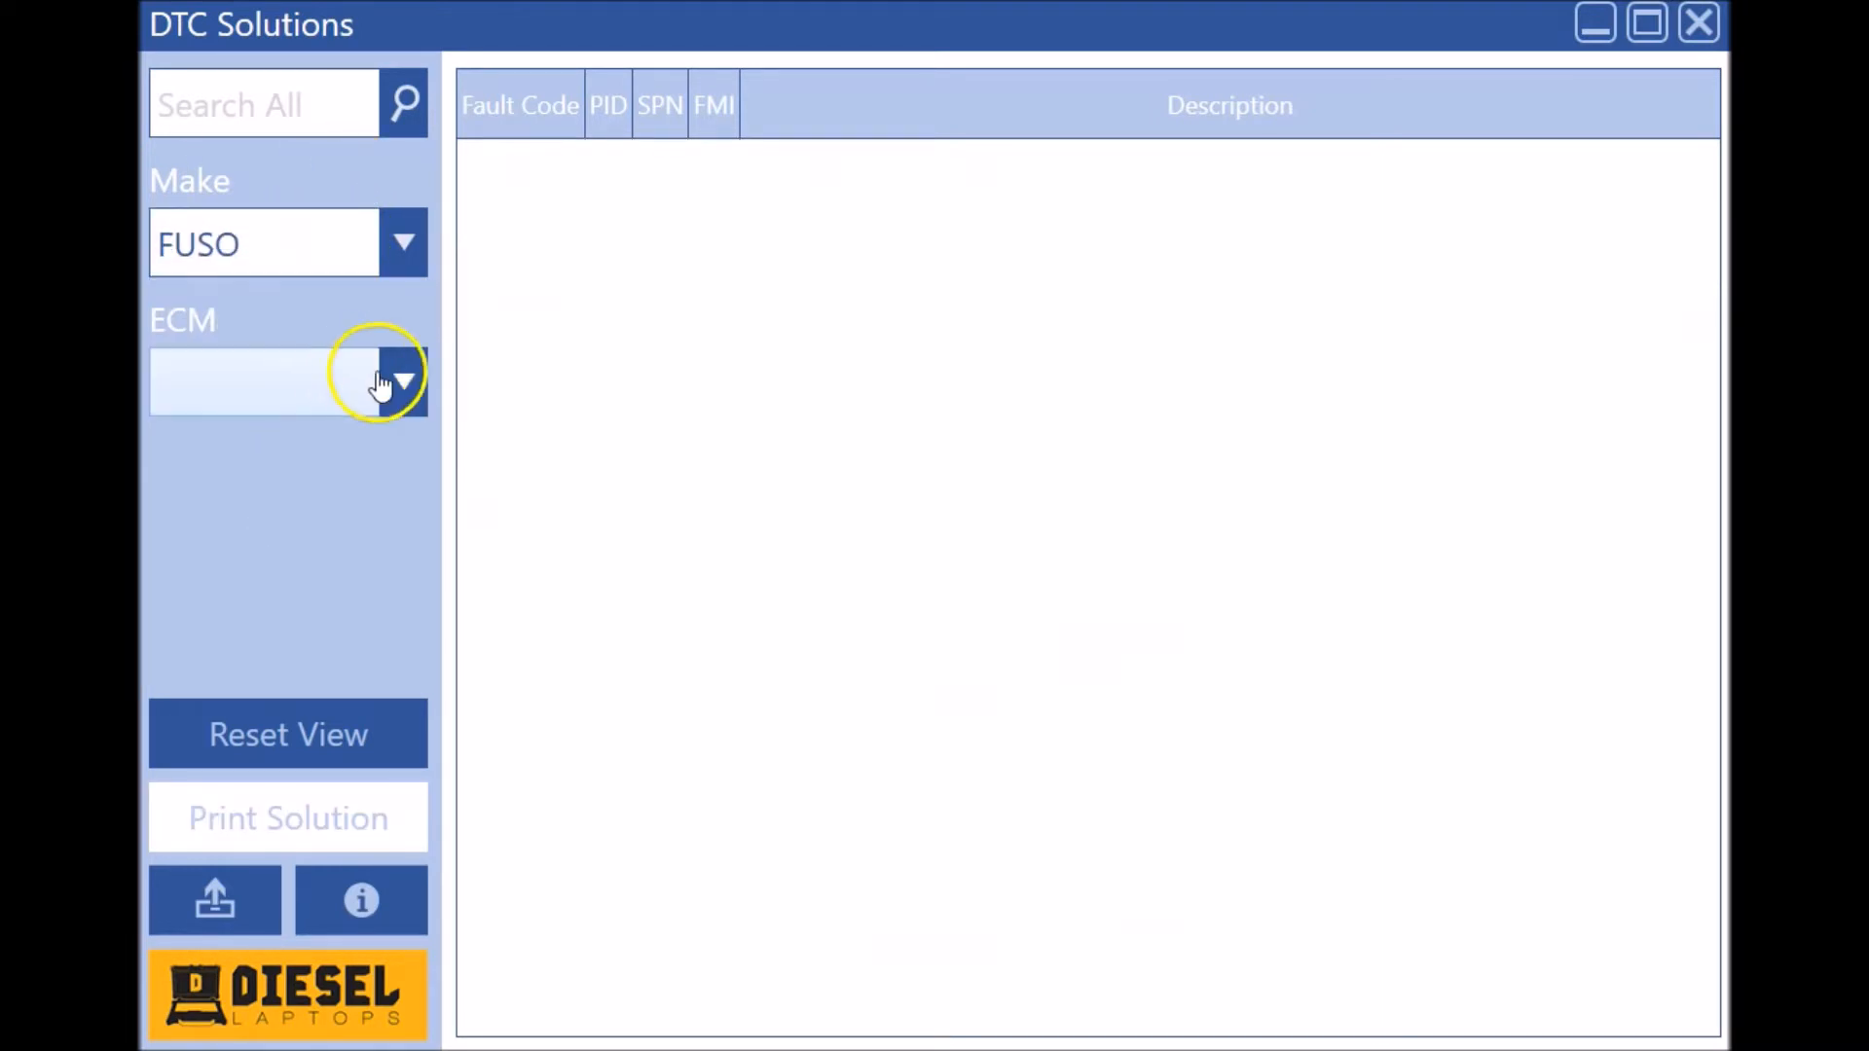
Step: Load the FUSO Class 4 & 5 (Cab Overs) controller codes
left_click(404, 379)
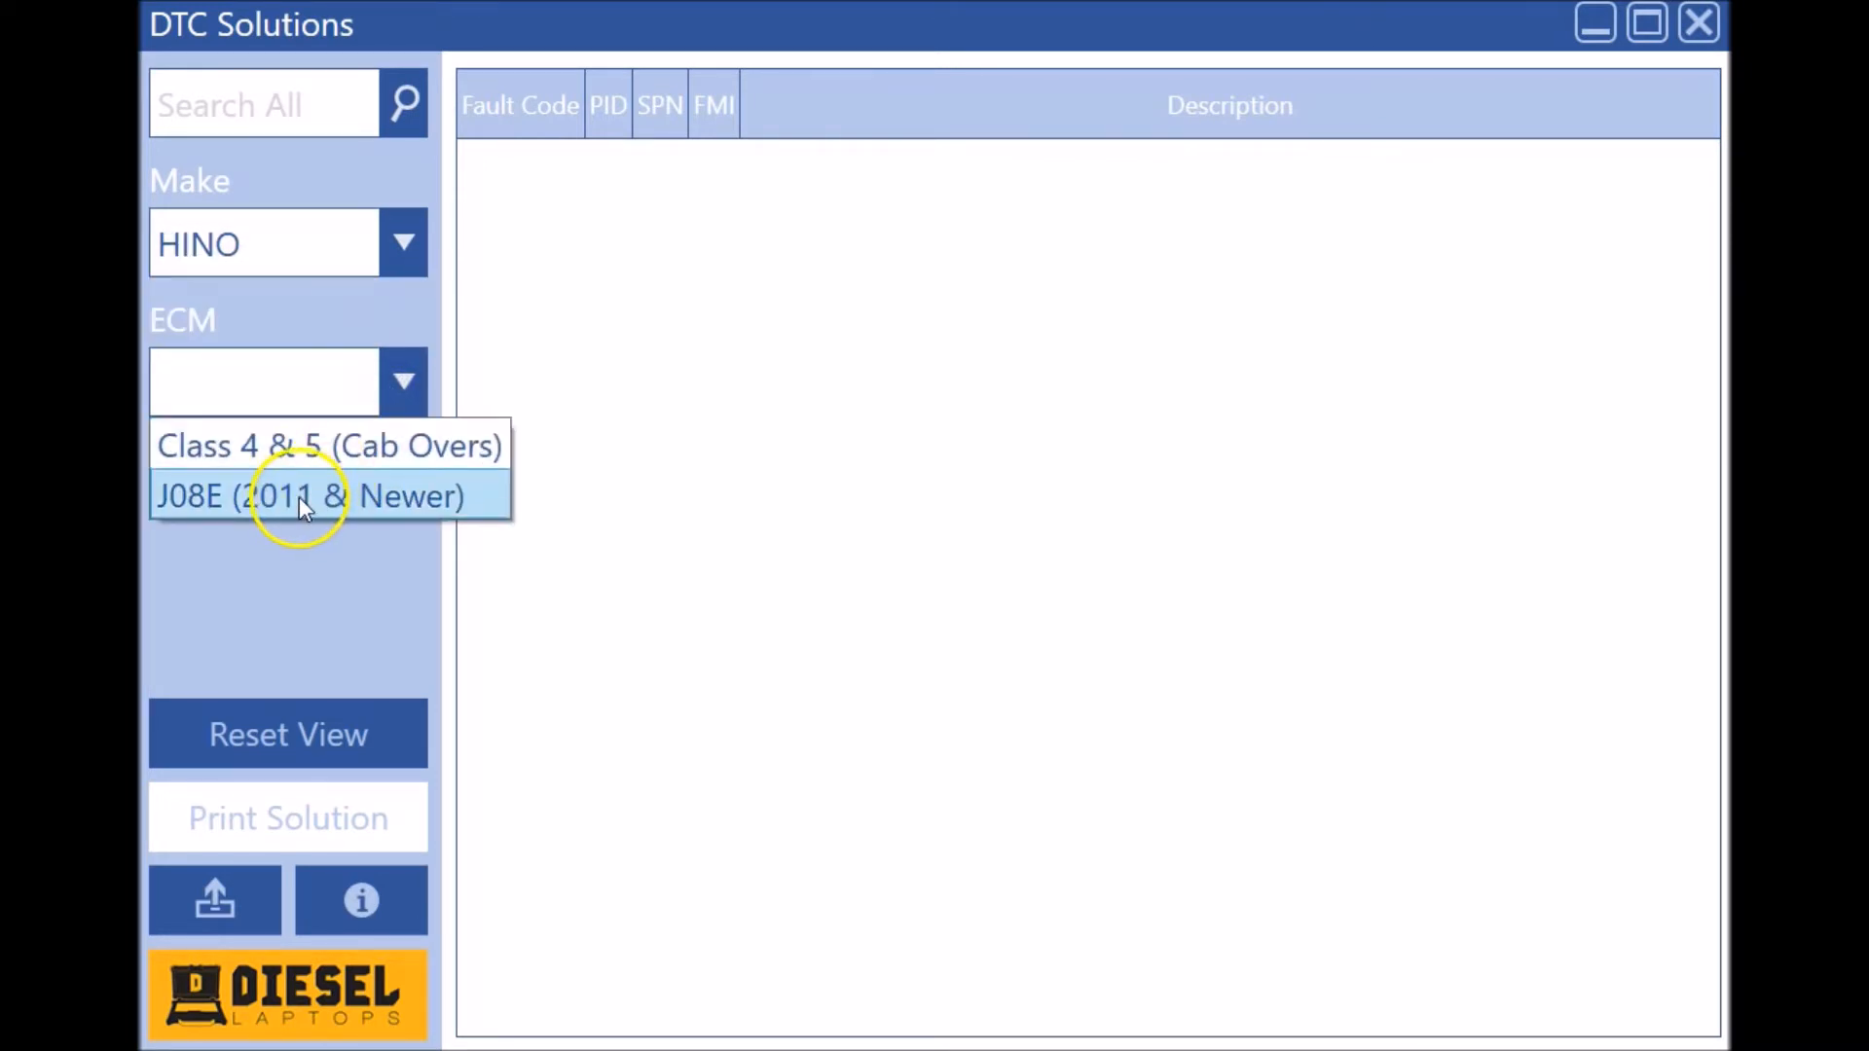
mouse_move(292, 457)
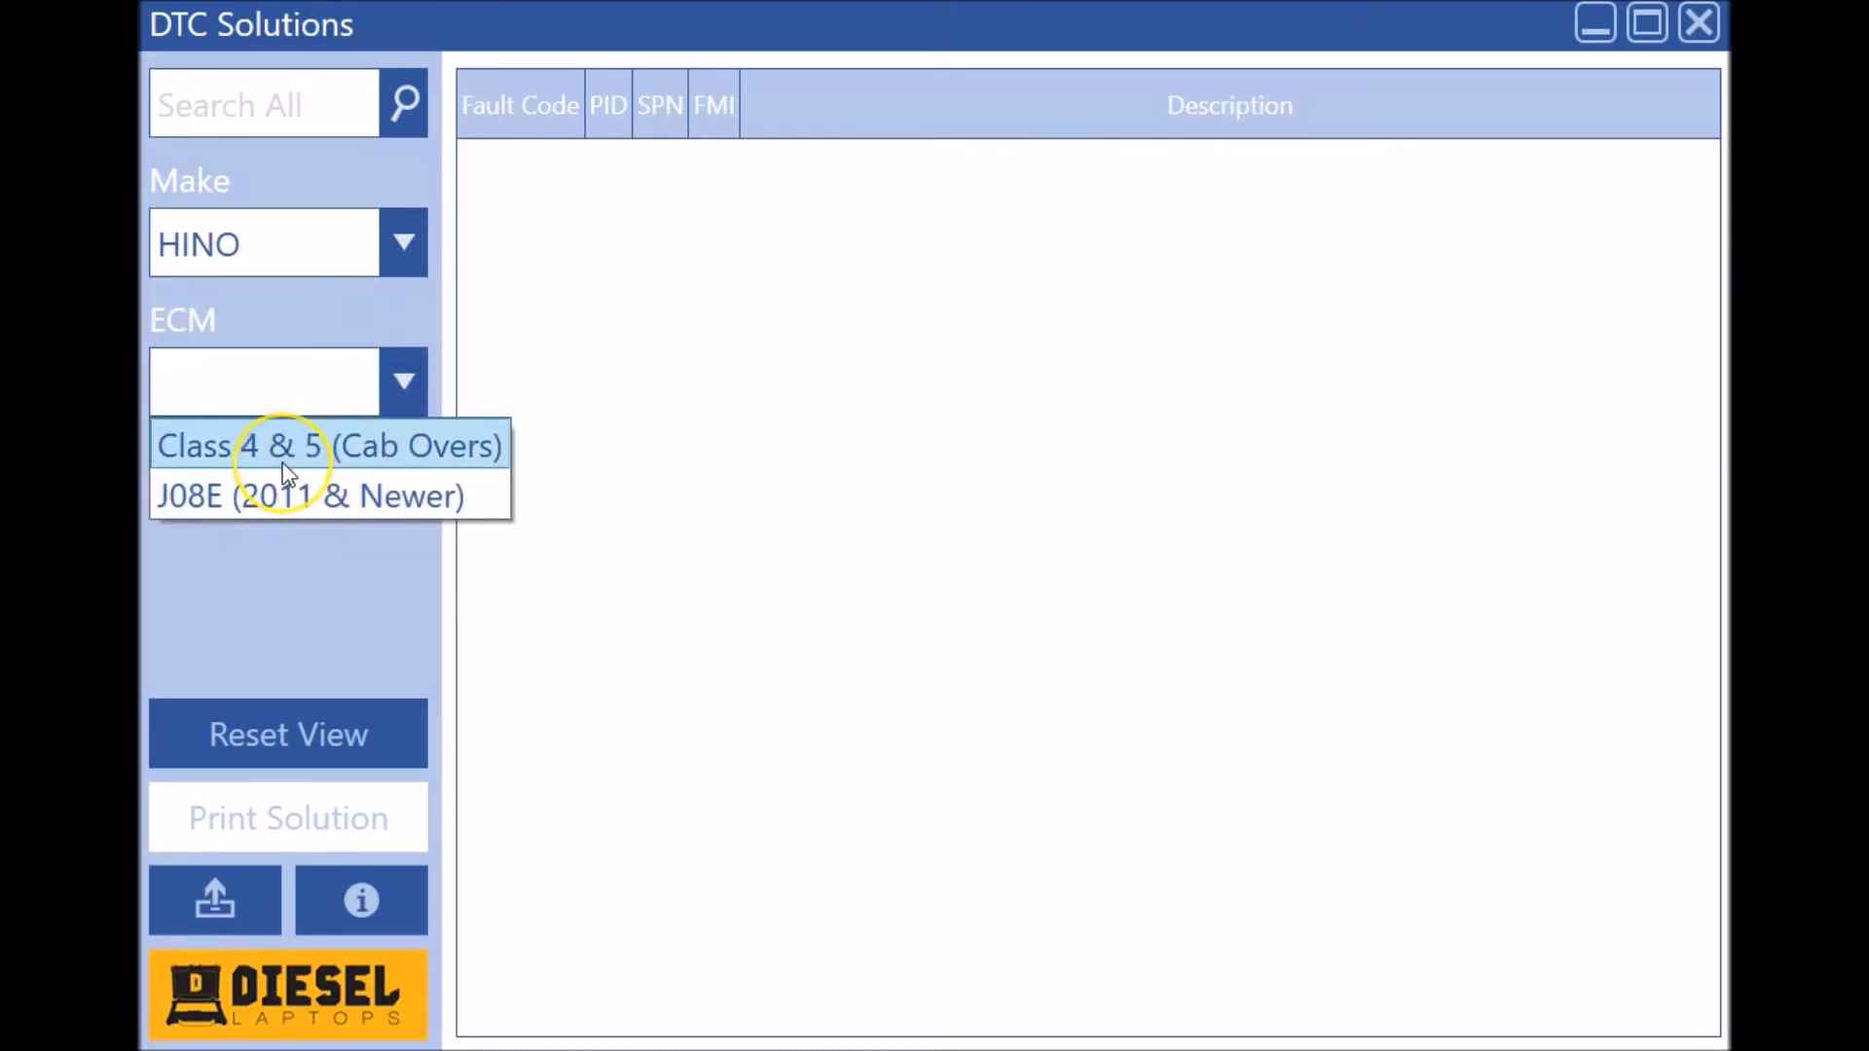
left_click(278, 243)
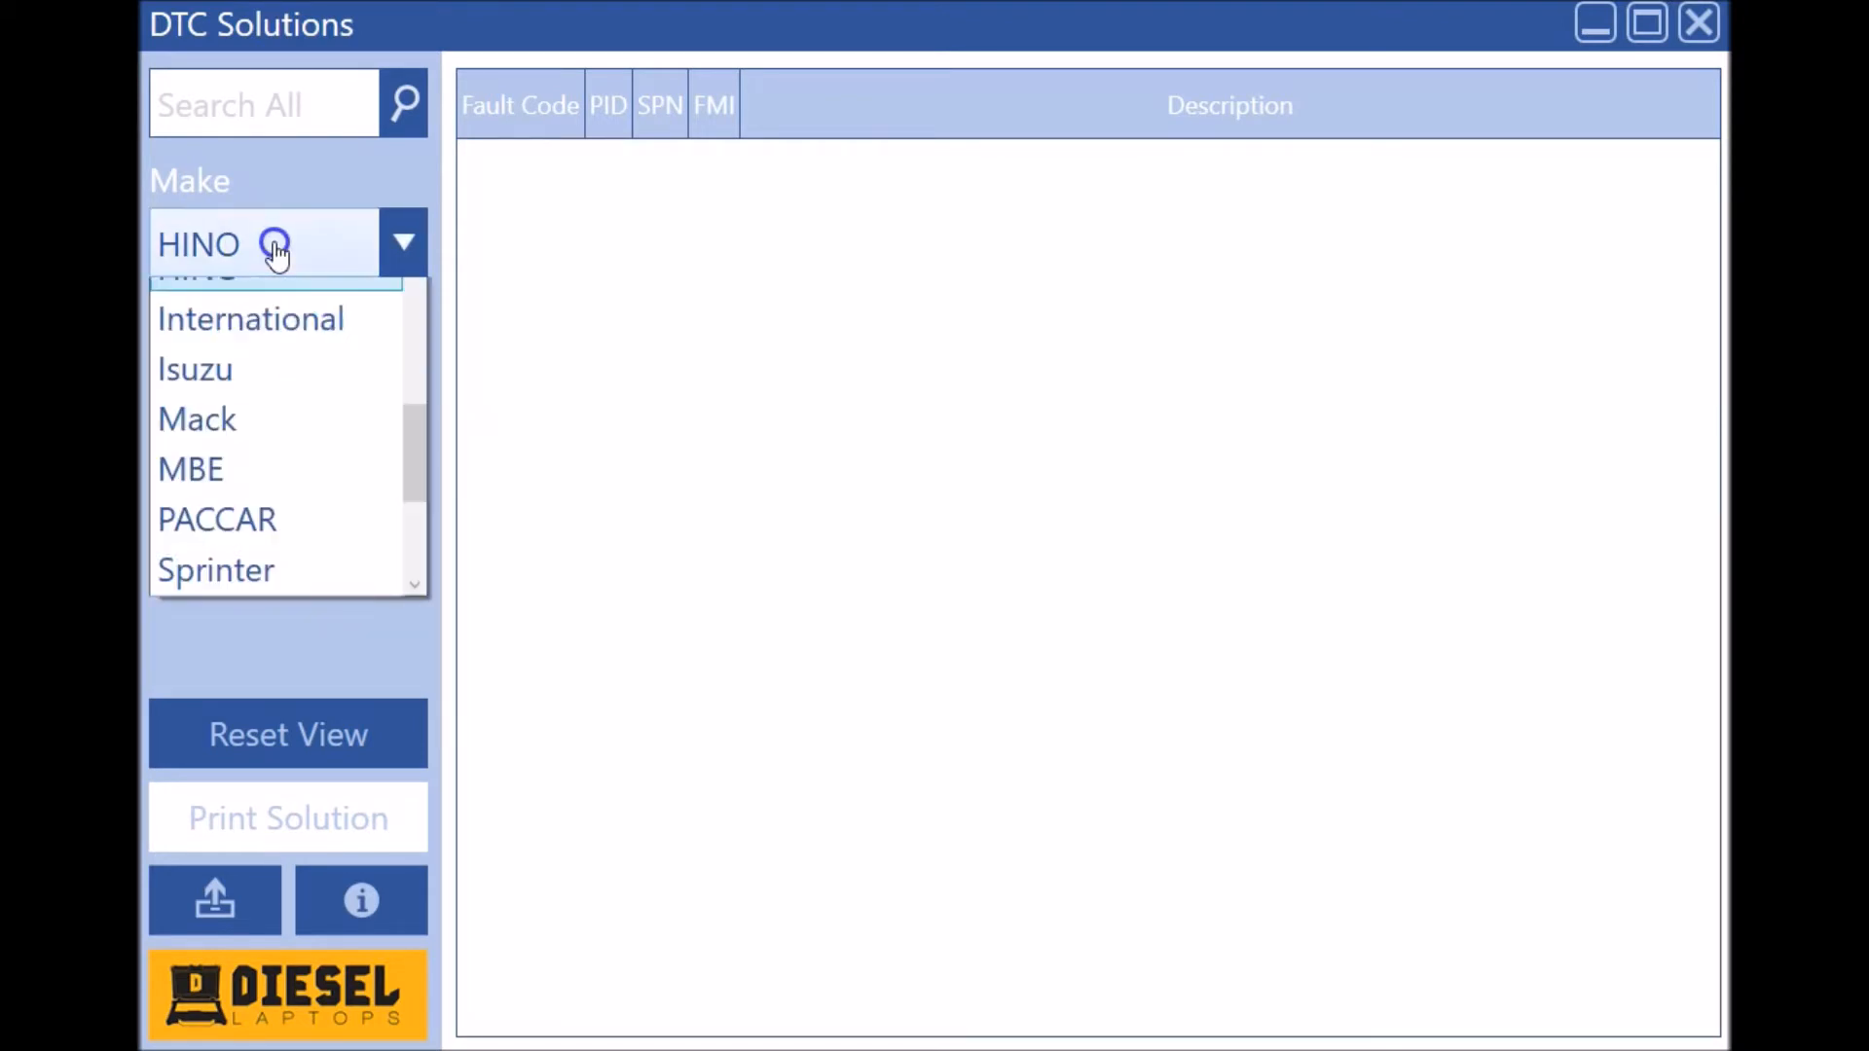
left_click(193, 370)
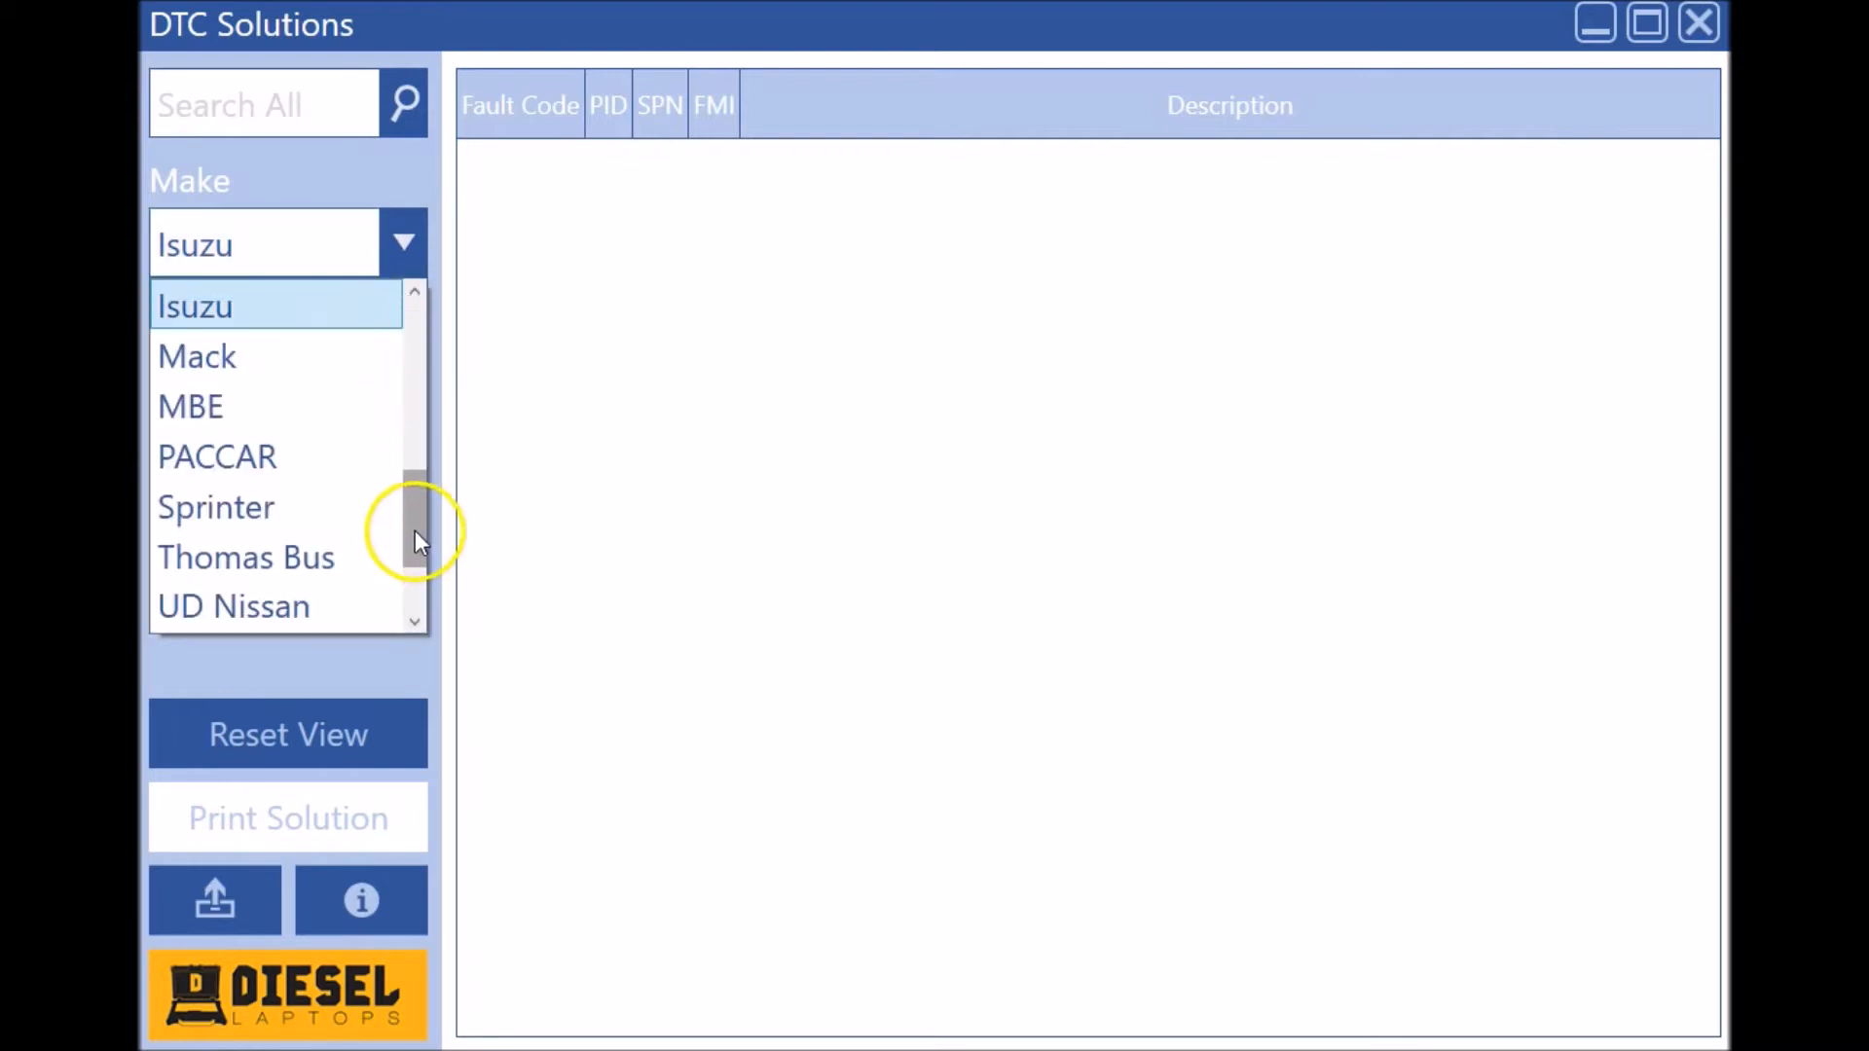
Step: Pick Volvo All Engines (2017 Emissions) and expand the Manifold Absolute Pressure code's causes
scroll("down", 3)
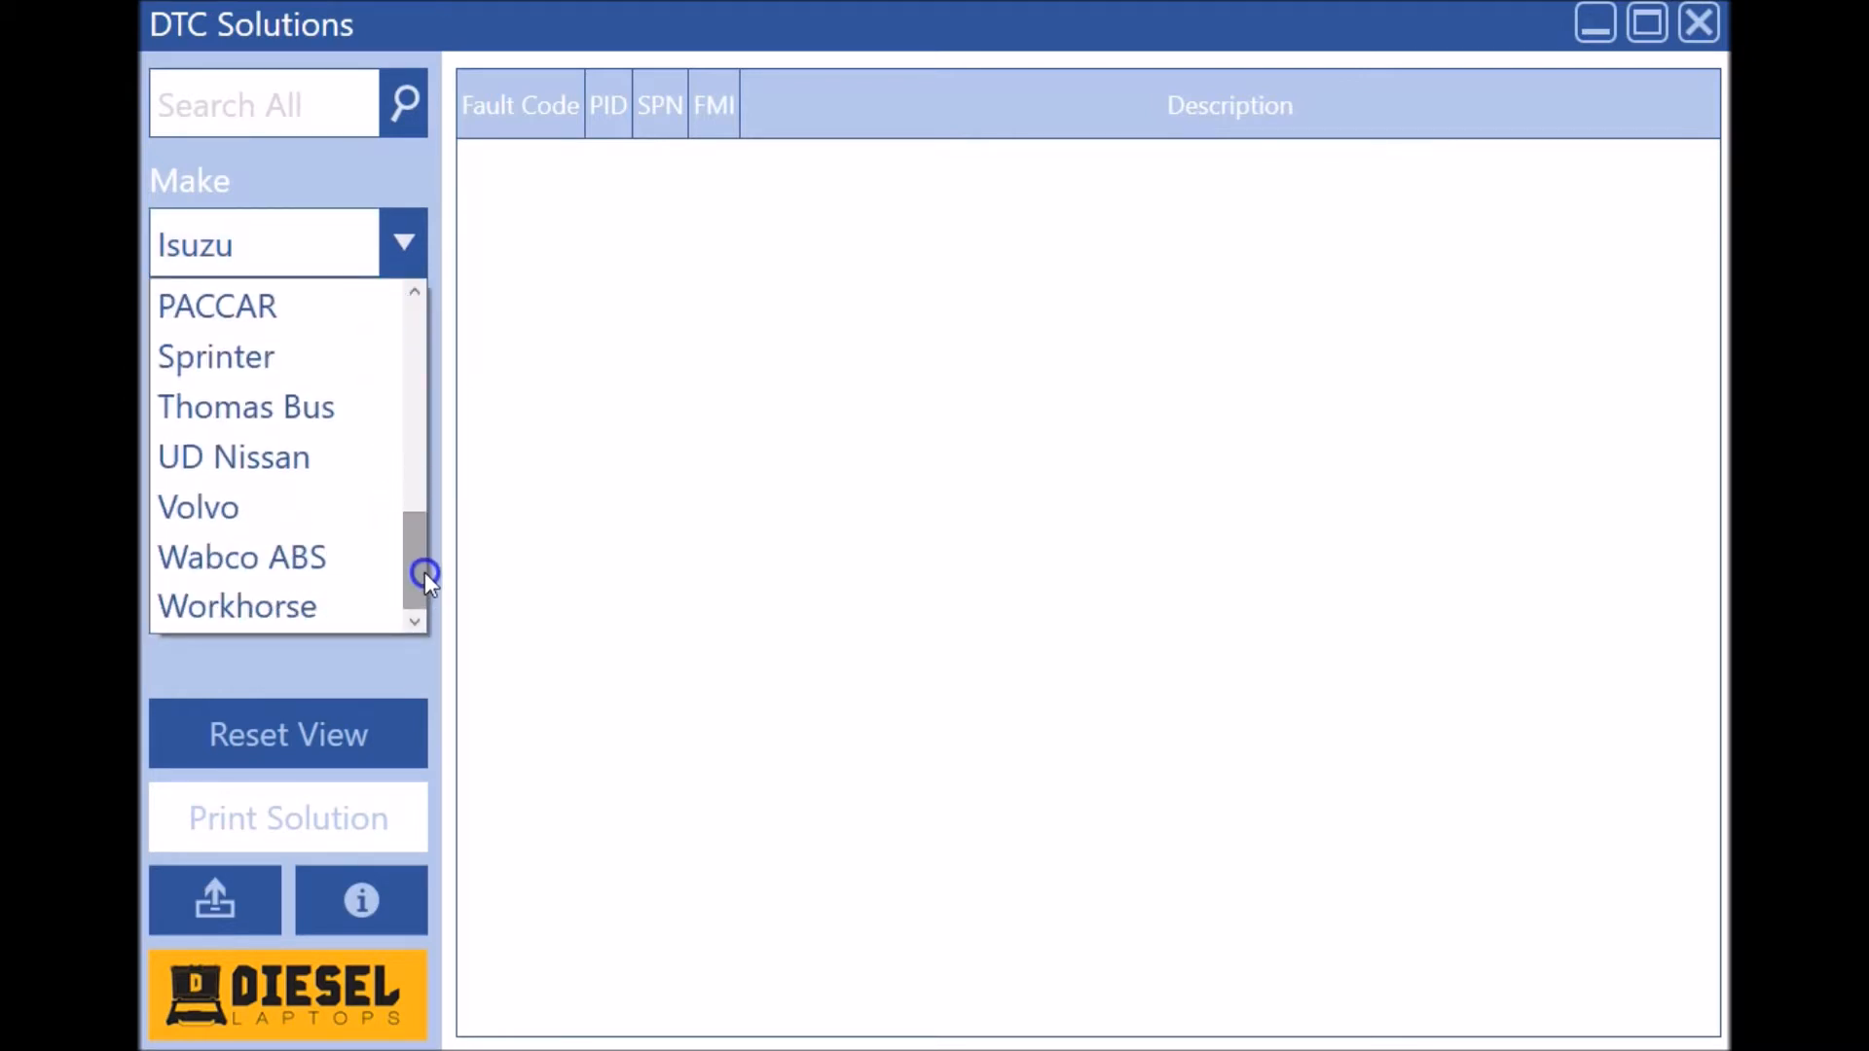
left_click(197, 508)
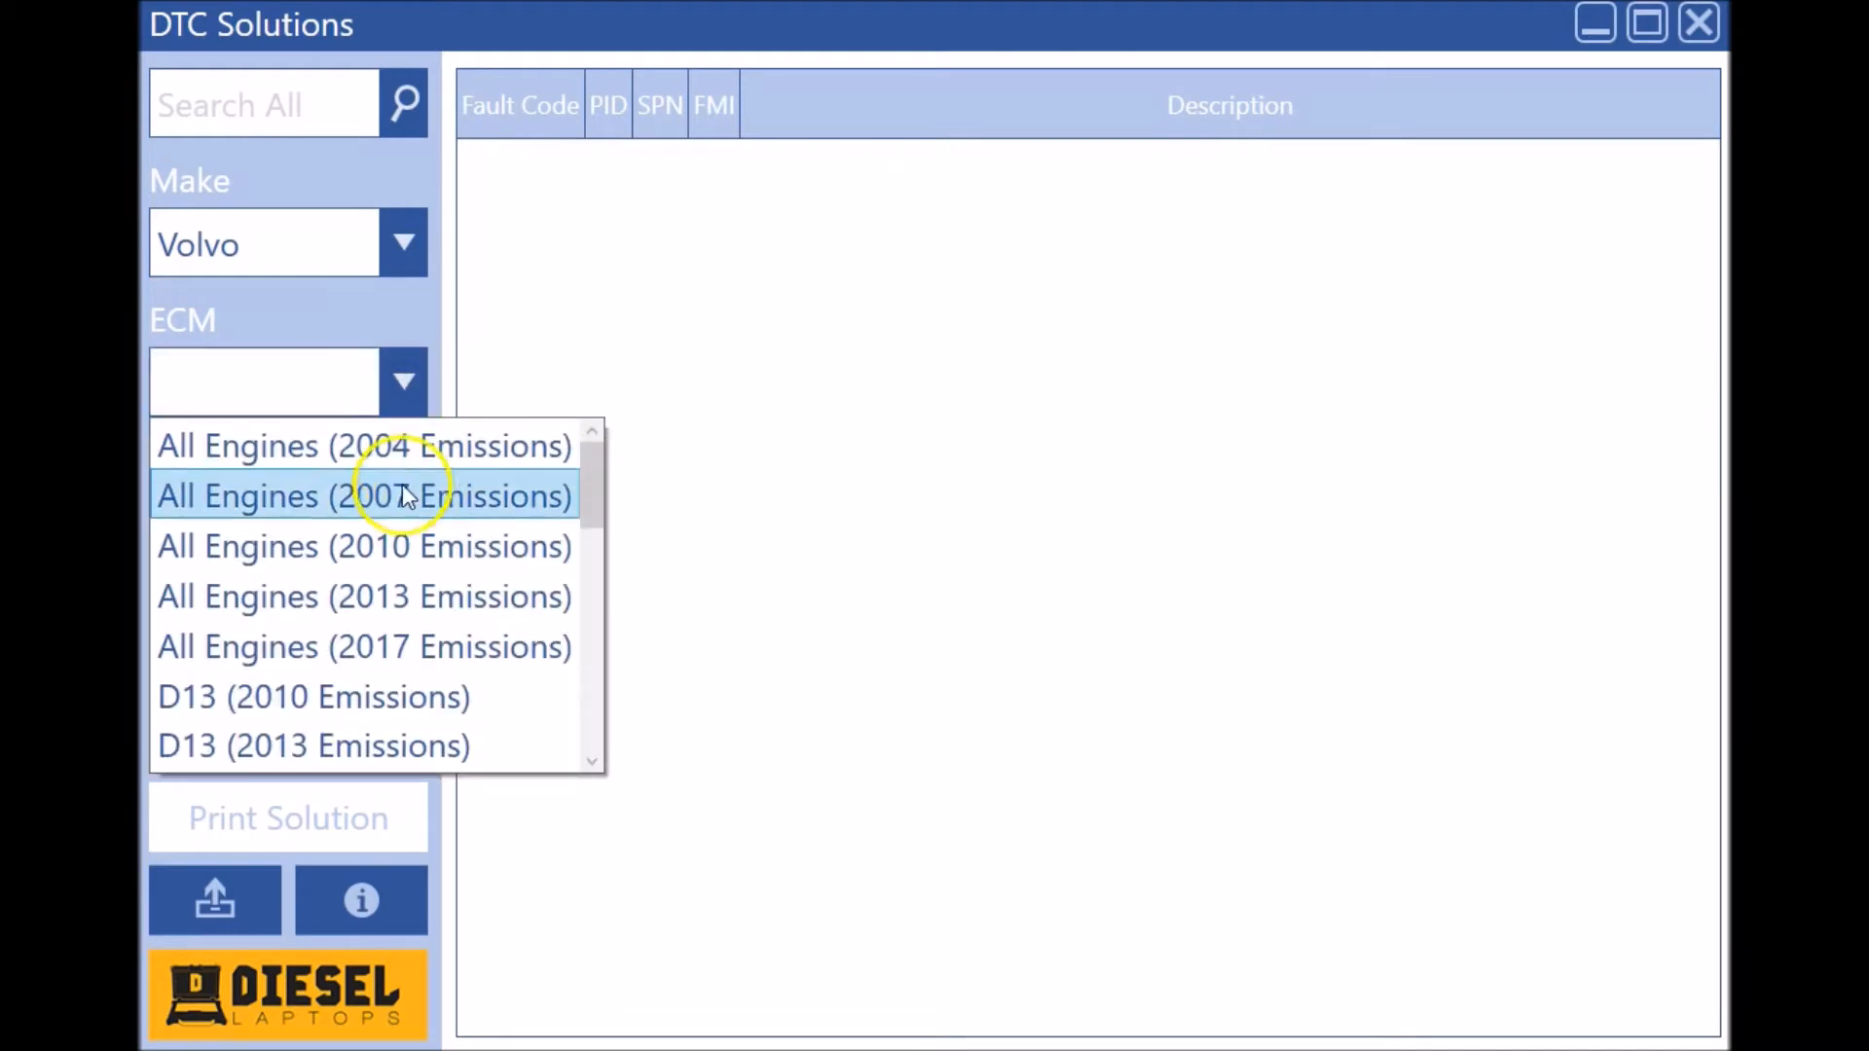
mouse_move(361, 647)
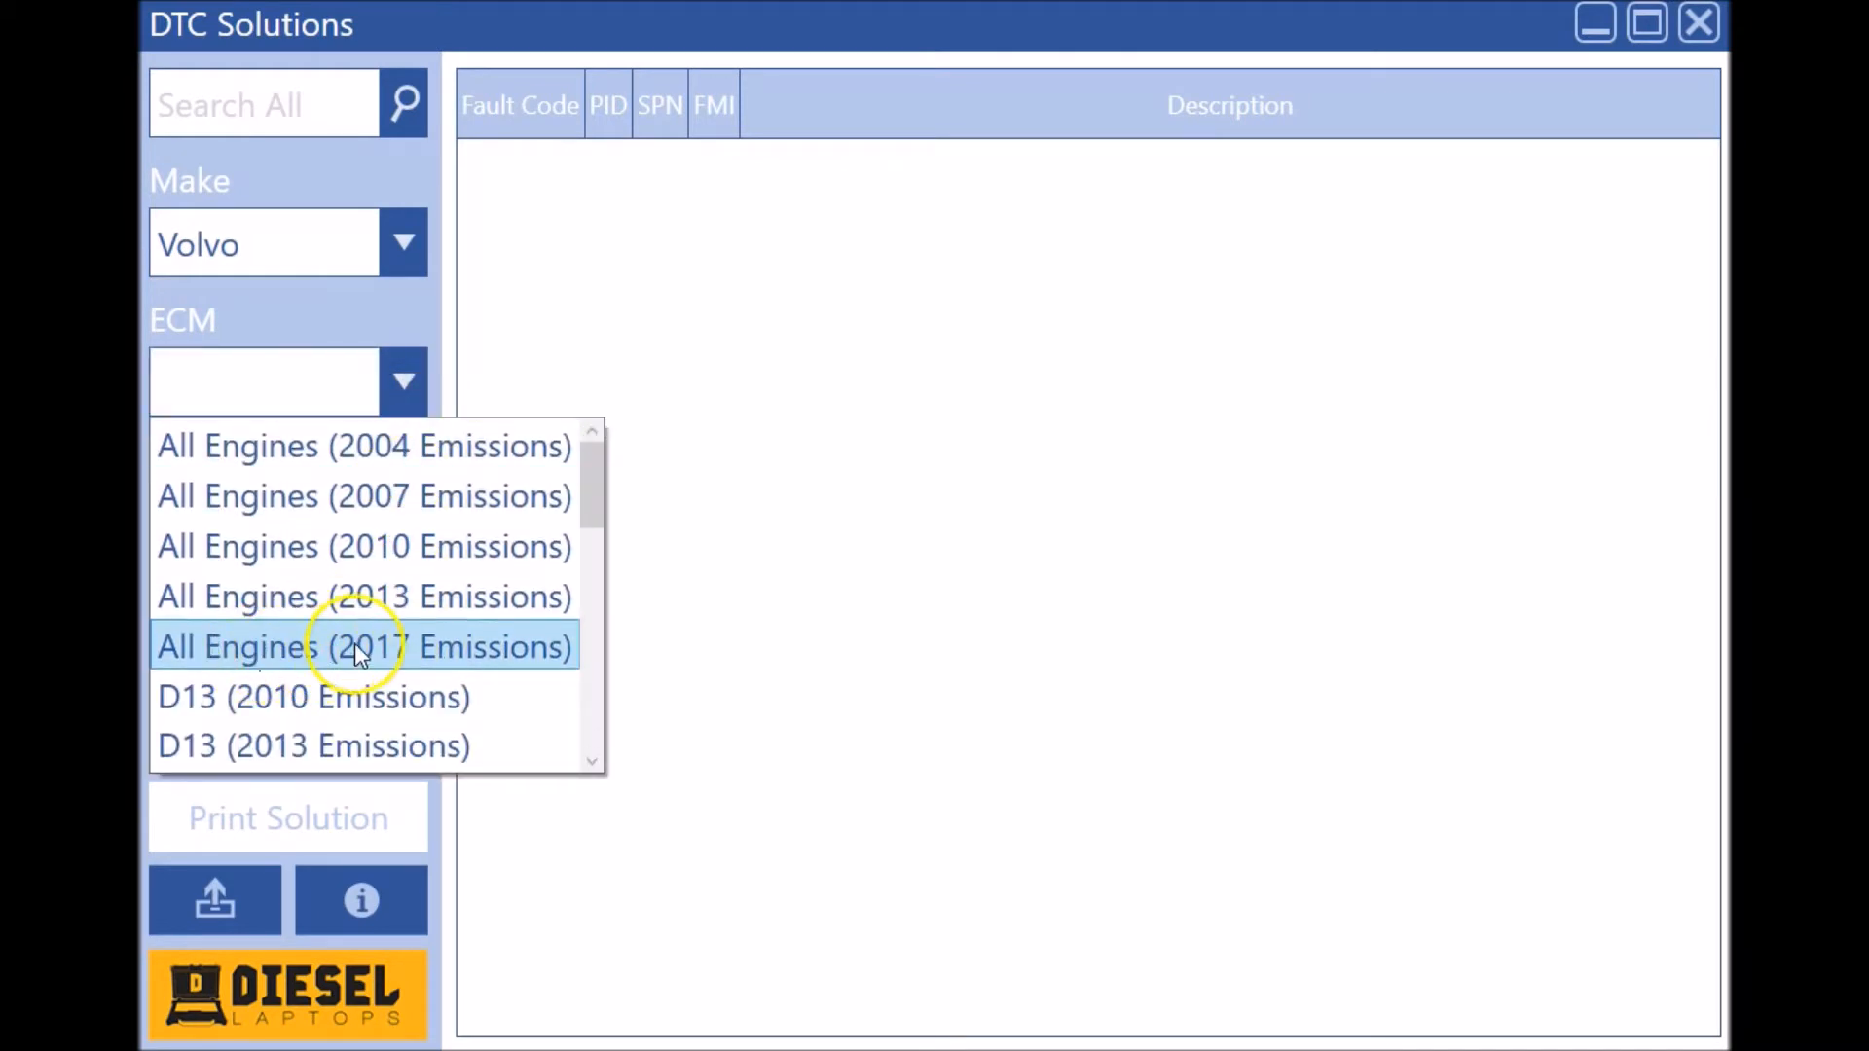
left_click(363, 646)
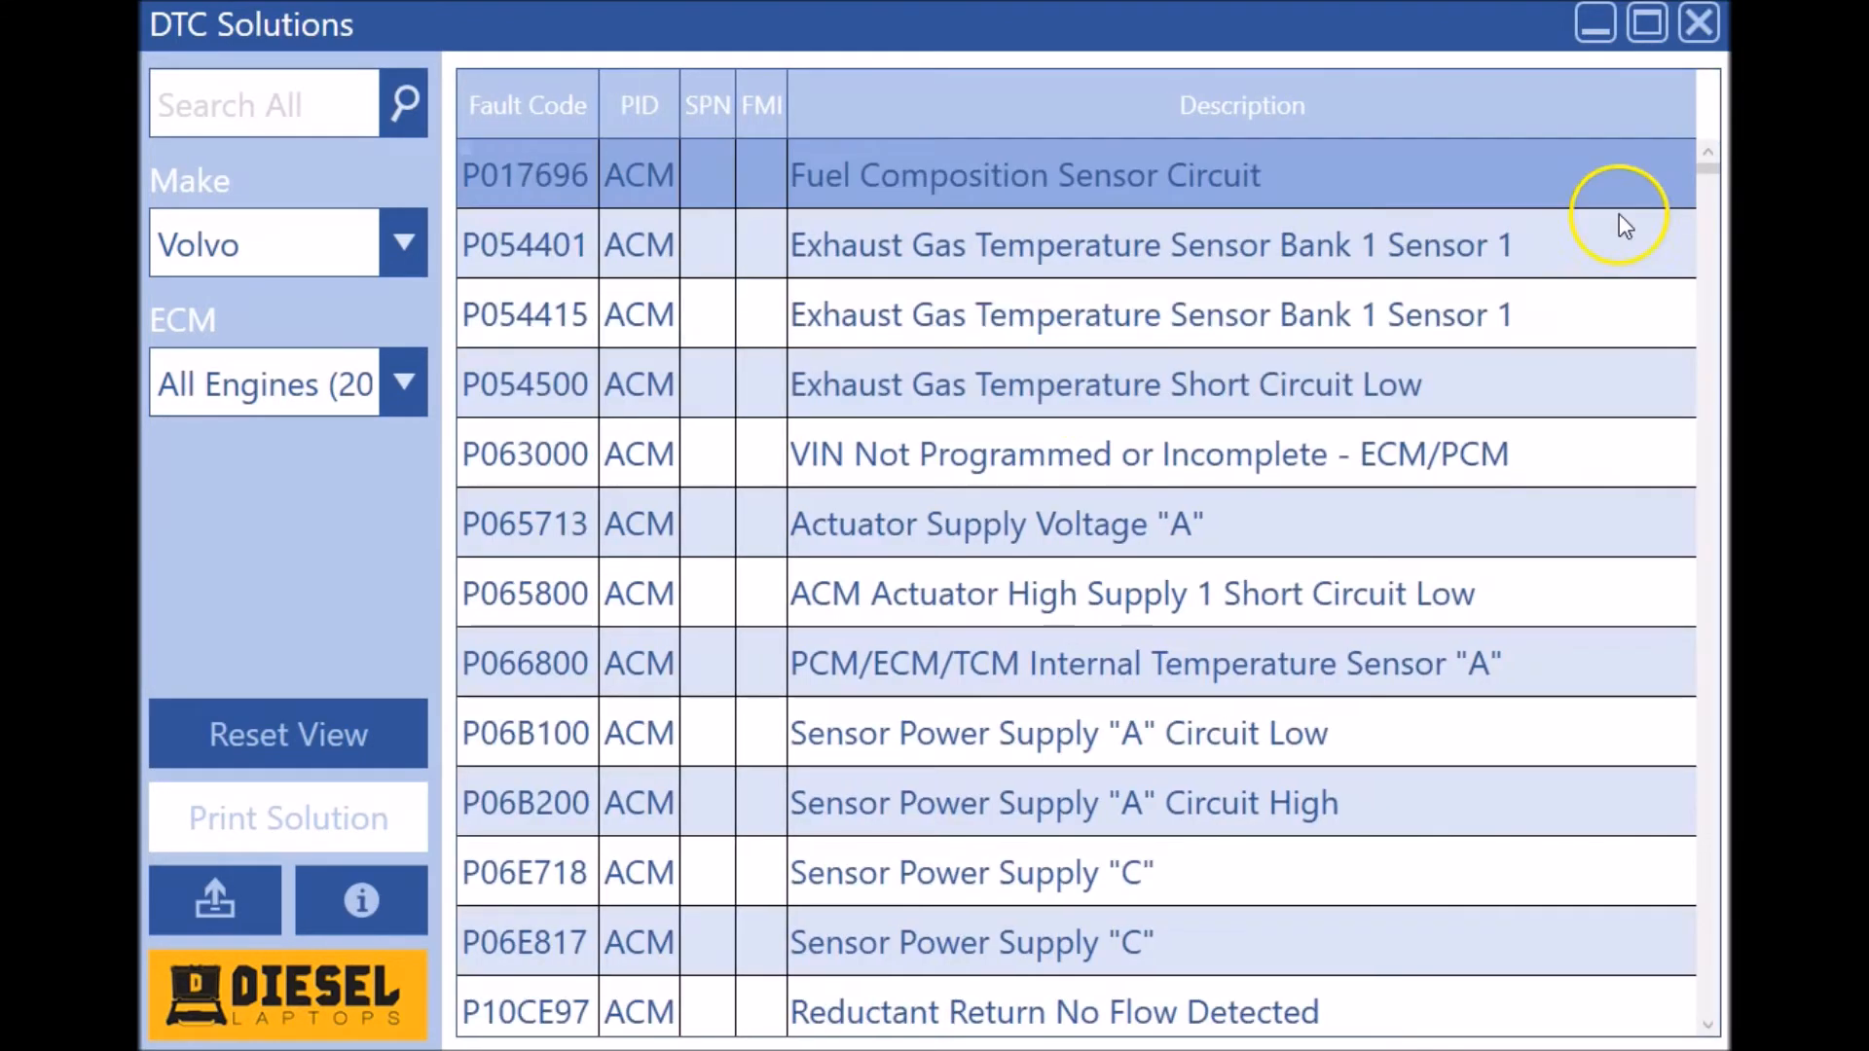
left_click_drag(1706, 174, 1706, 214)
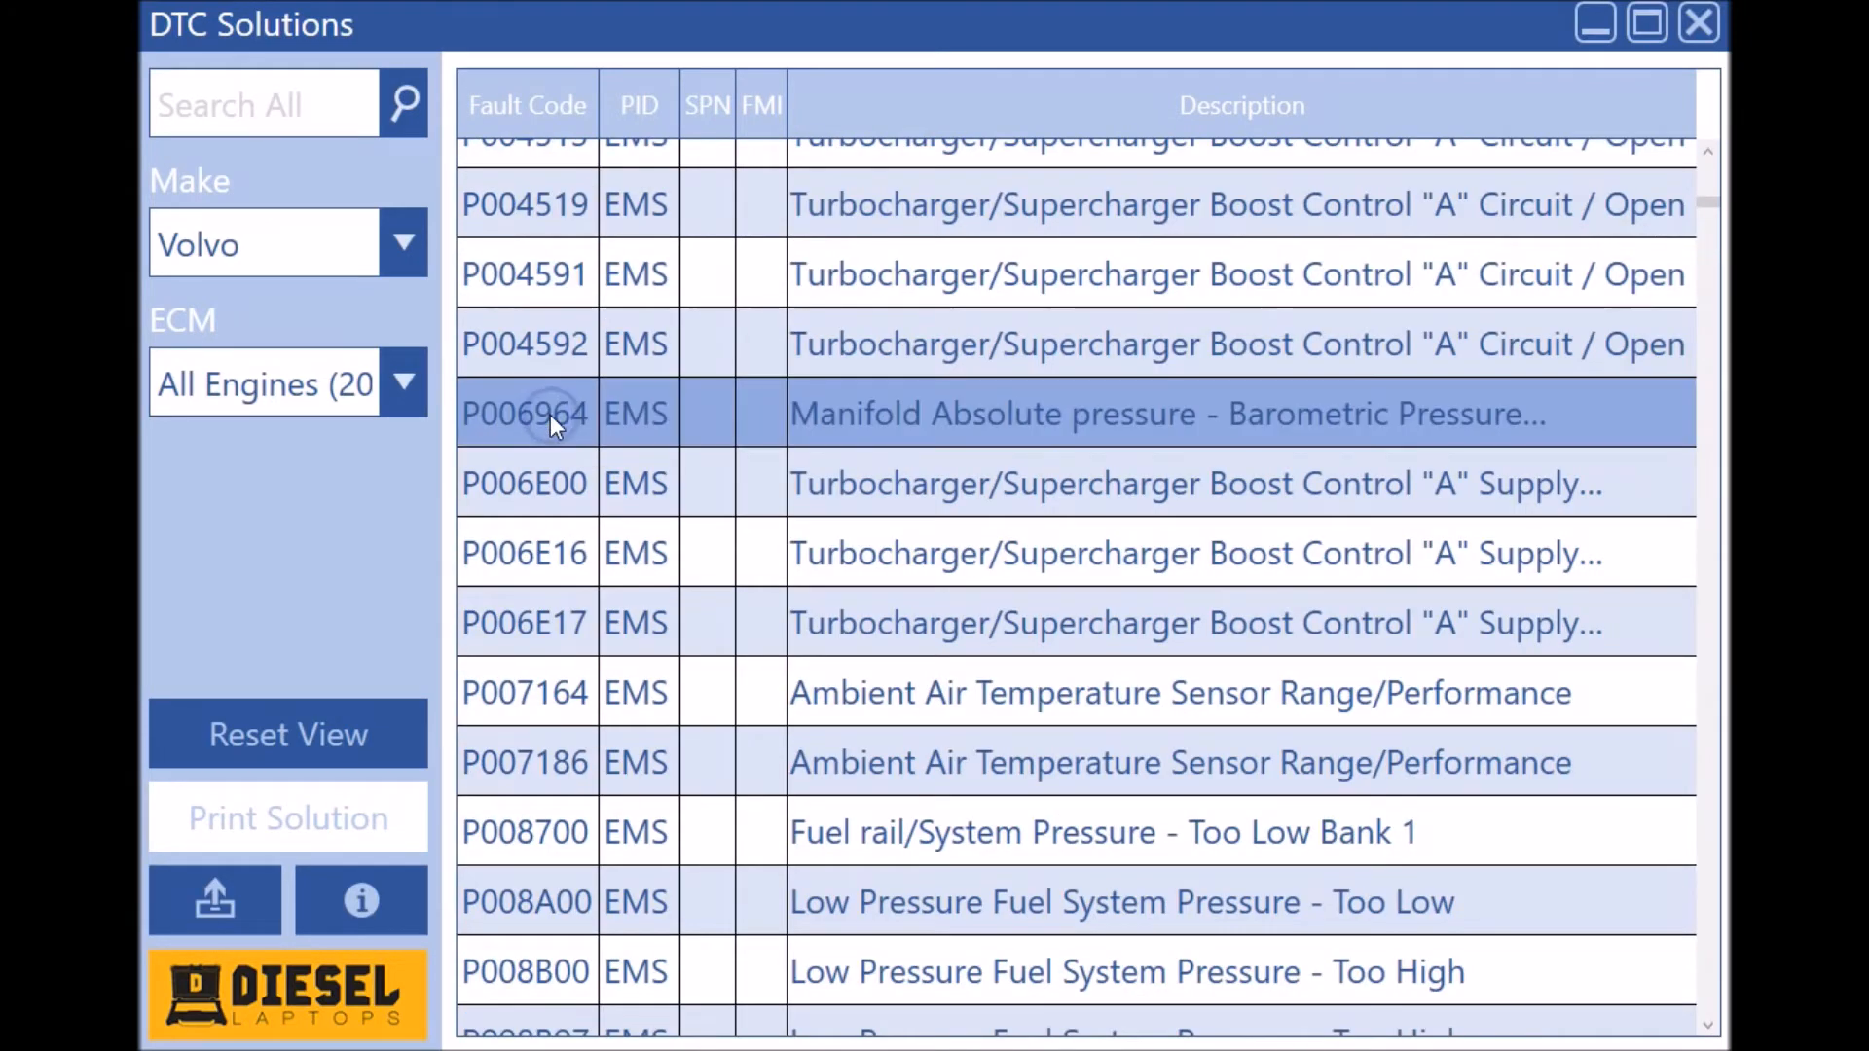
left_click(526, 413)
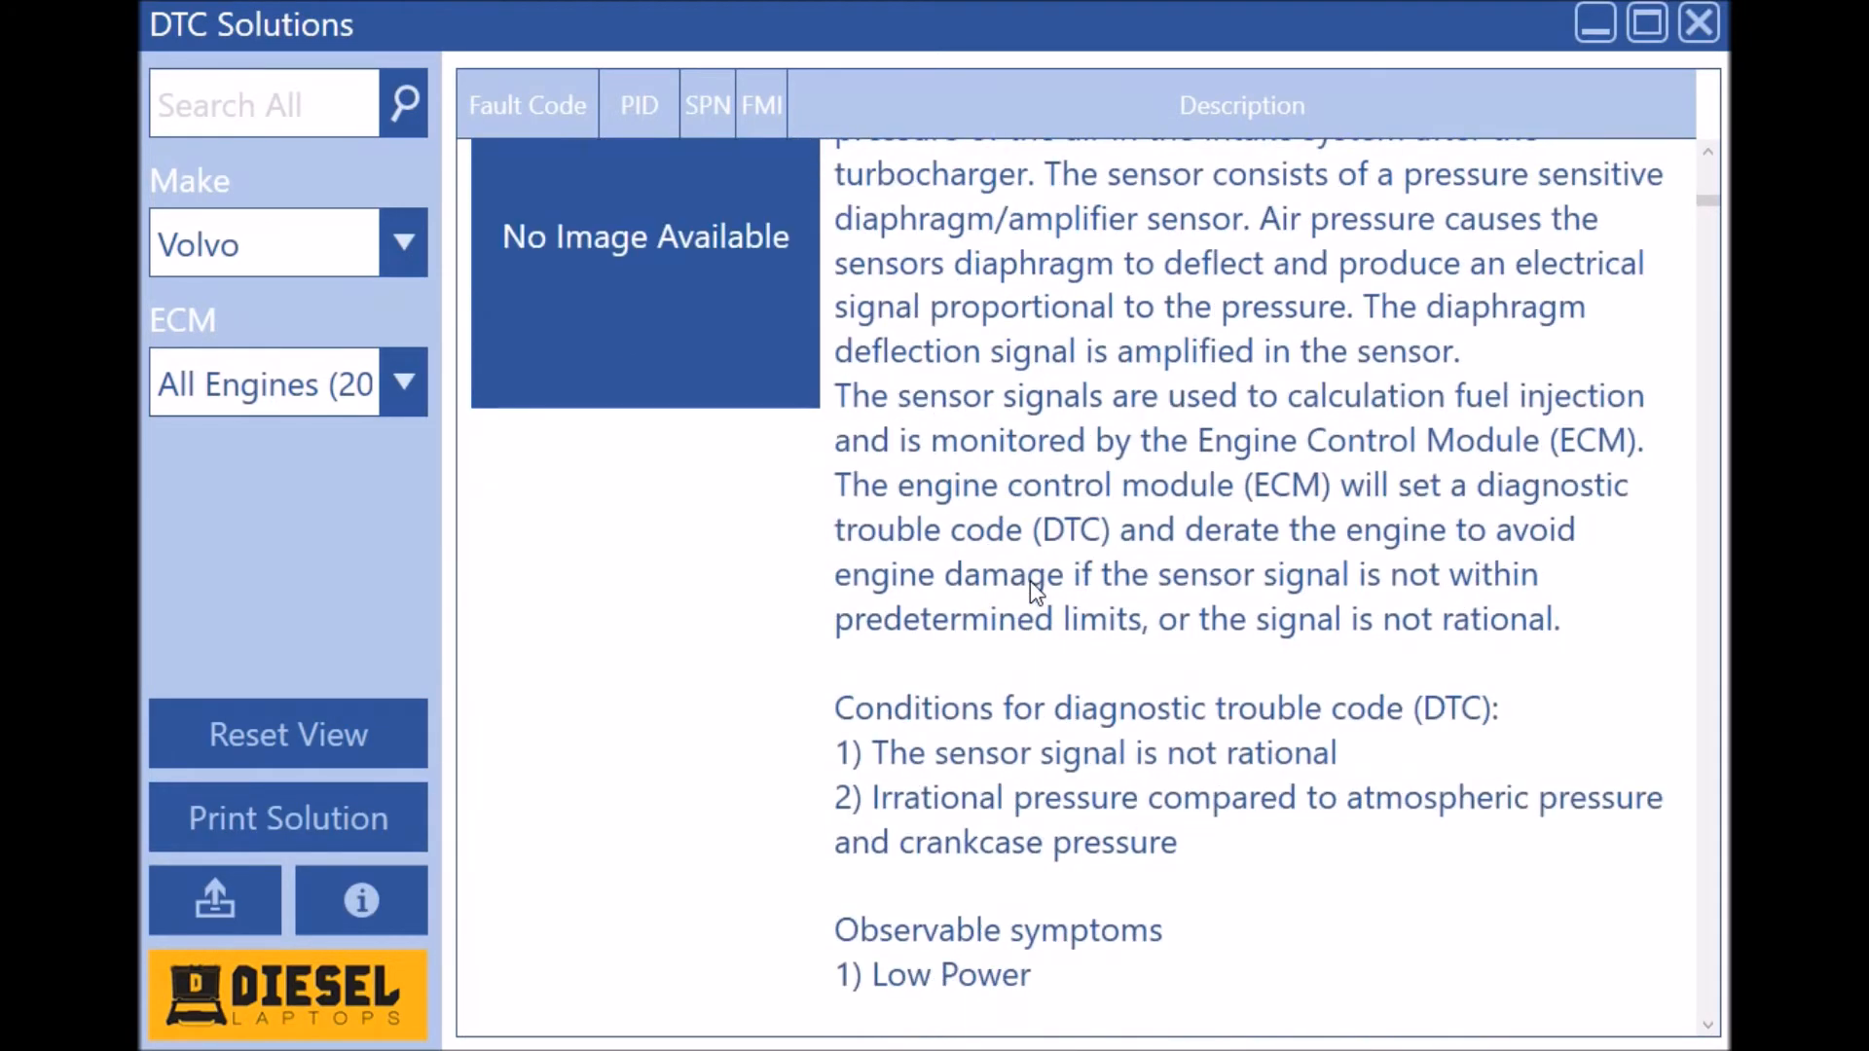
scroll("down", 3)
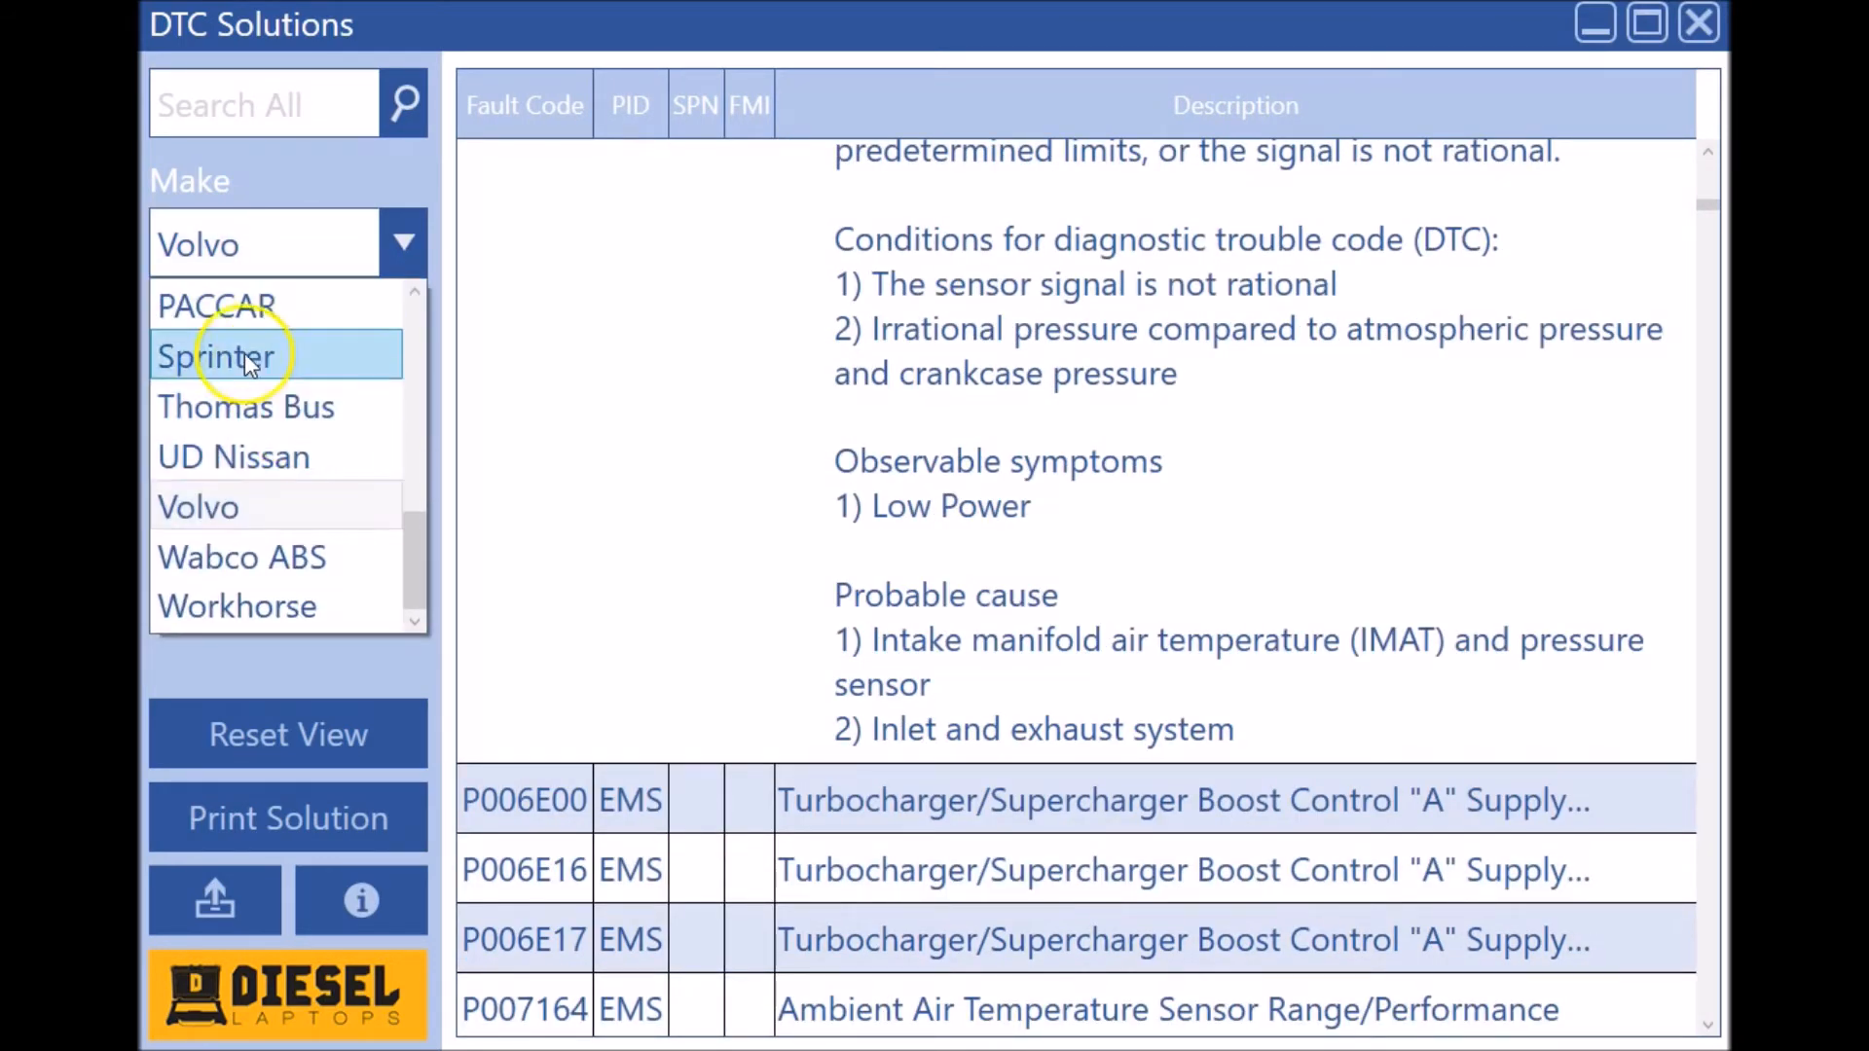
Step: Change the make from Volvo to Sprinter, then Wabco ABS, leaving the controller unselected
left_click(231, 356)
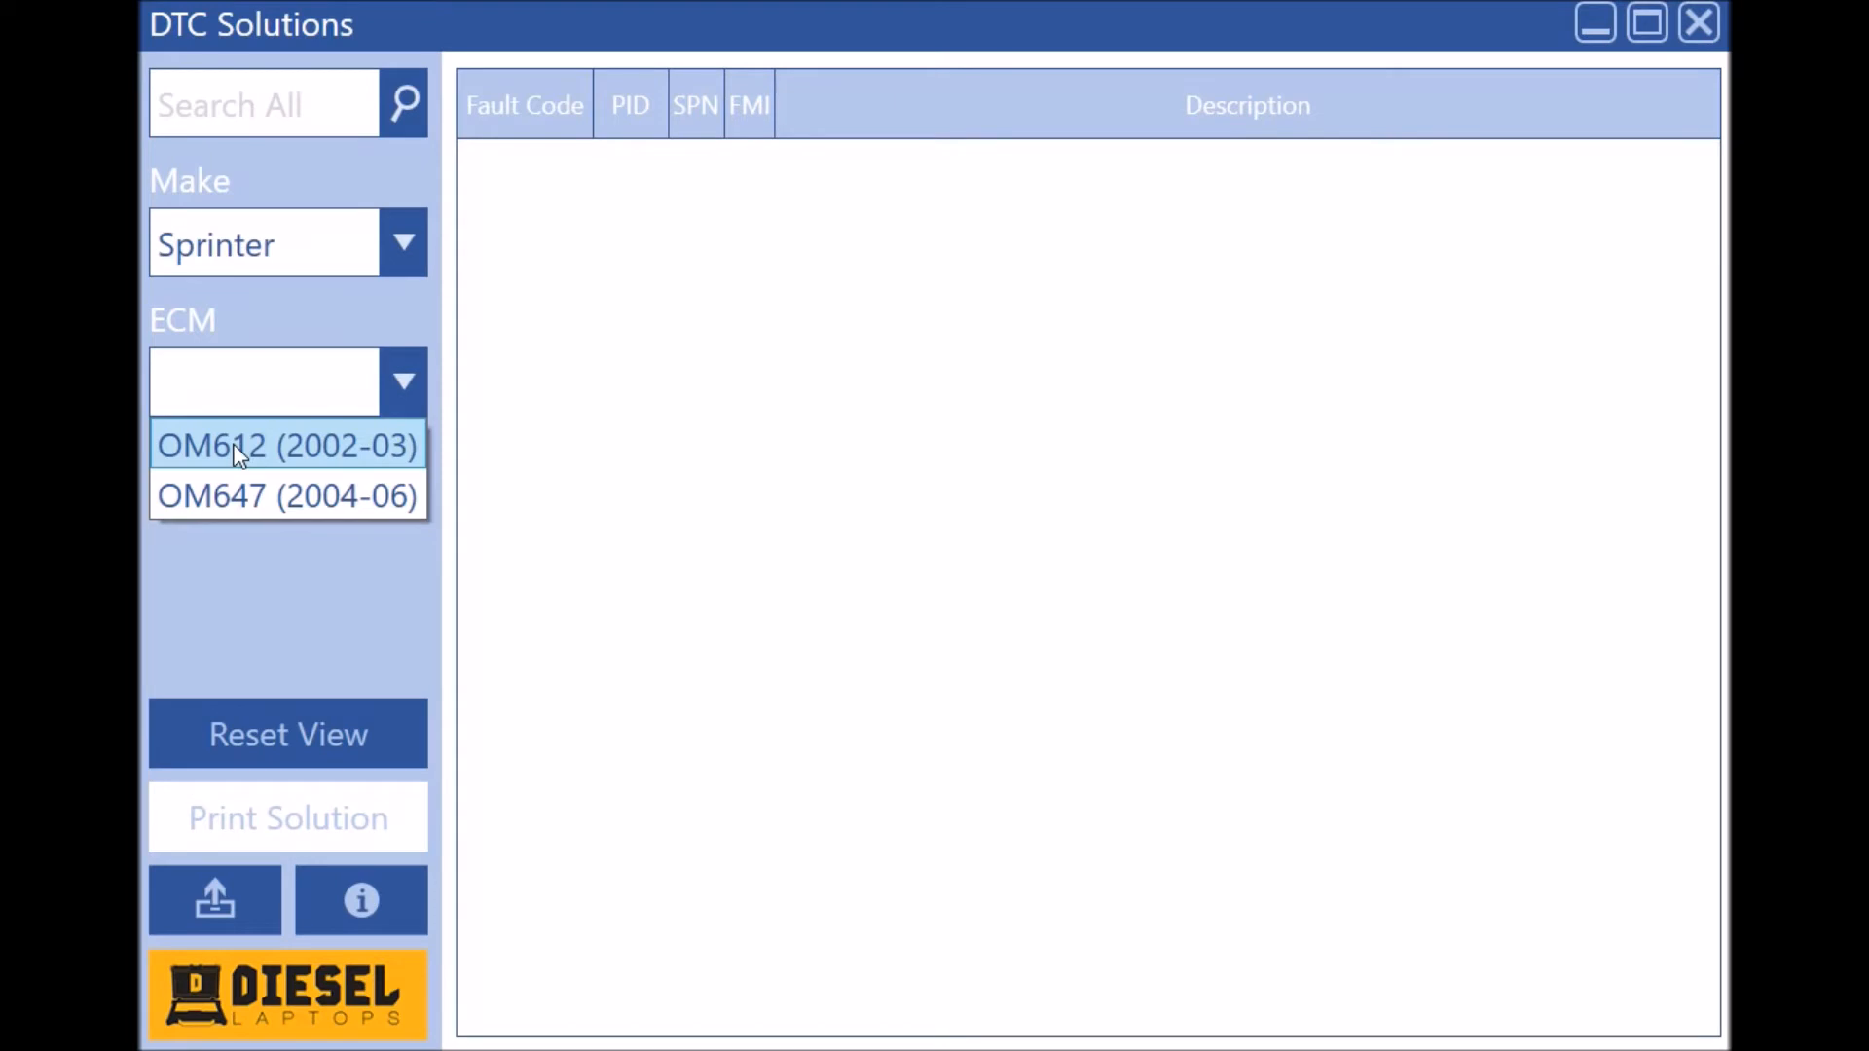
left_click(287, 445)
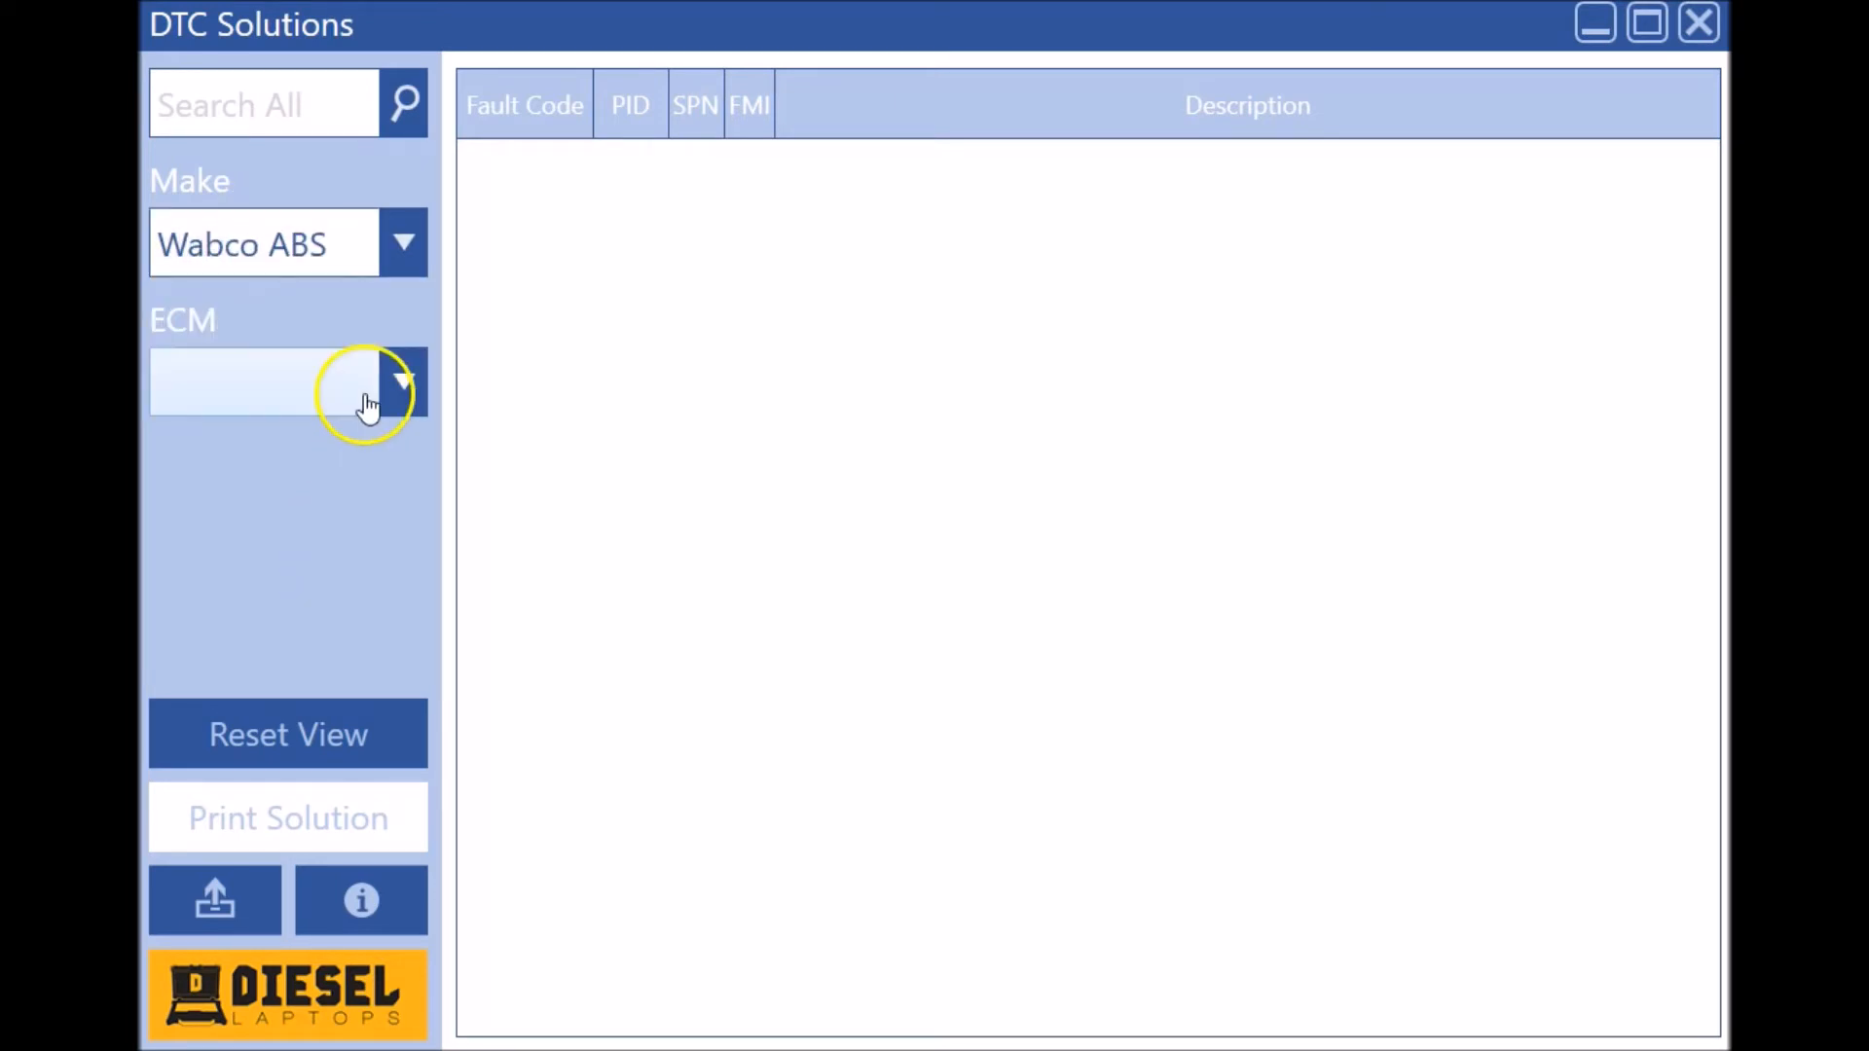
left_click(404, 381)
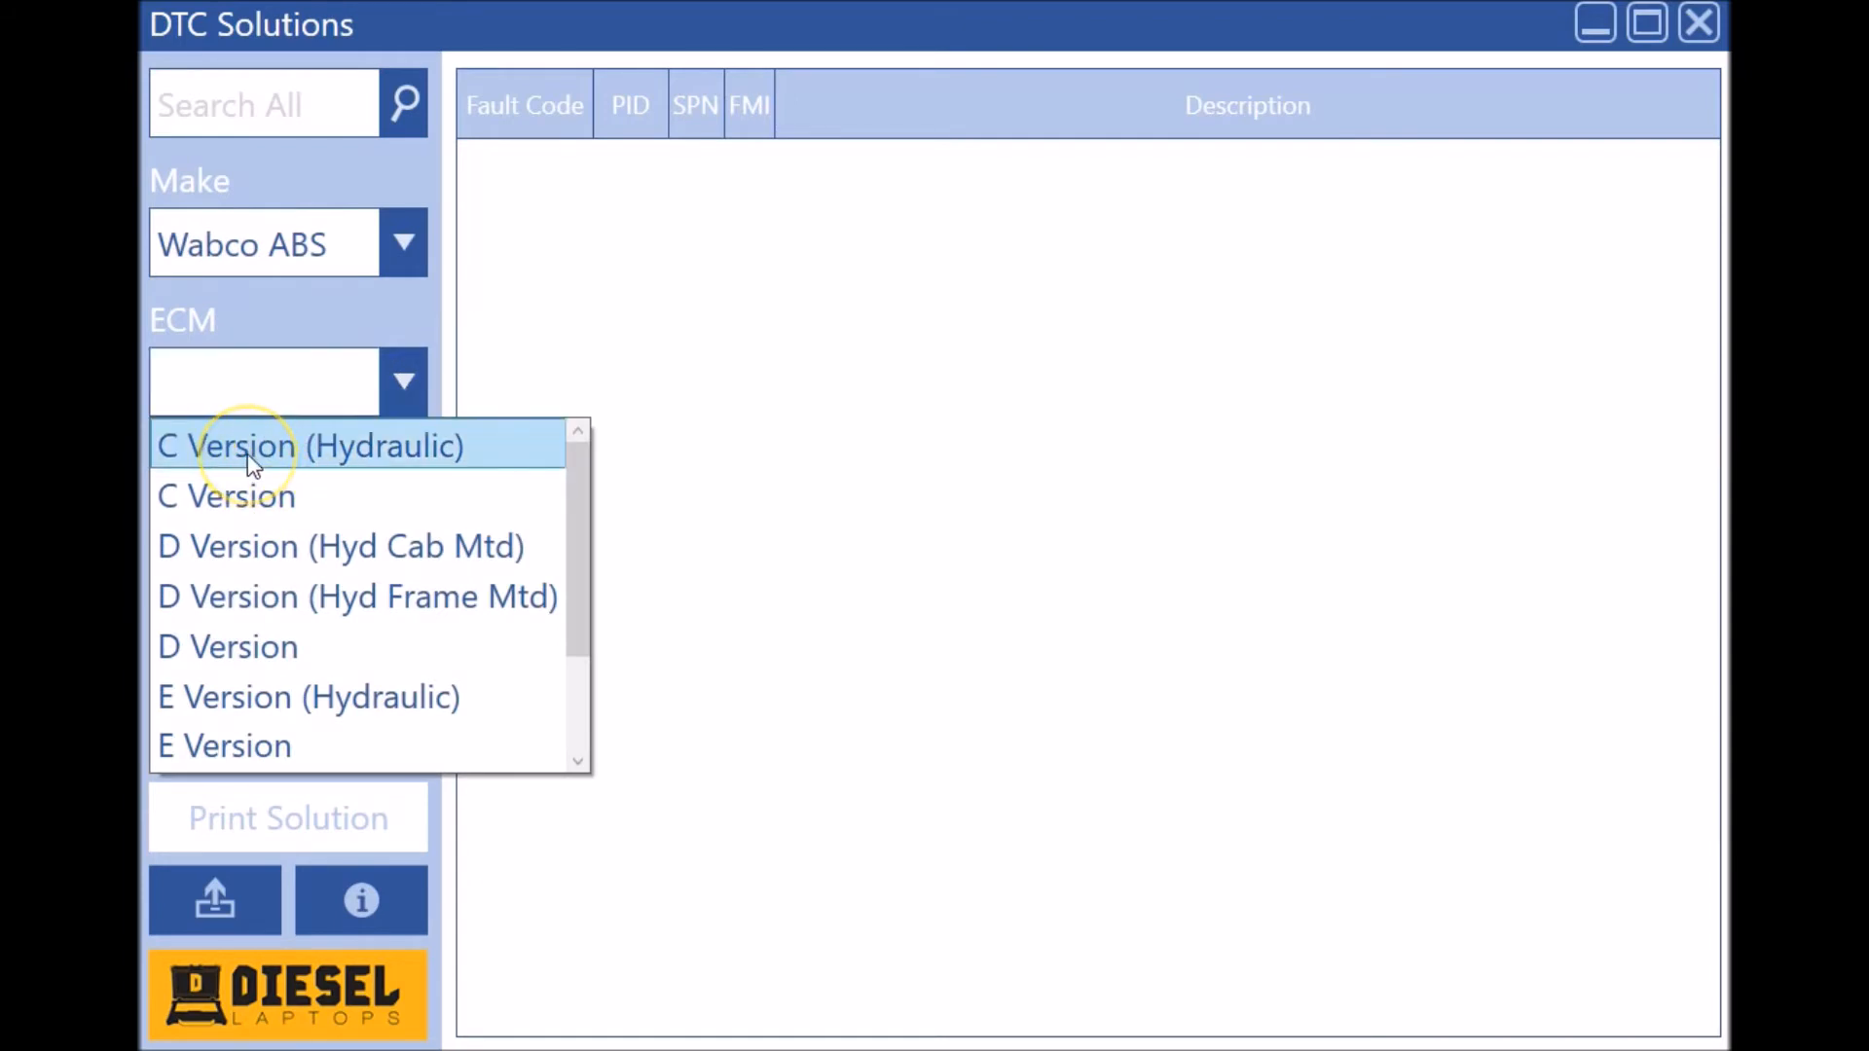
mouse_move(268, 646)
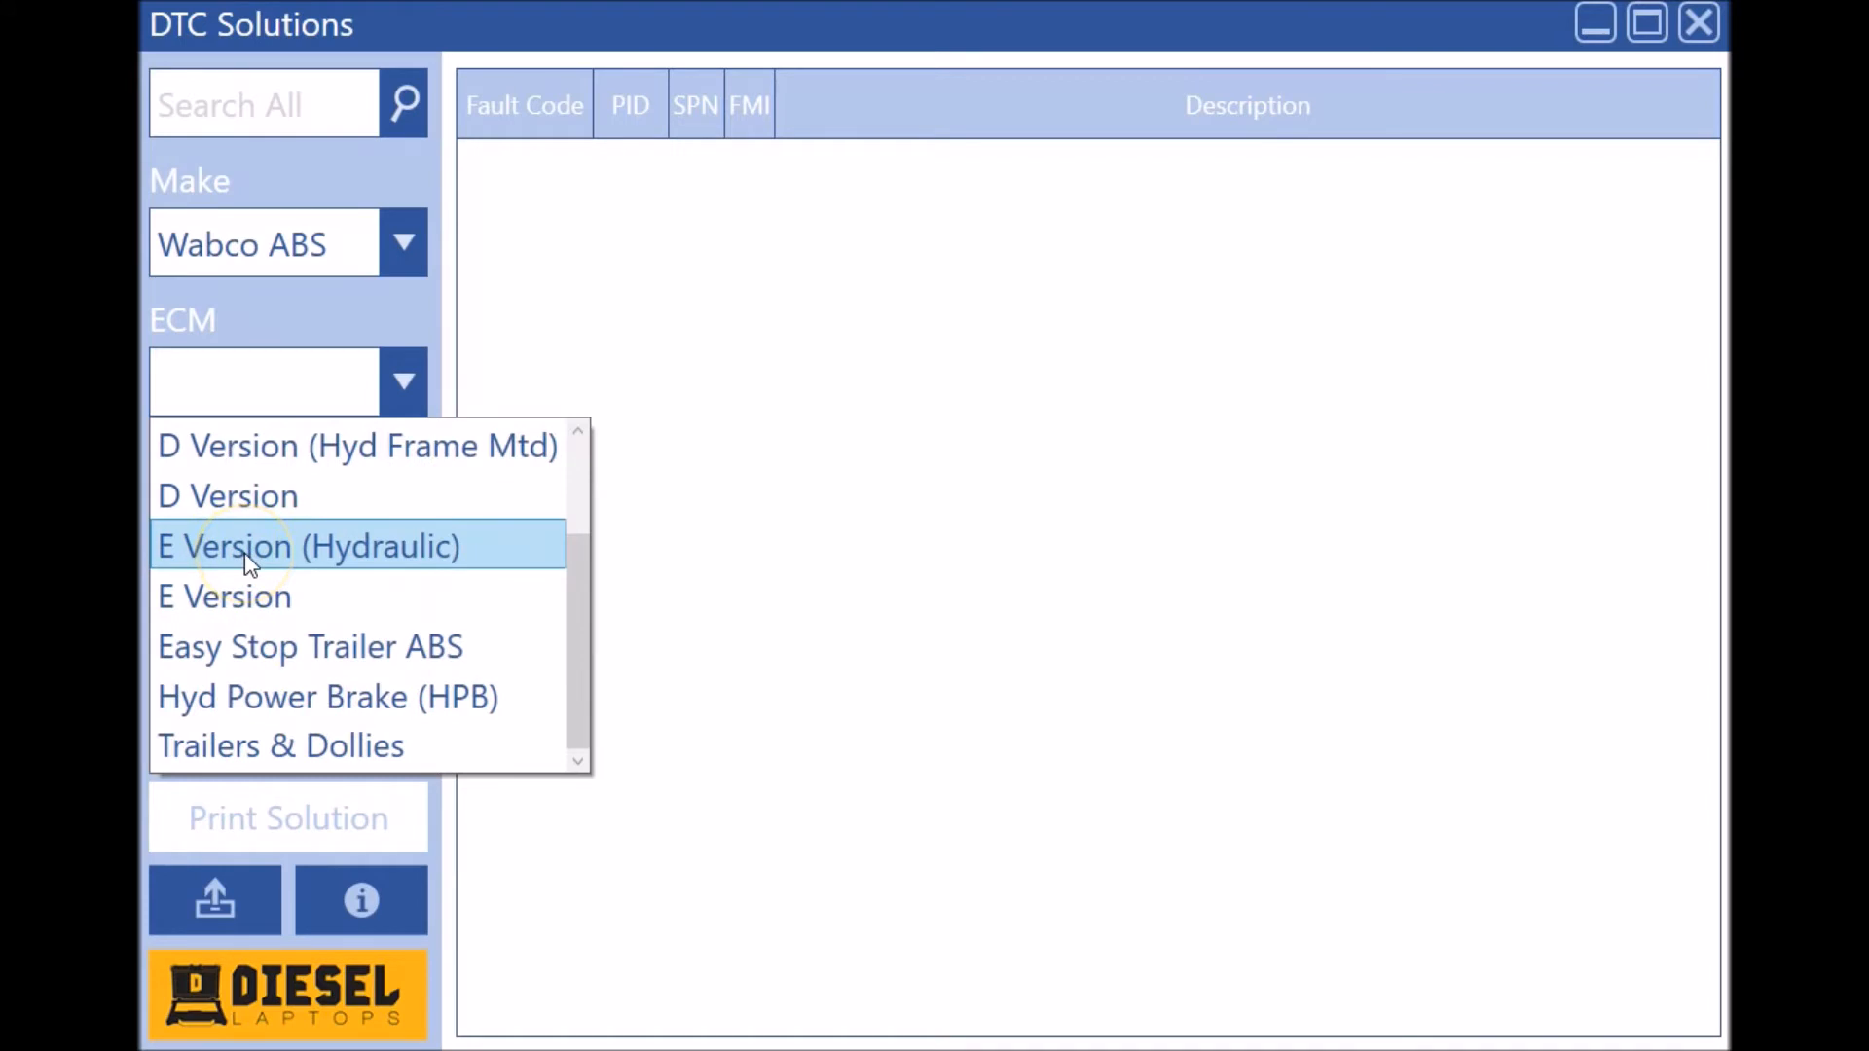
mouse_move(327, 697)
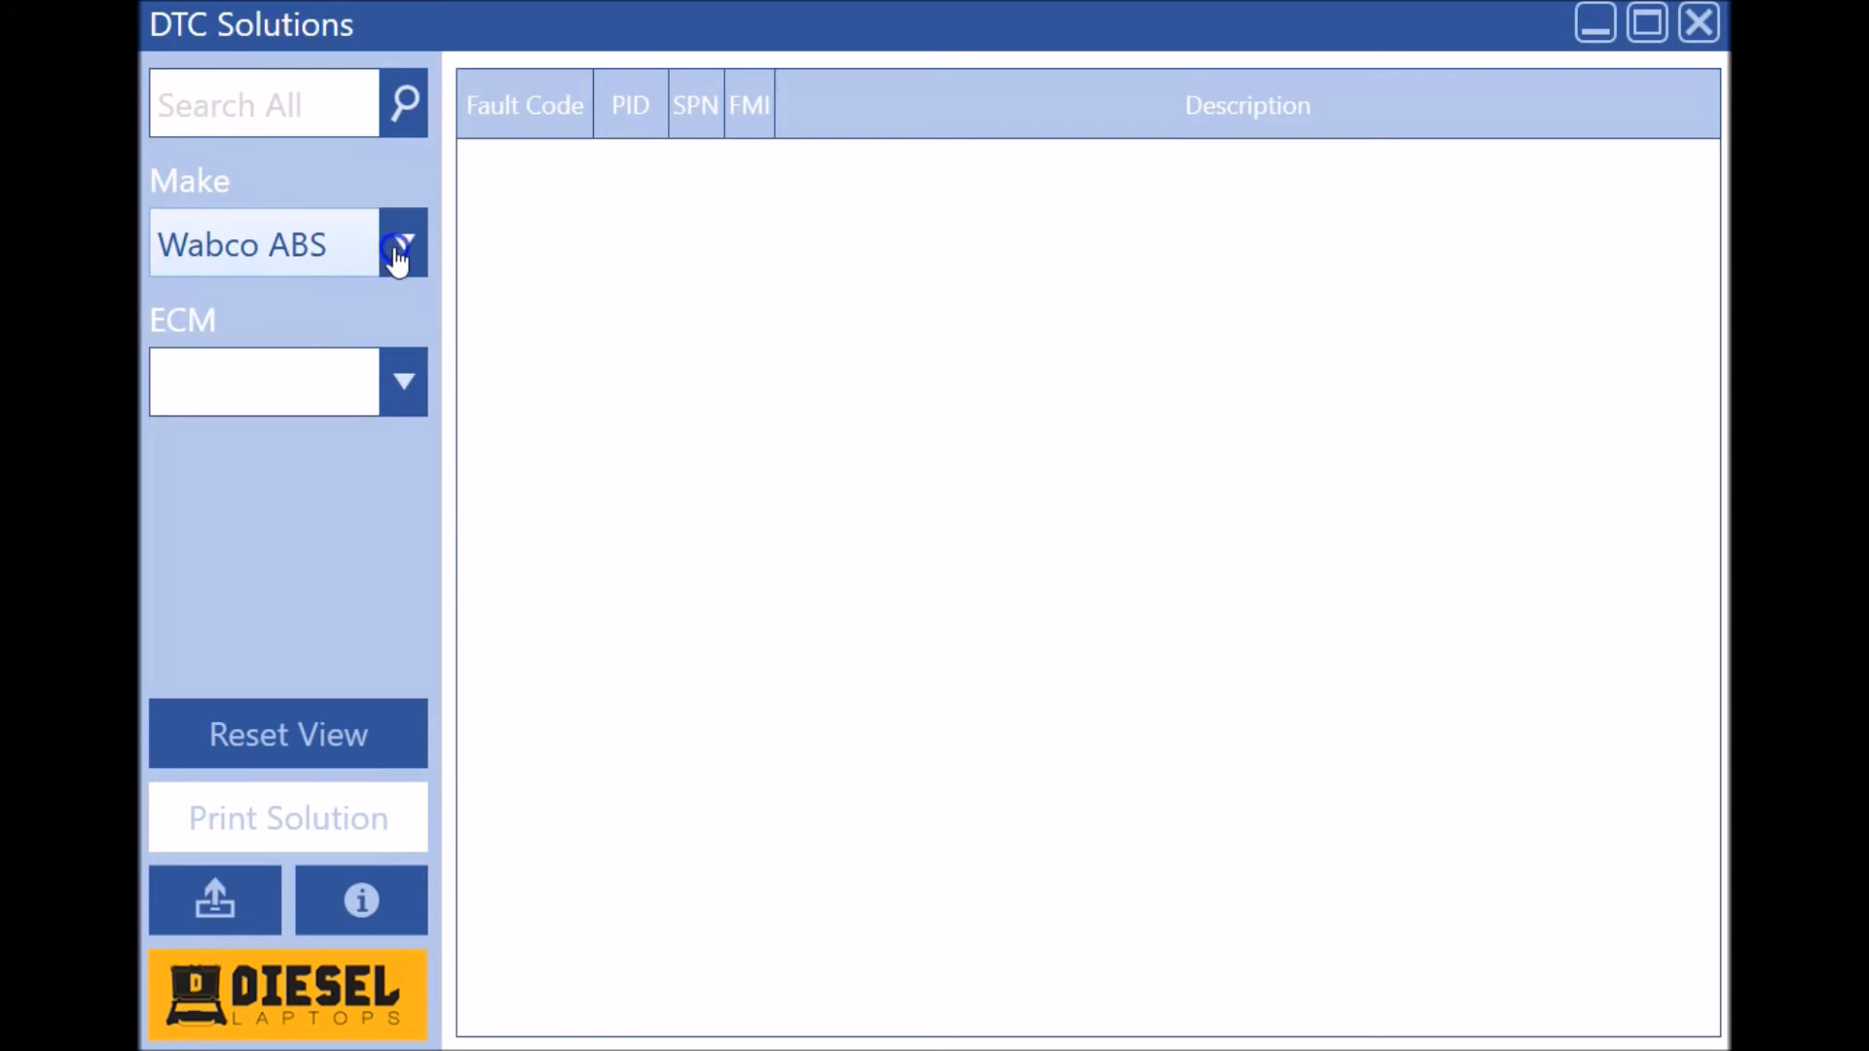
left_click(403, 242)
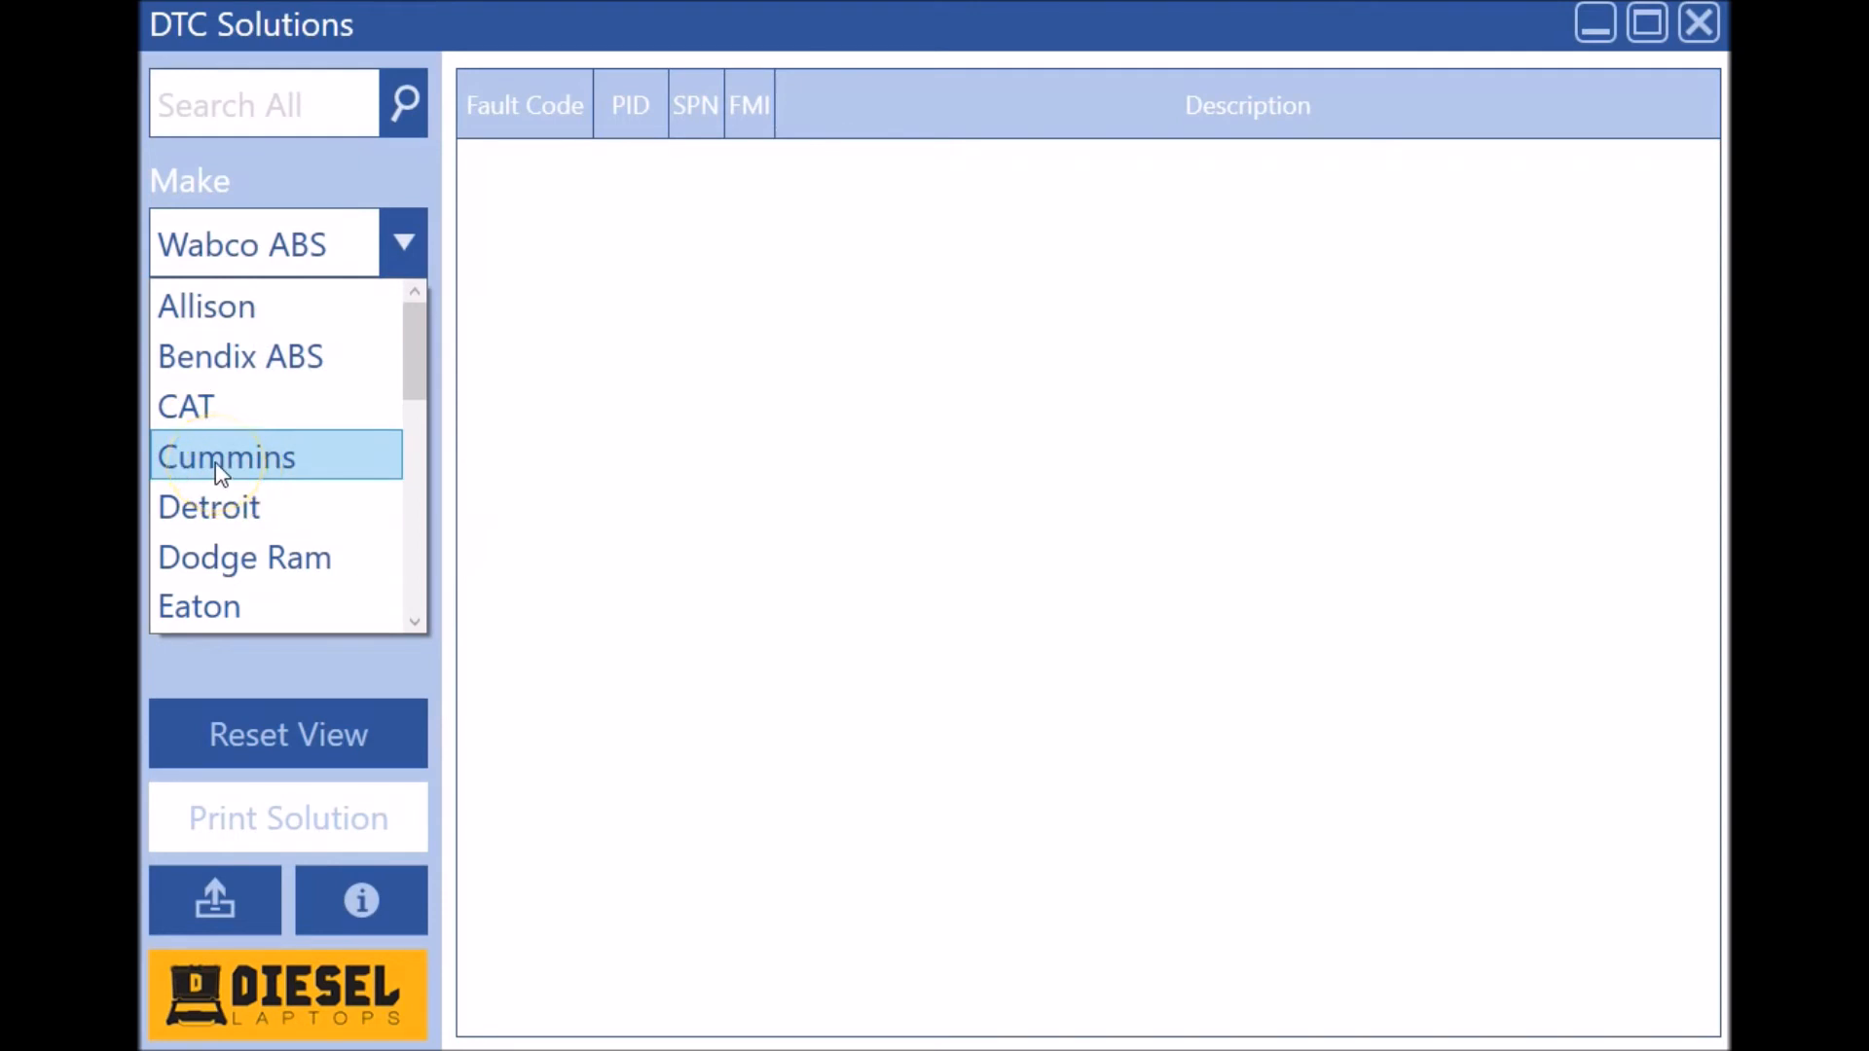
Step: Select Cummins and load the ISB CM850 engine module codes
left_click(227, 456)
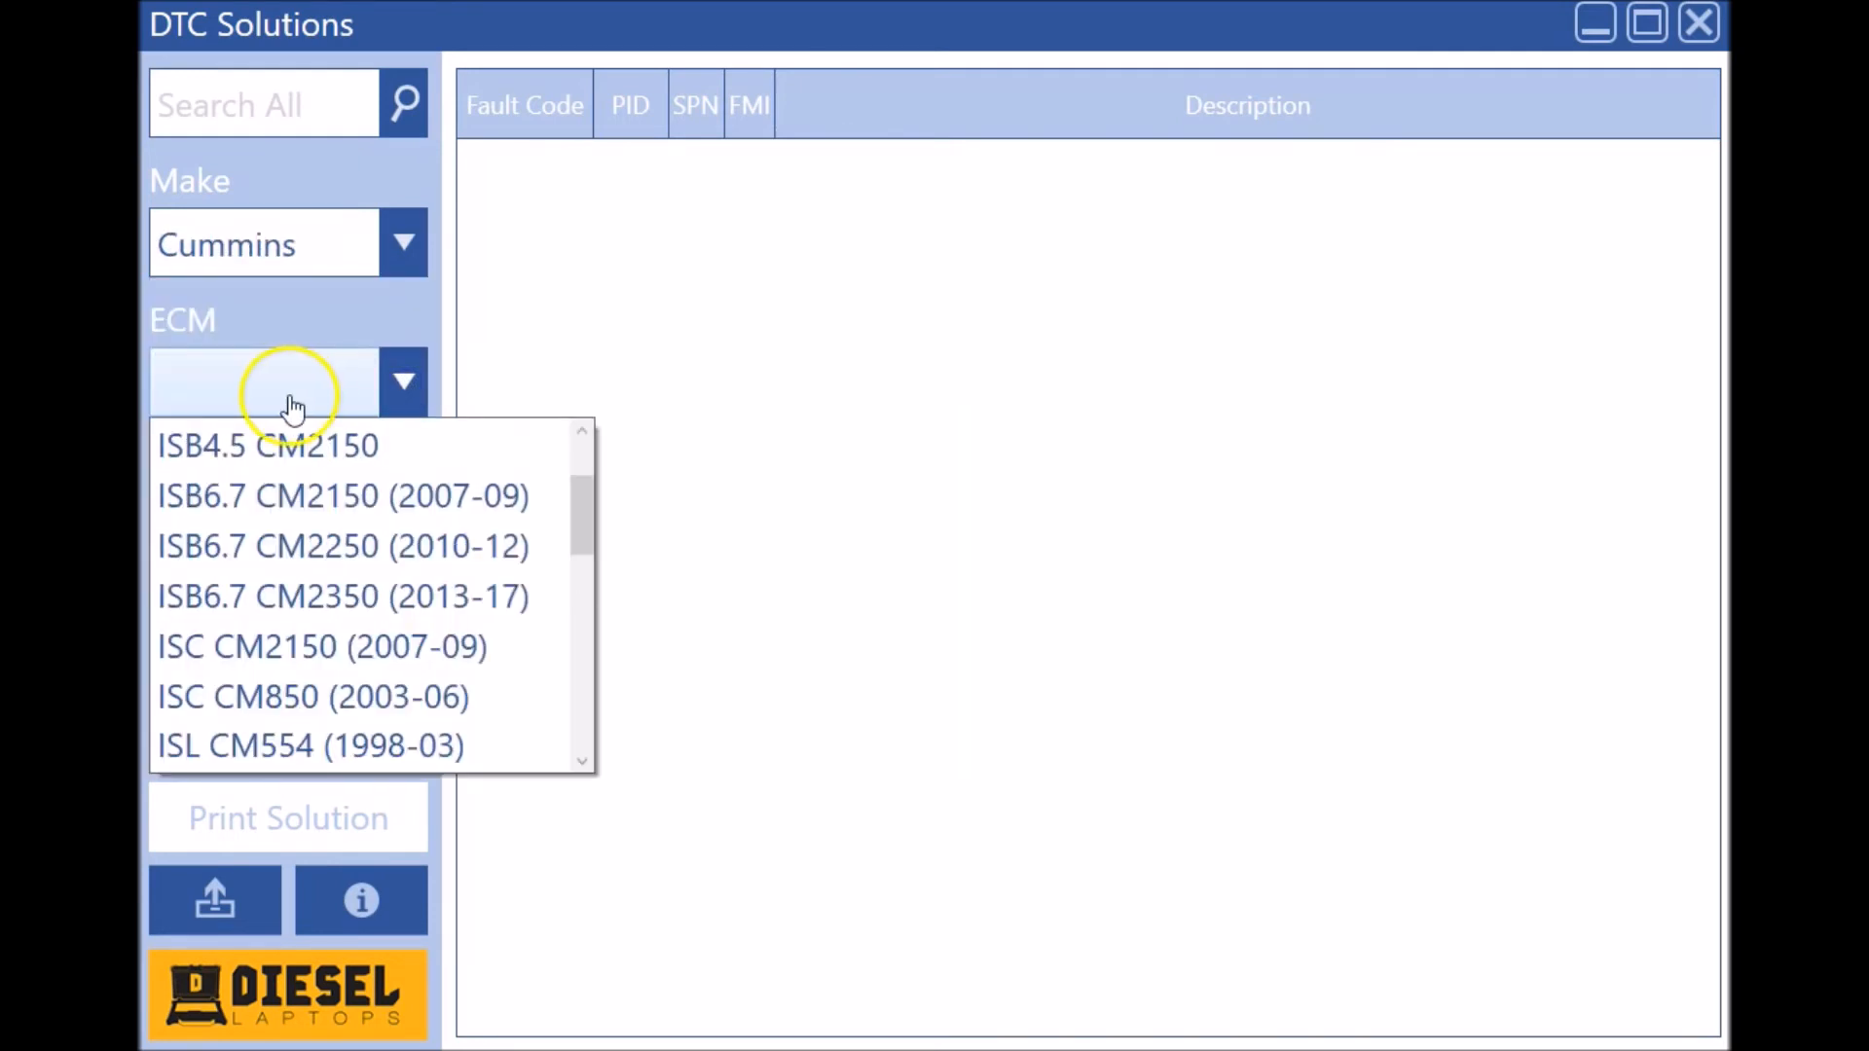
left_click(314, 697)
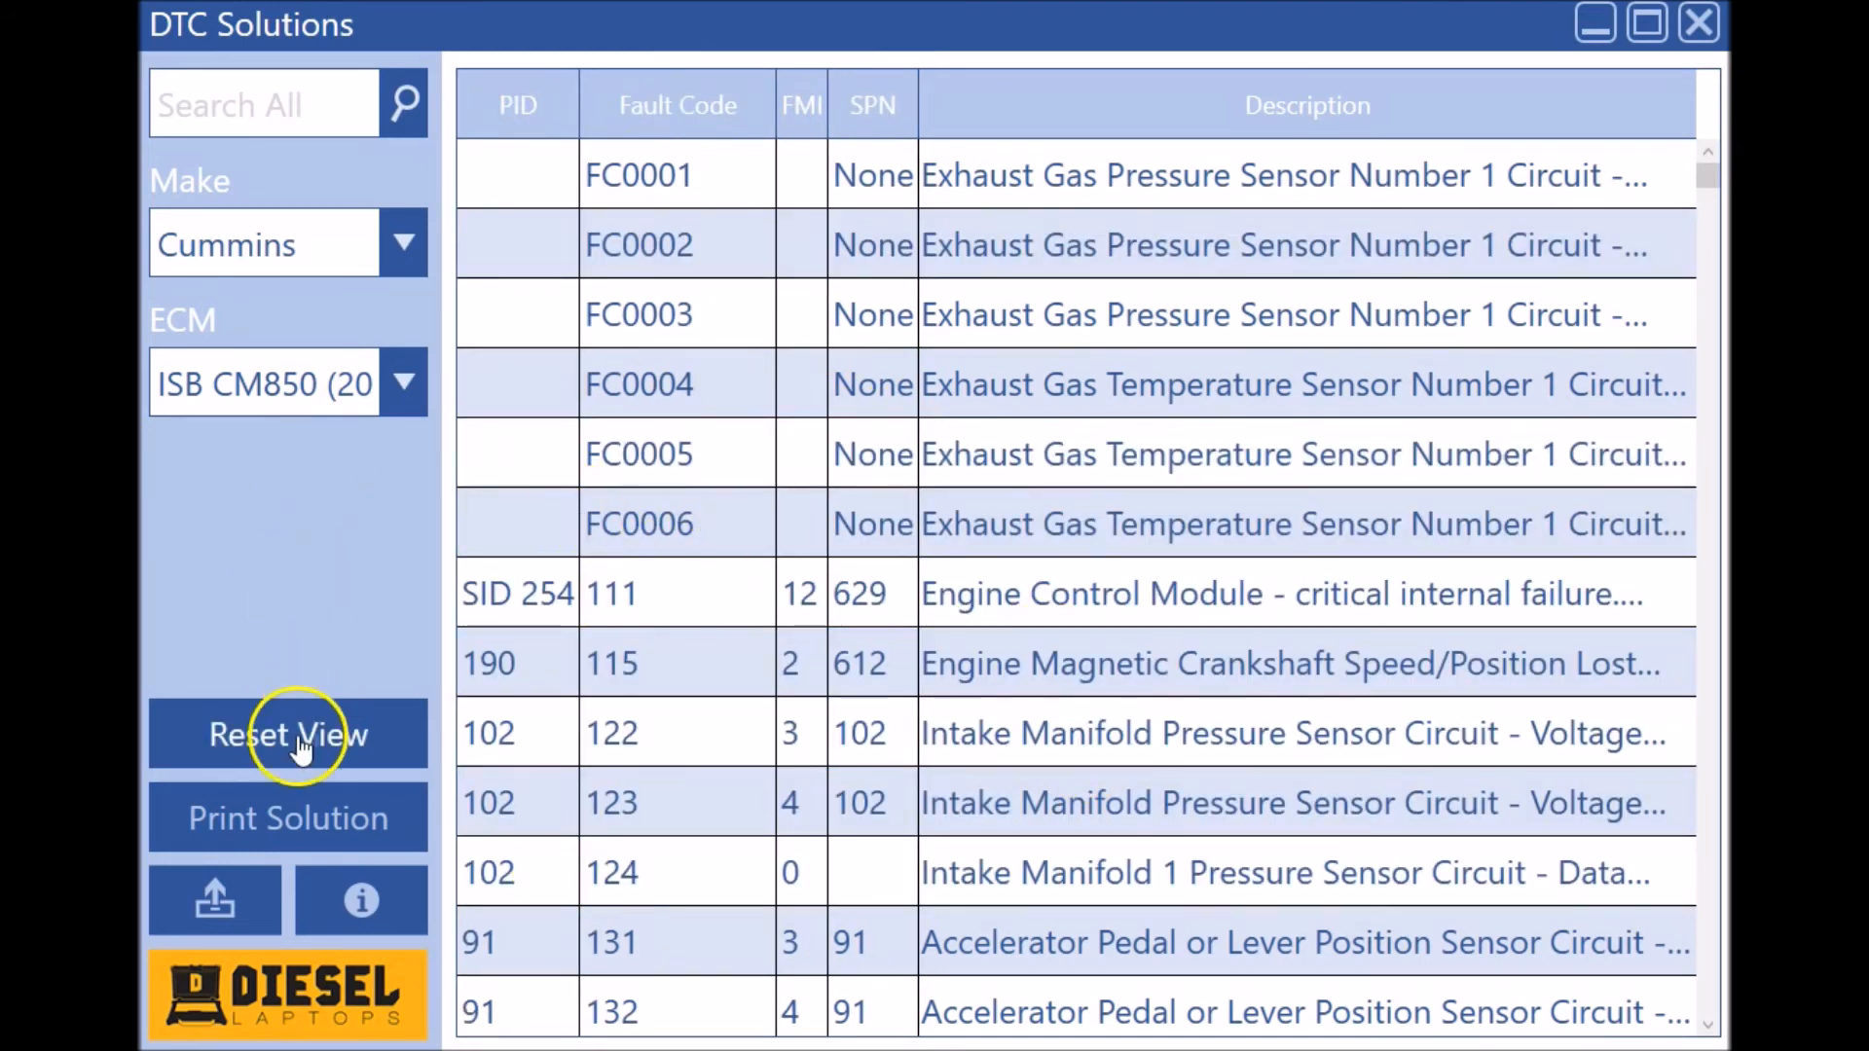
left_click(287, 734)
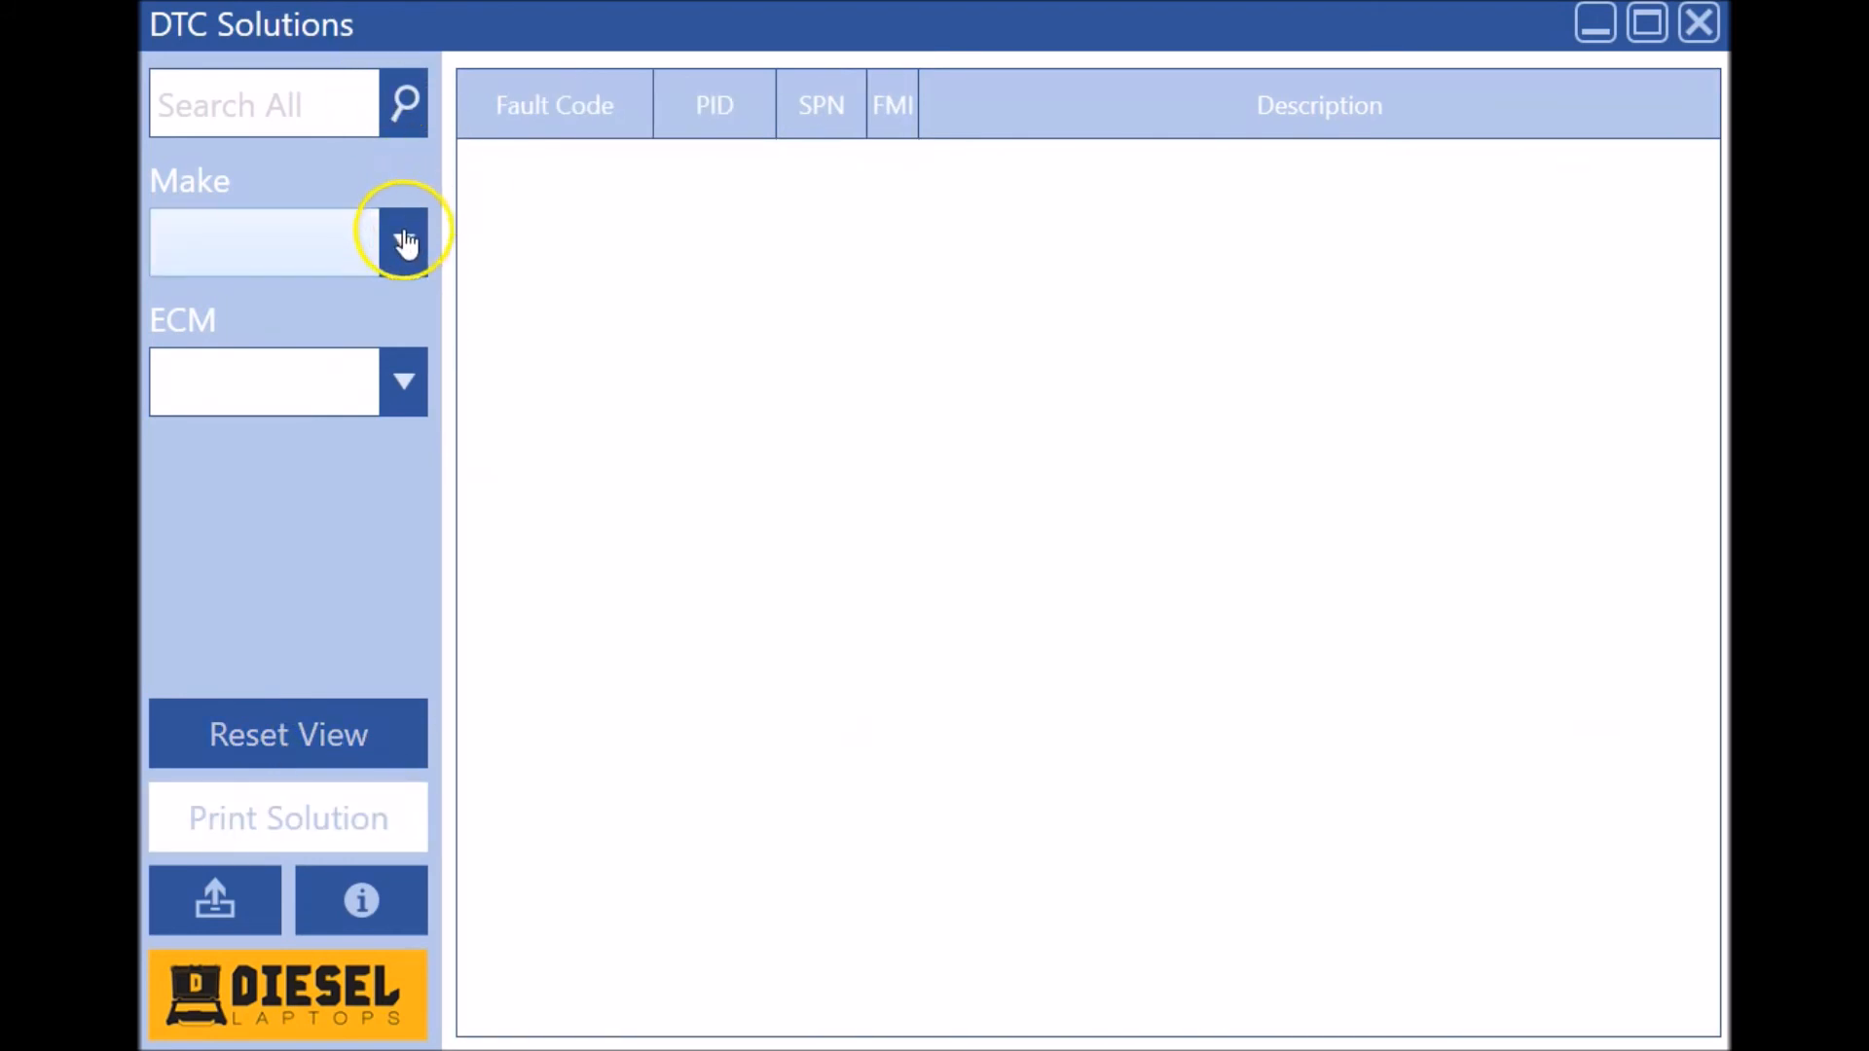
left_click(403, 238)
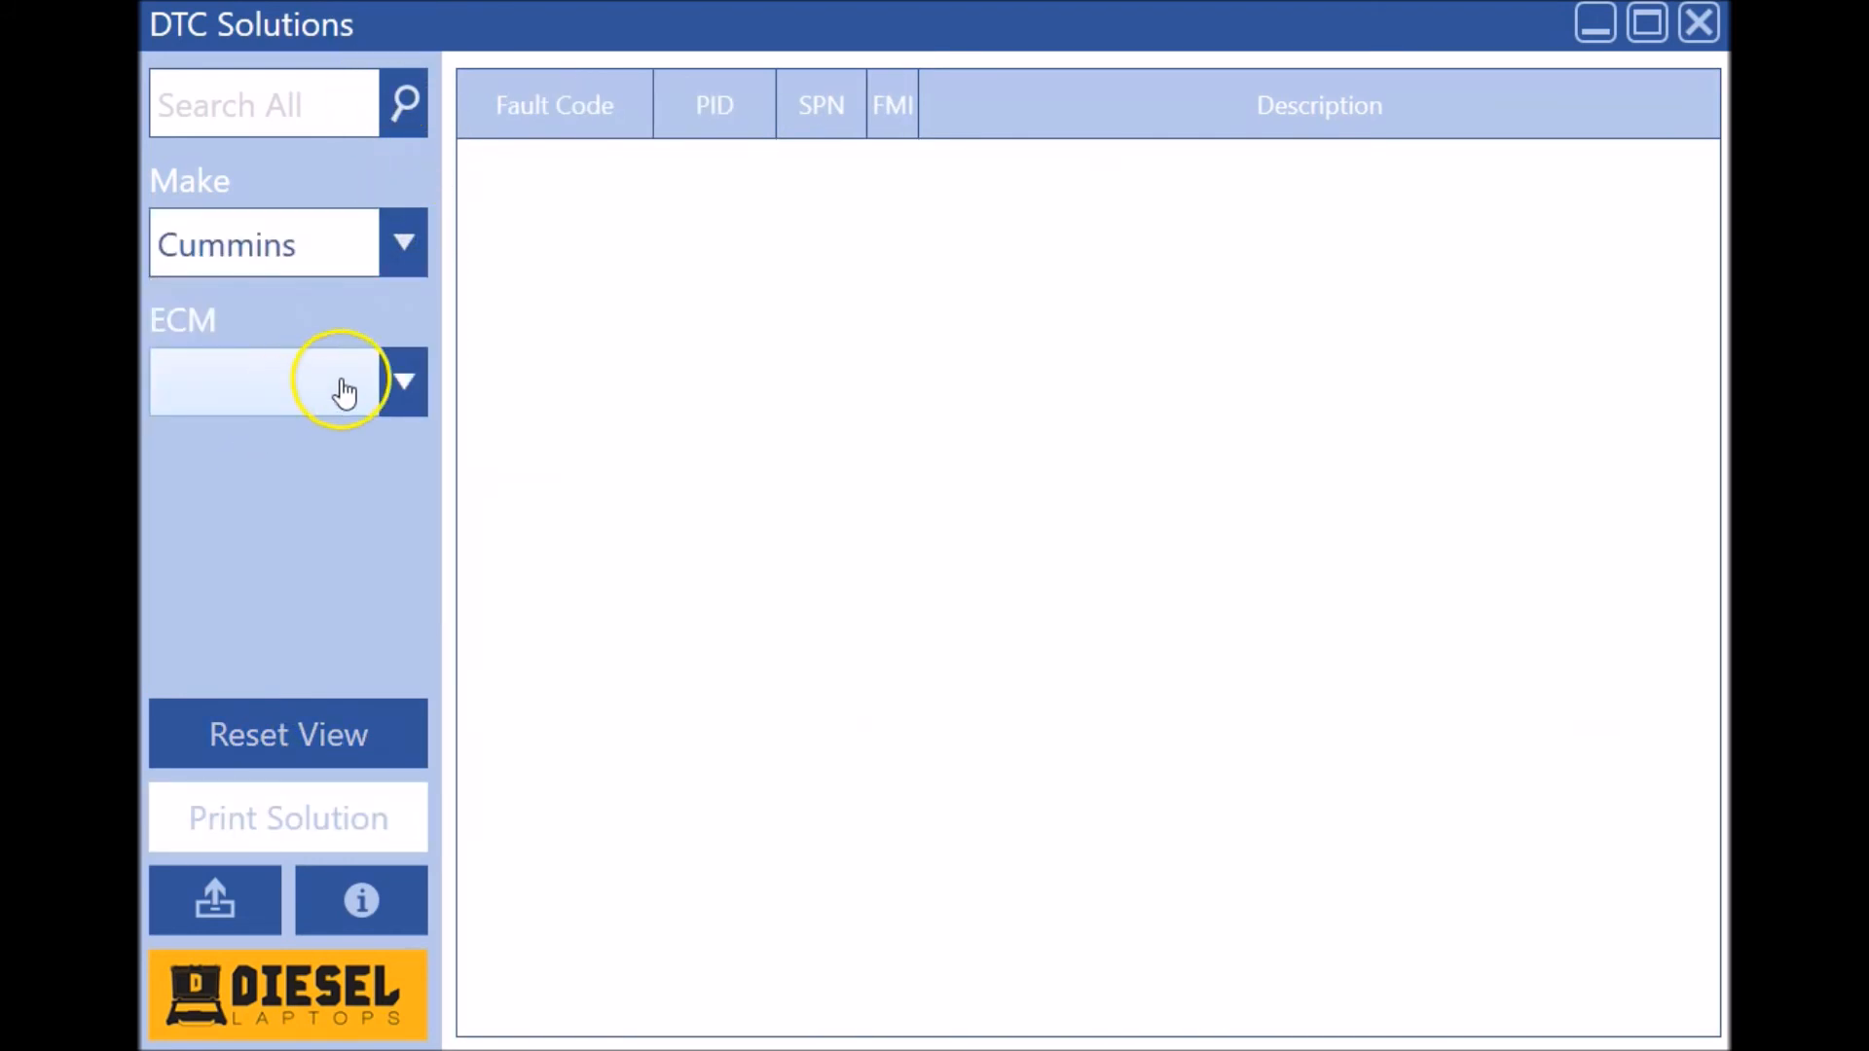
left_click(404, 381)
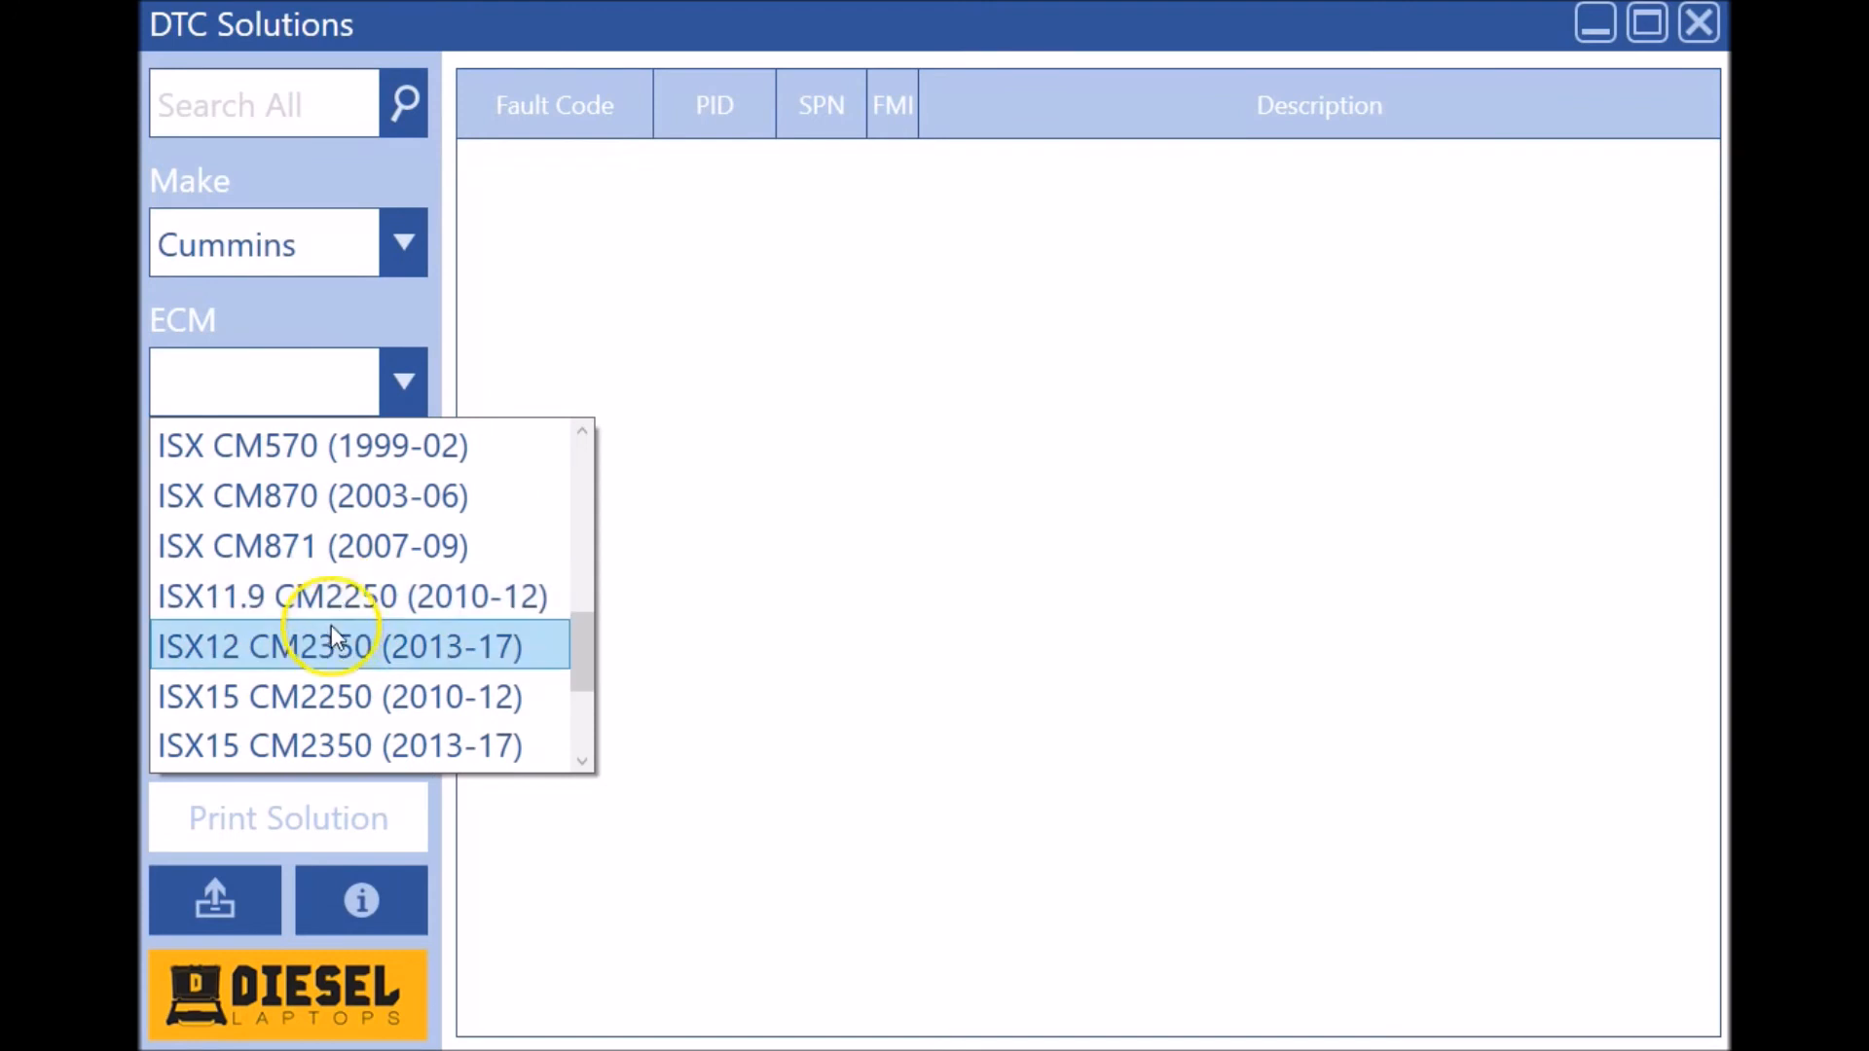
left_click(338, 646)
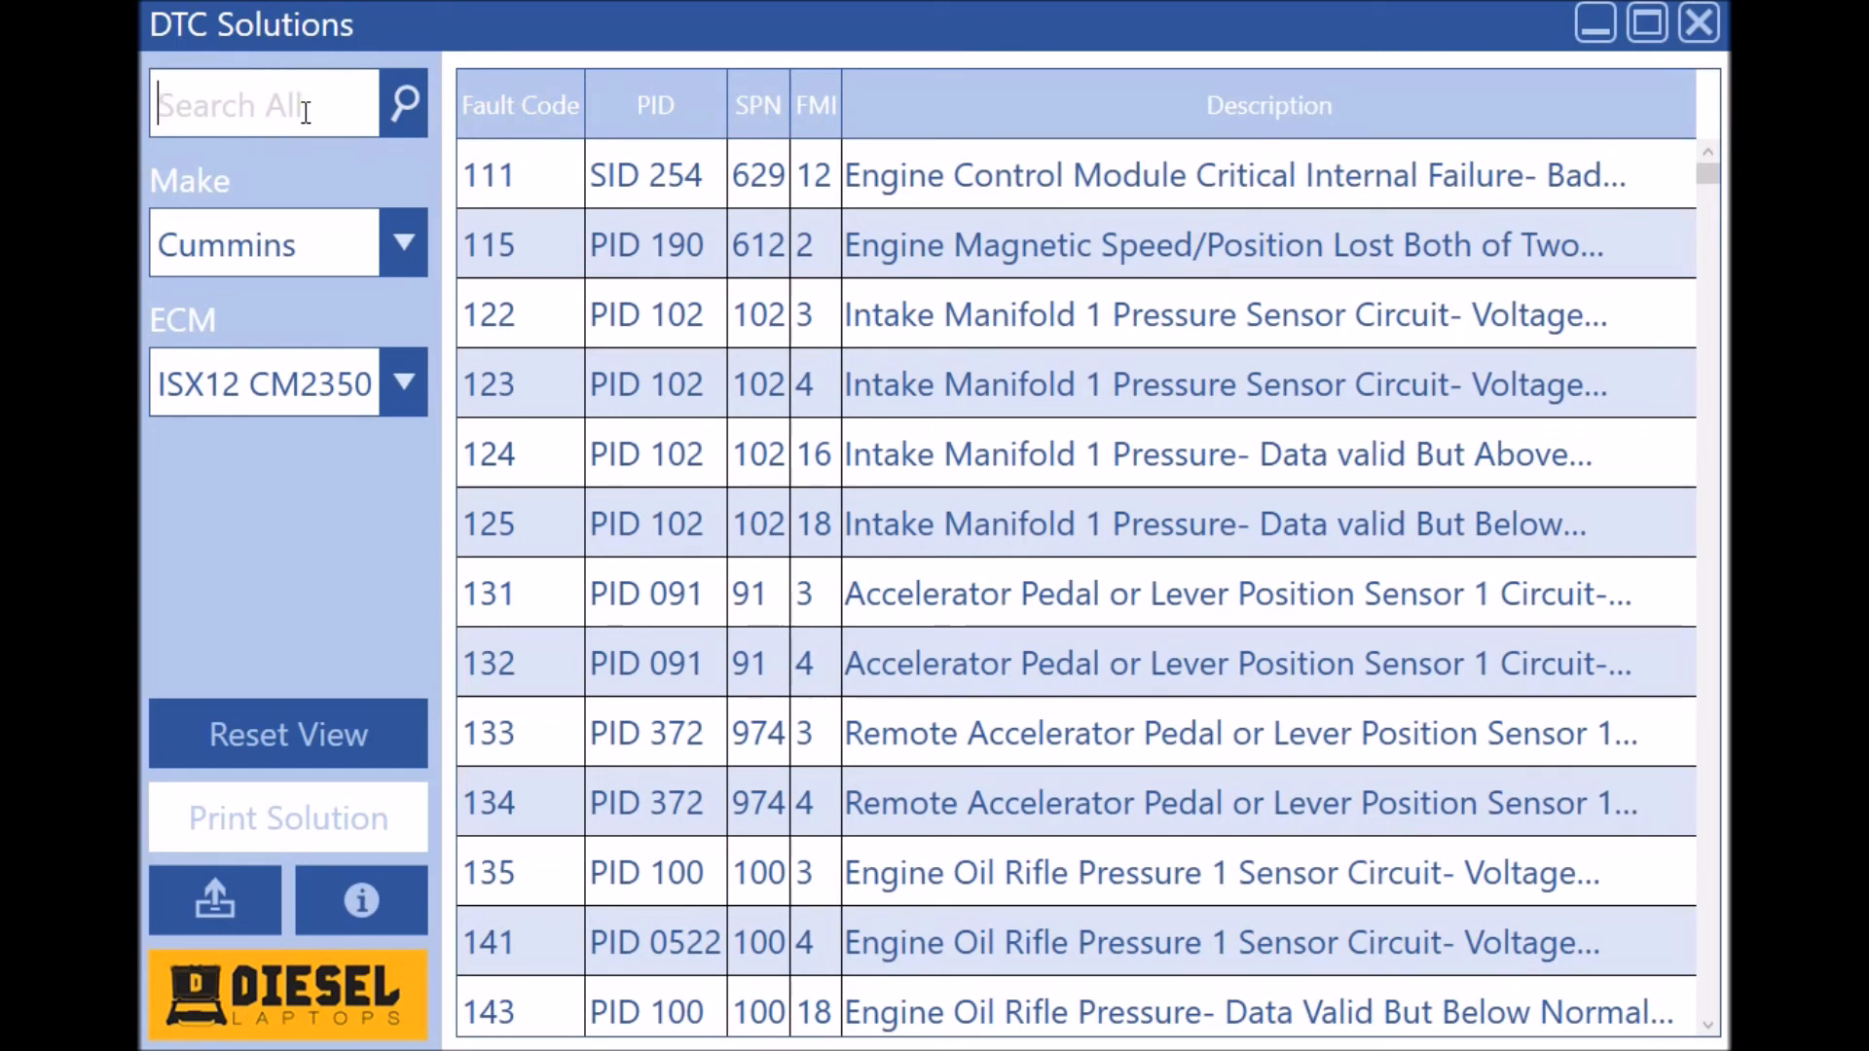
Step: Search the ISX12 CM2350 code list for '102'
type("102")
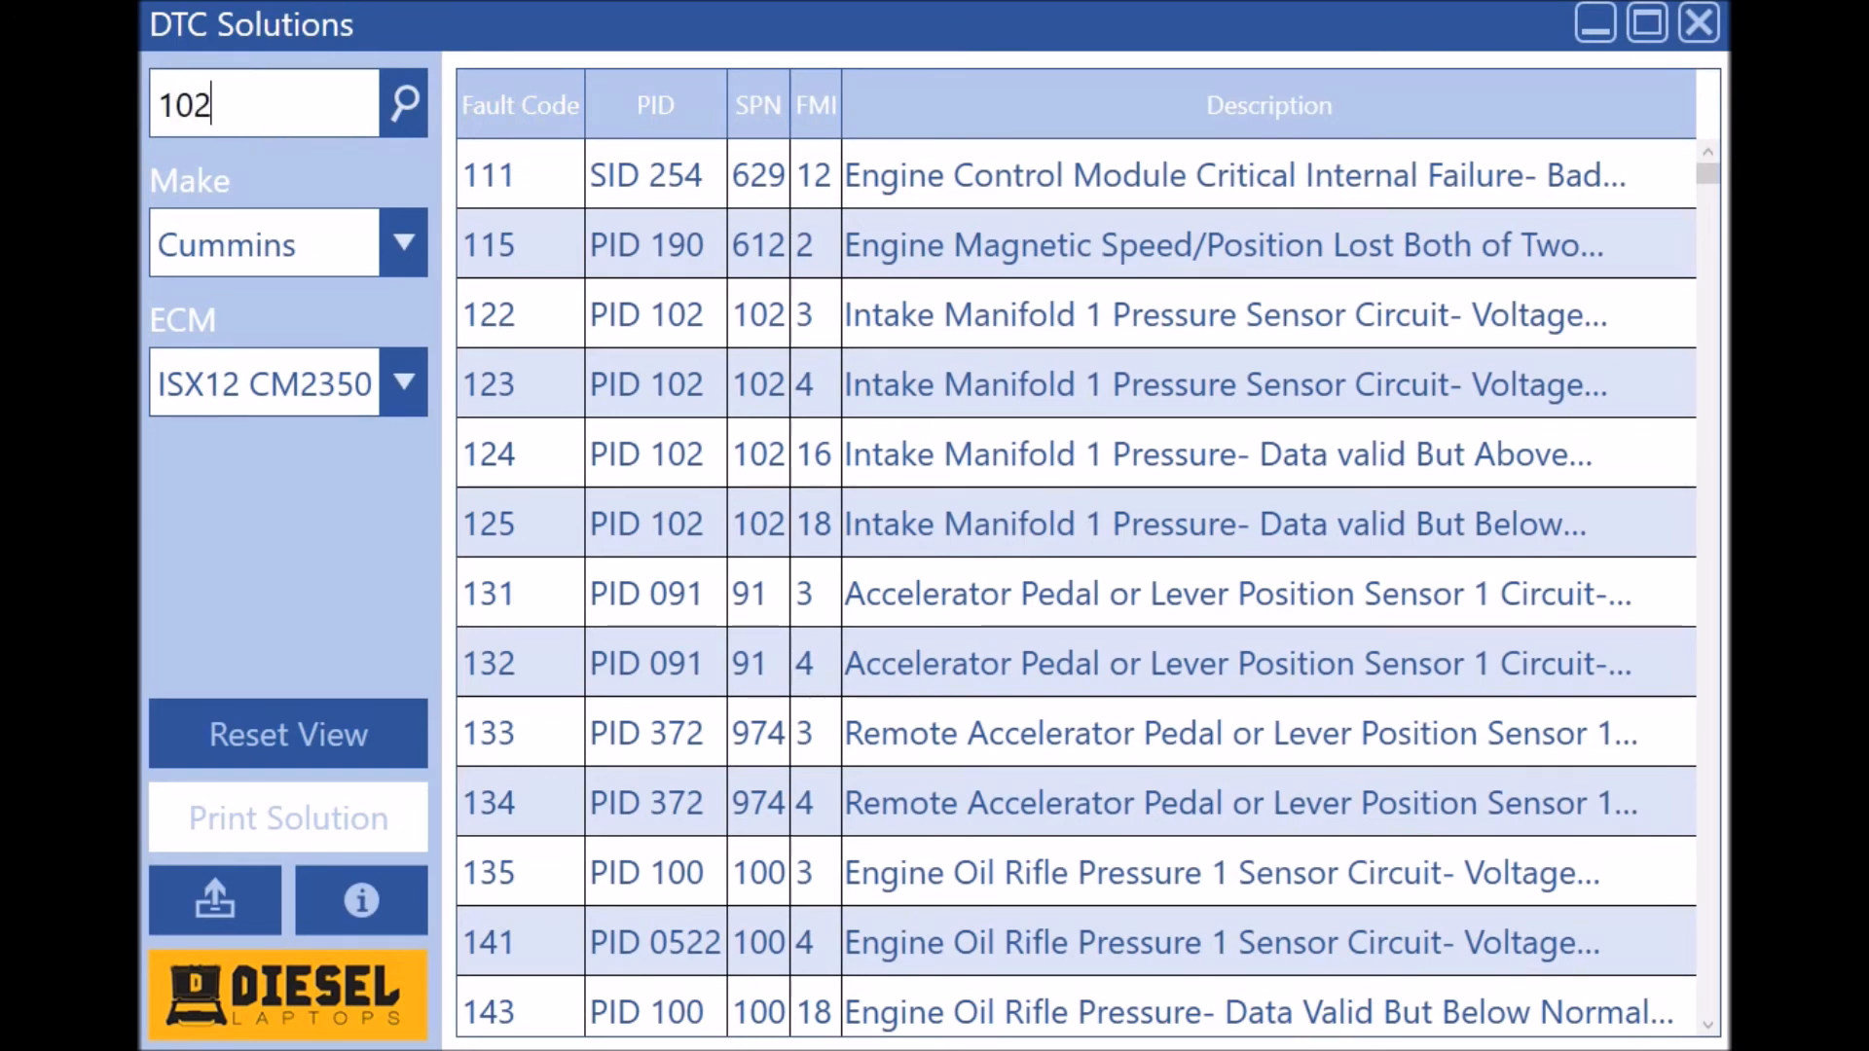
left_click(402, 104)
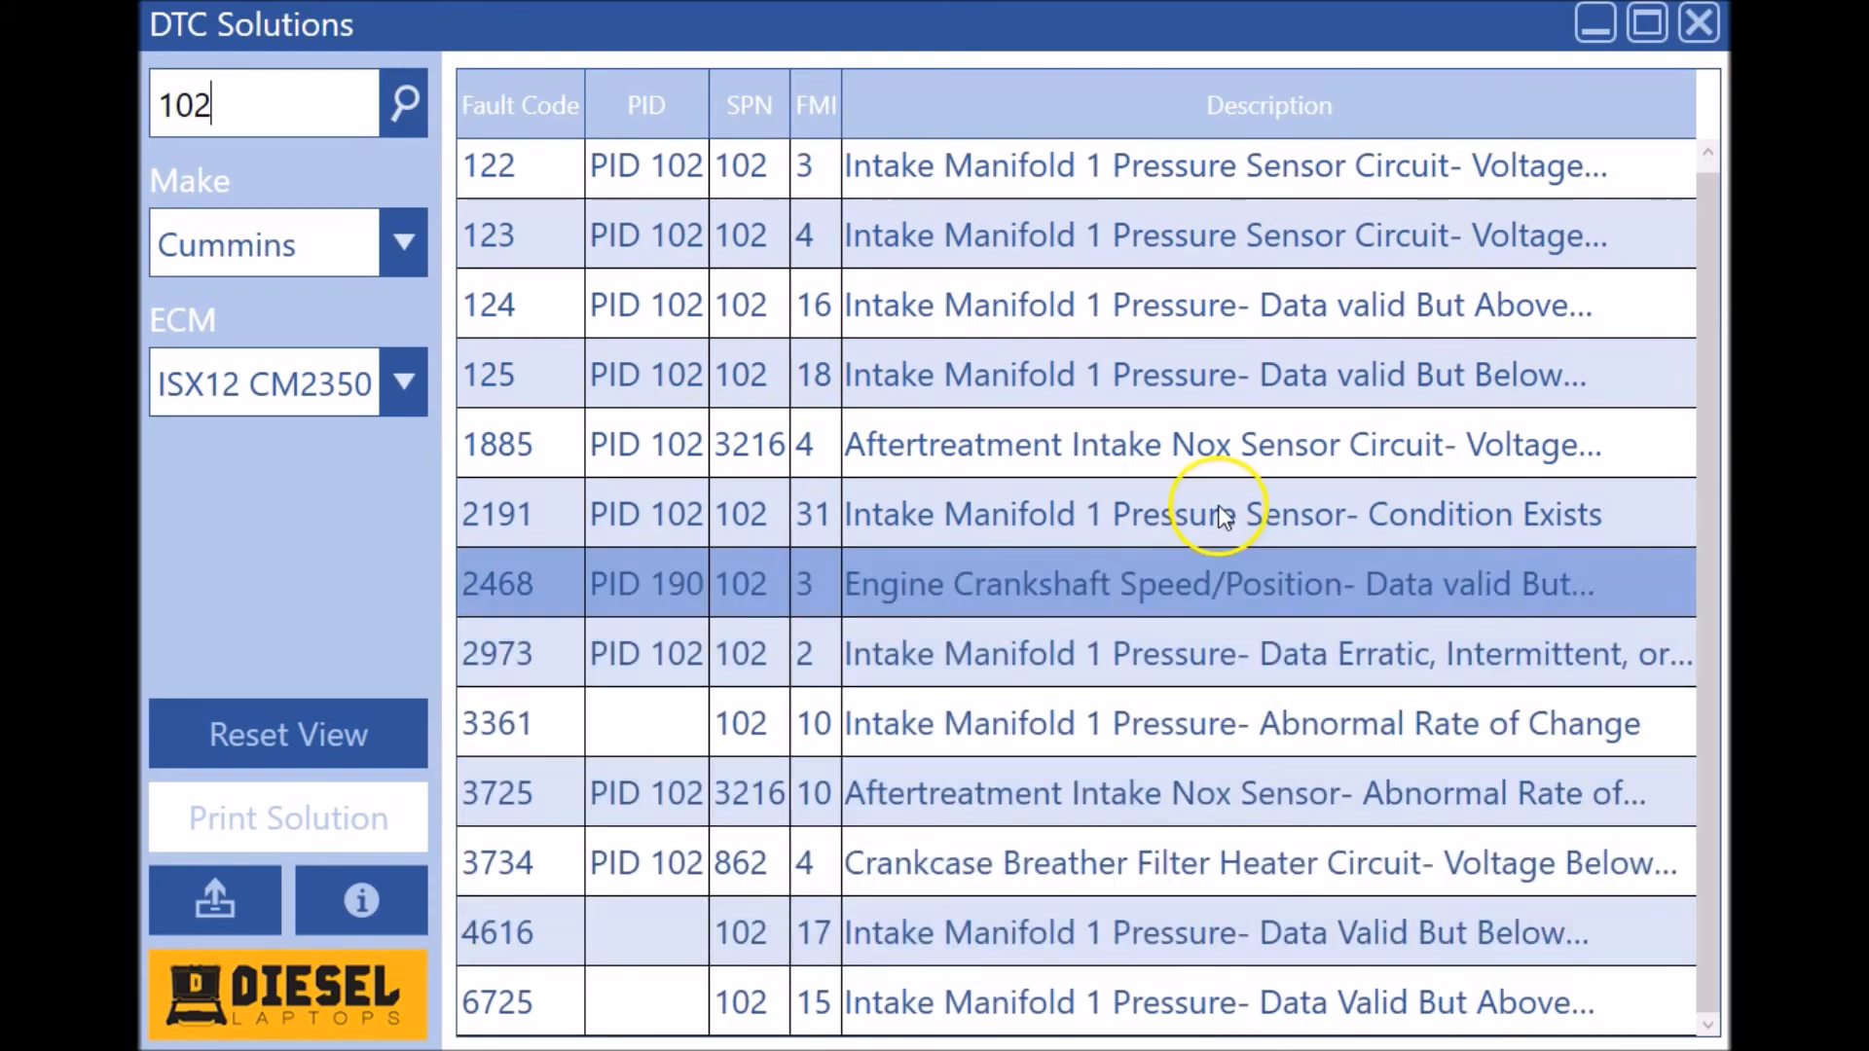
Step: Expand the 2191 Intake Manifold 1 Pressure Sensor row to reveal its circuit description
left_click(1215, 514)
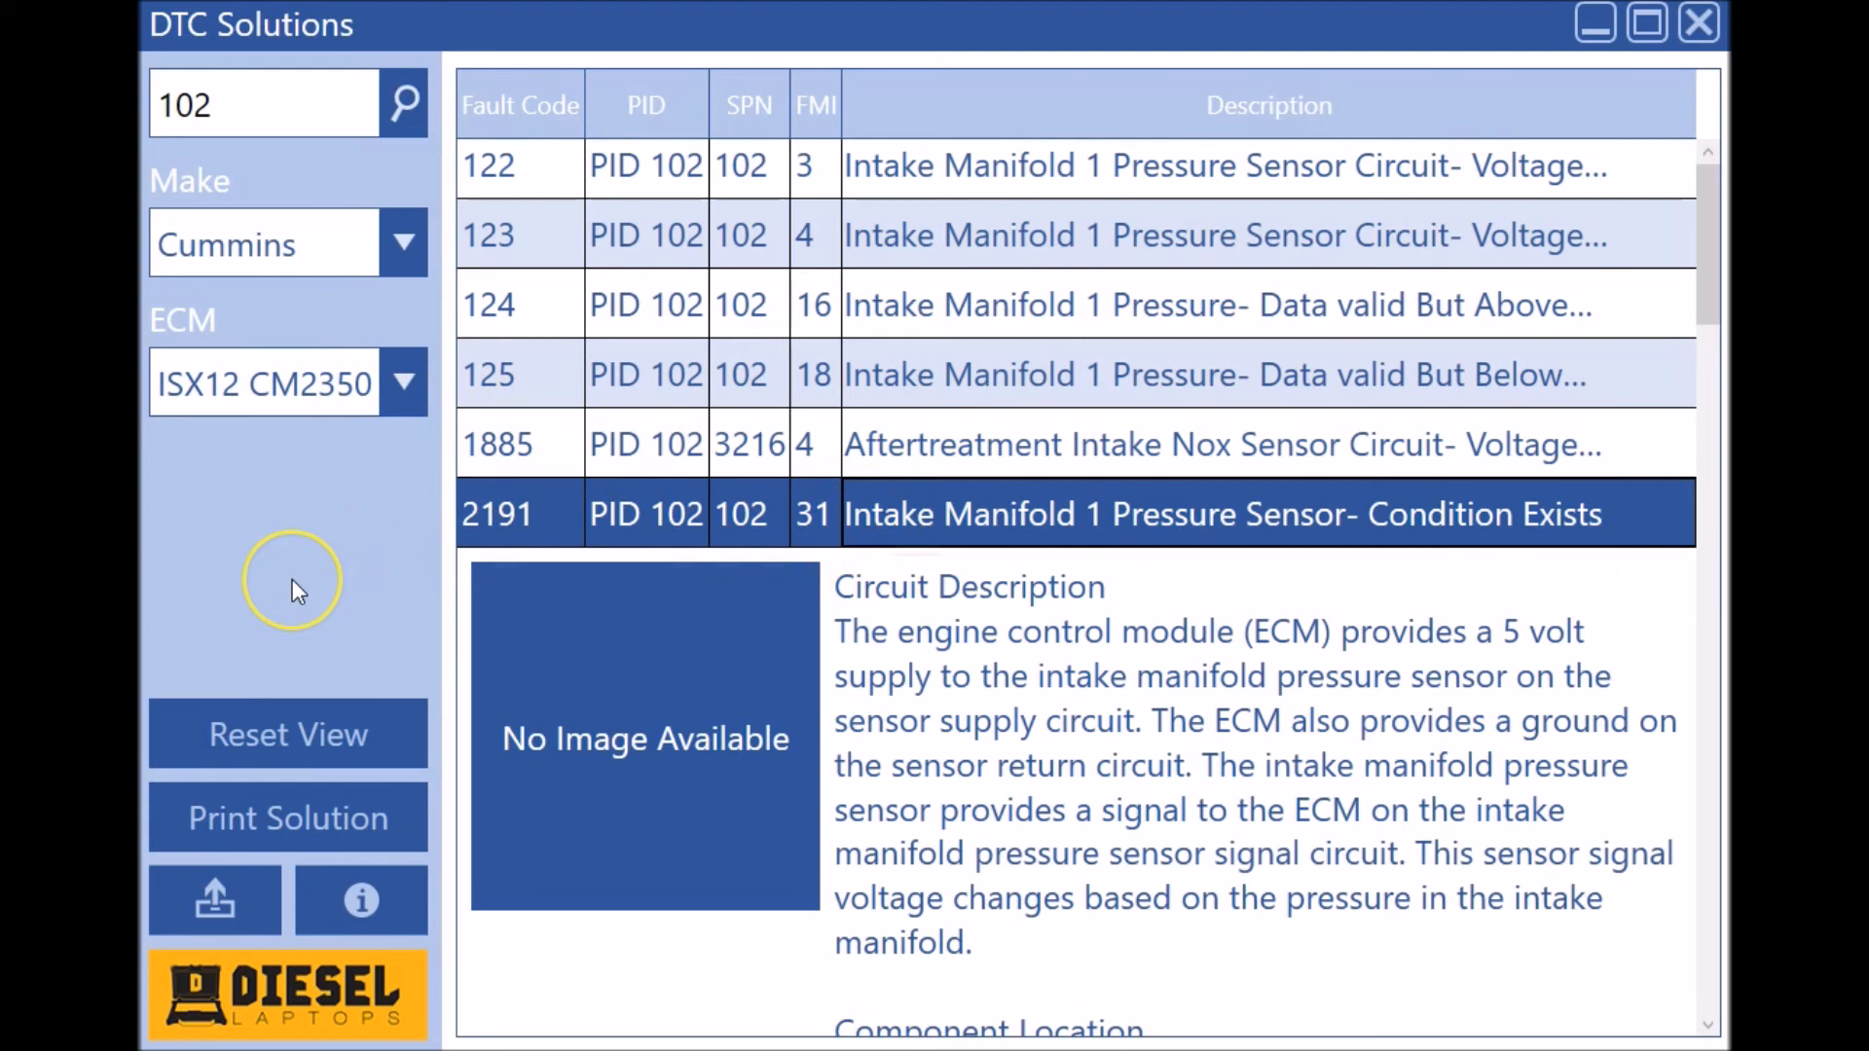
mouse_move(297, 591)
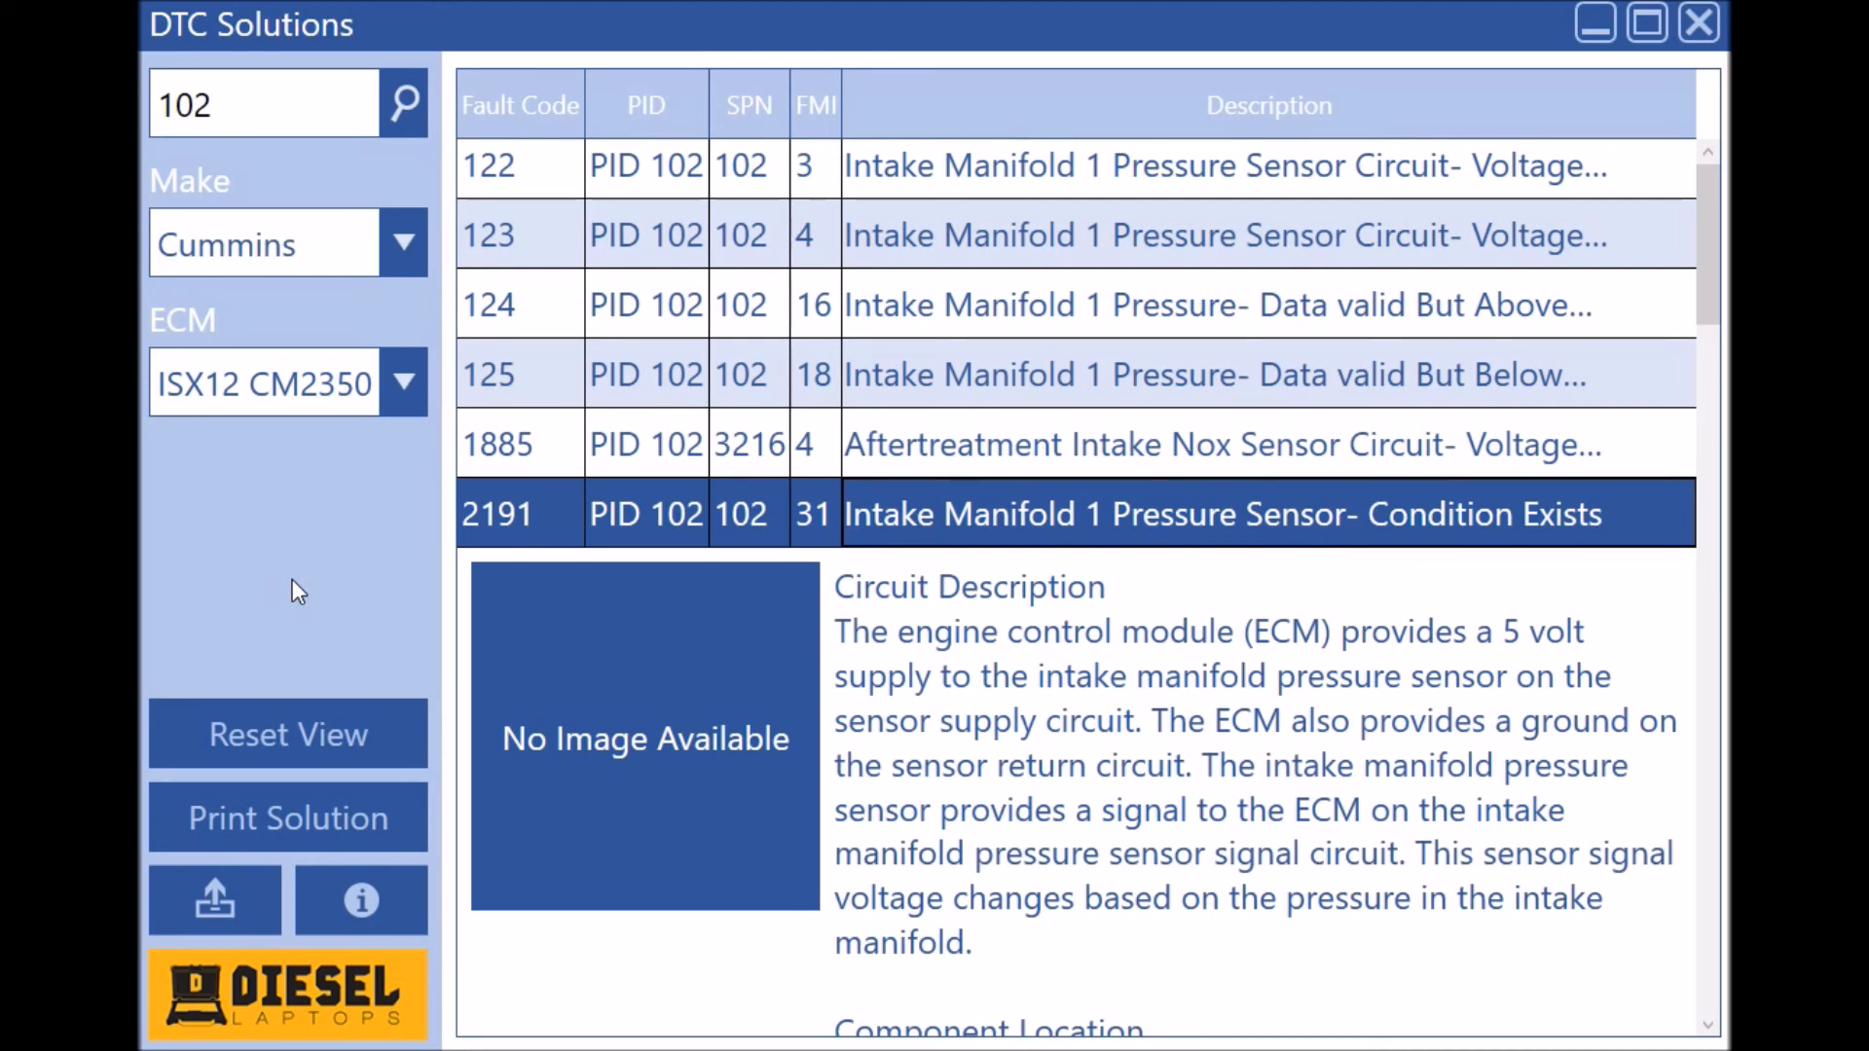
mouse_move(253, 619)
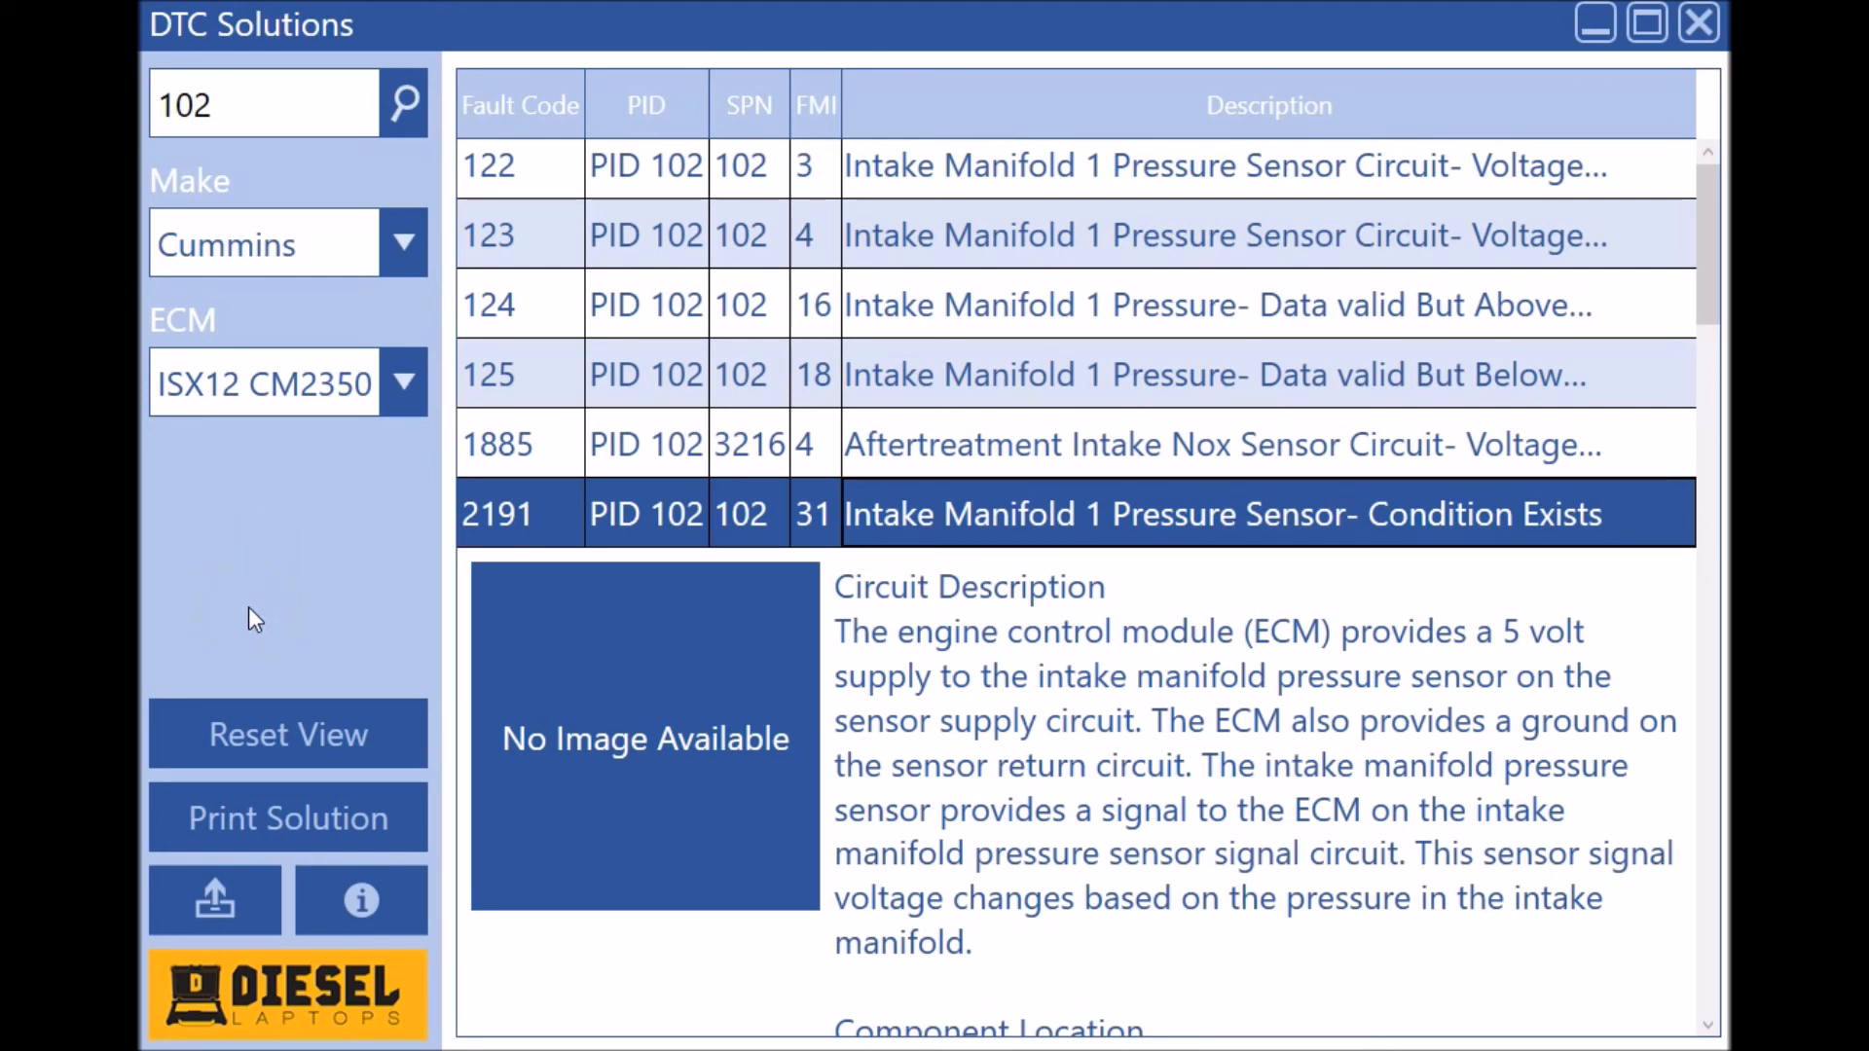
mouse_move(644, 424)
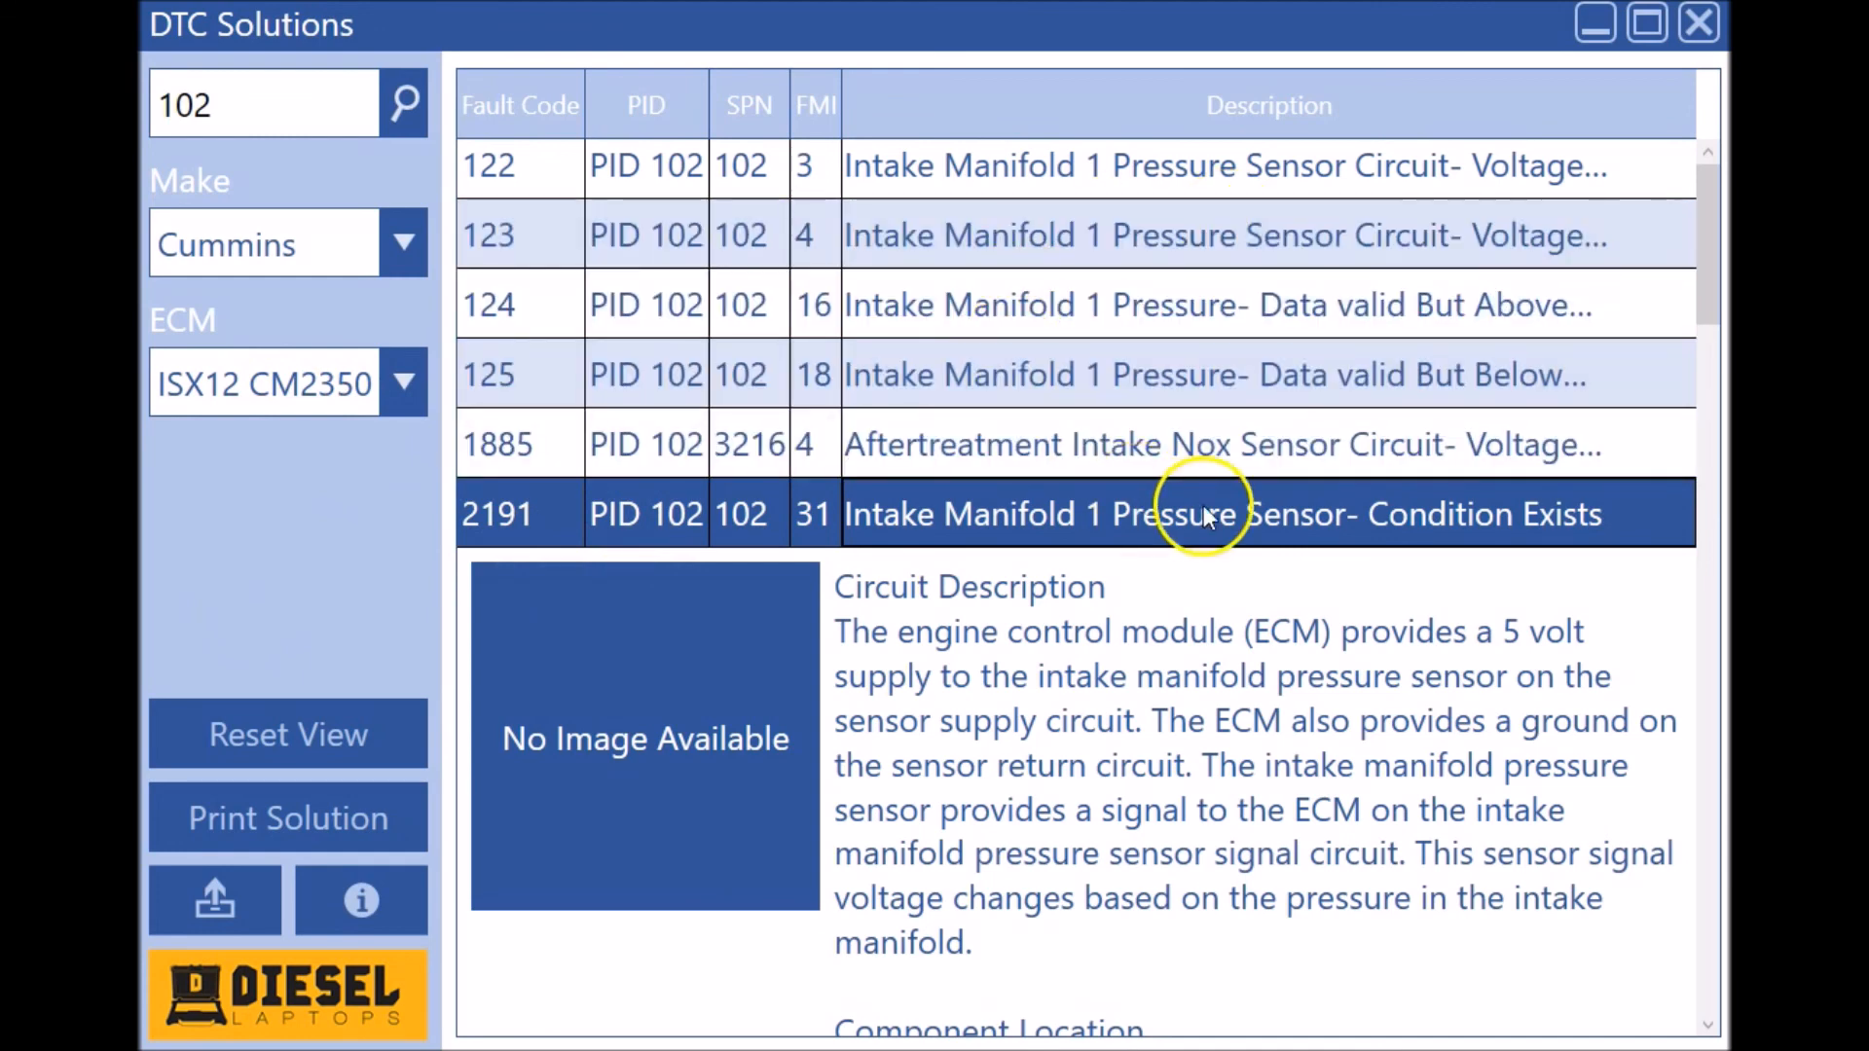
mouse_move(694, 369)
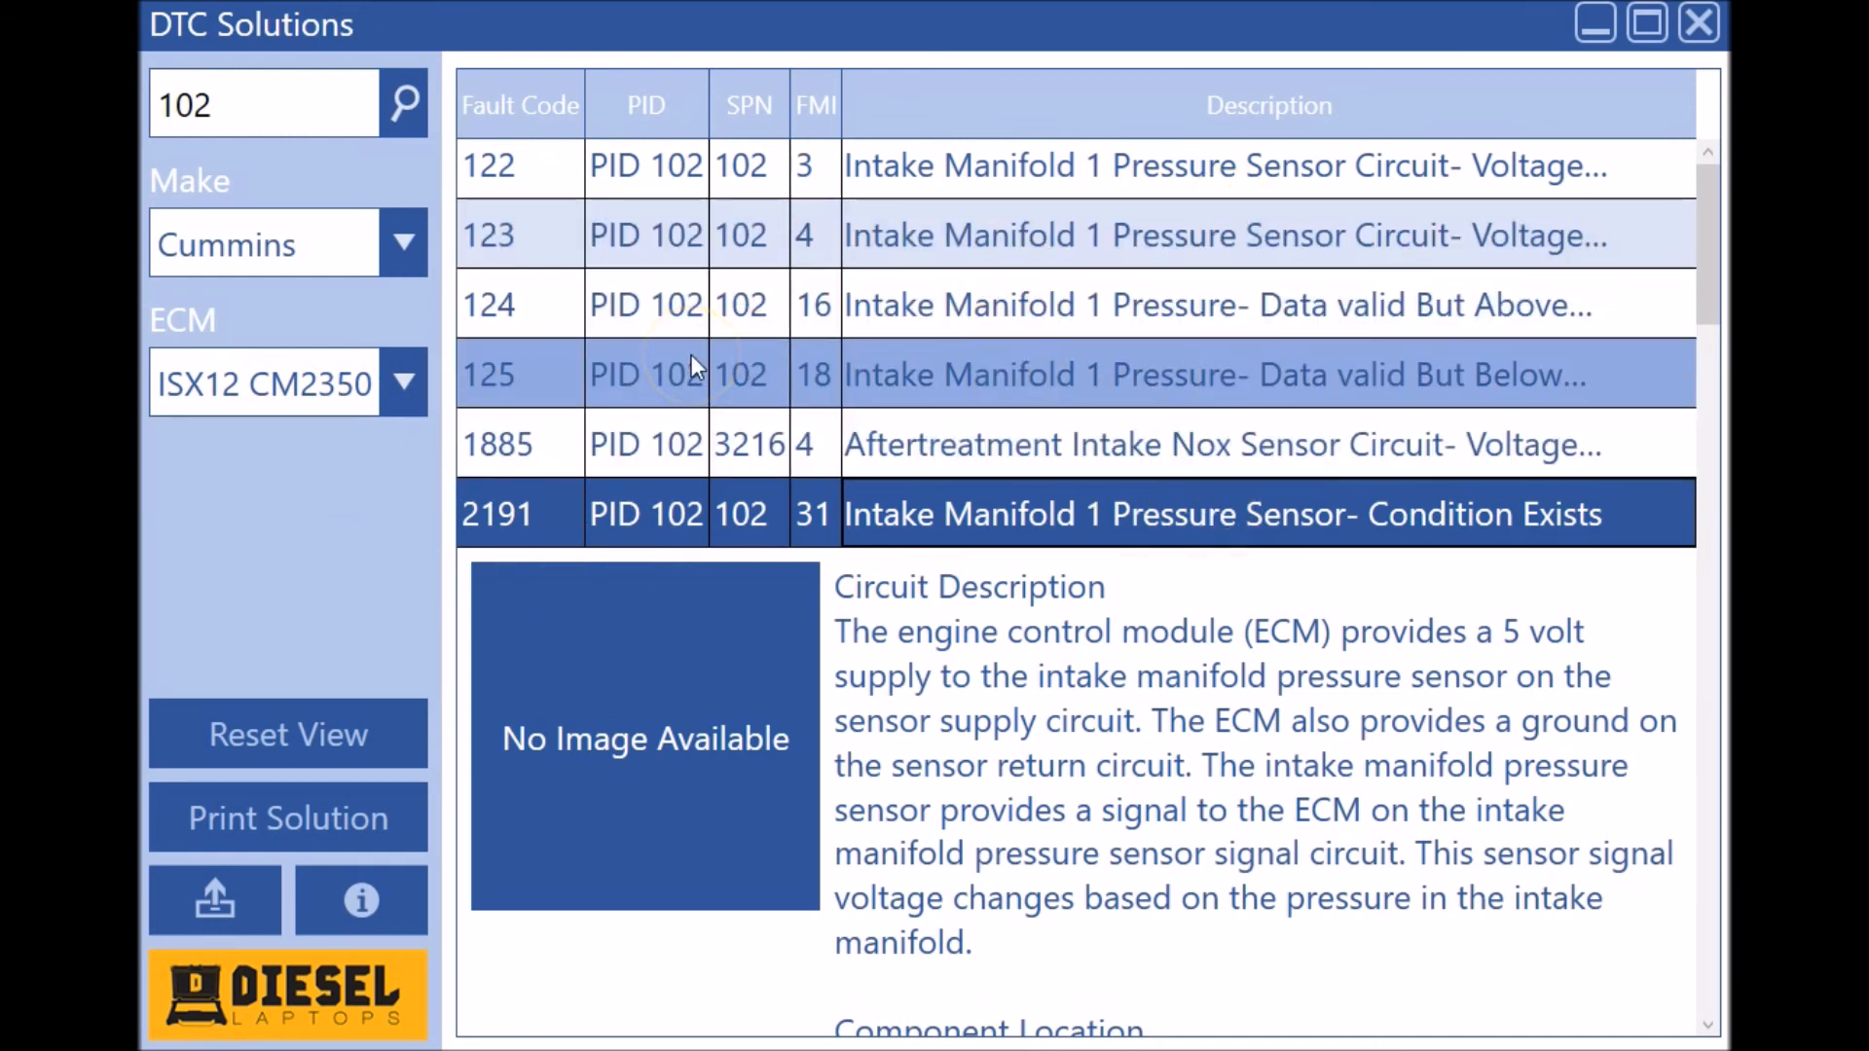